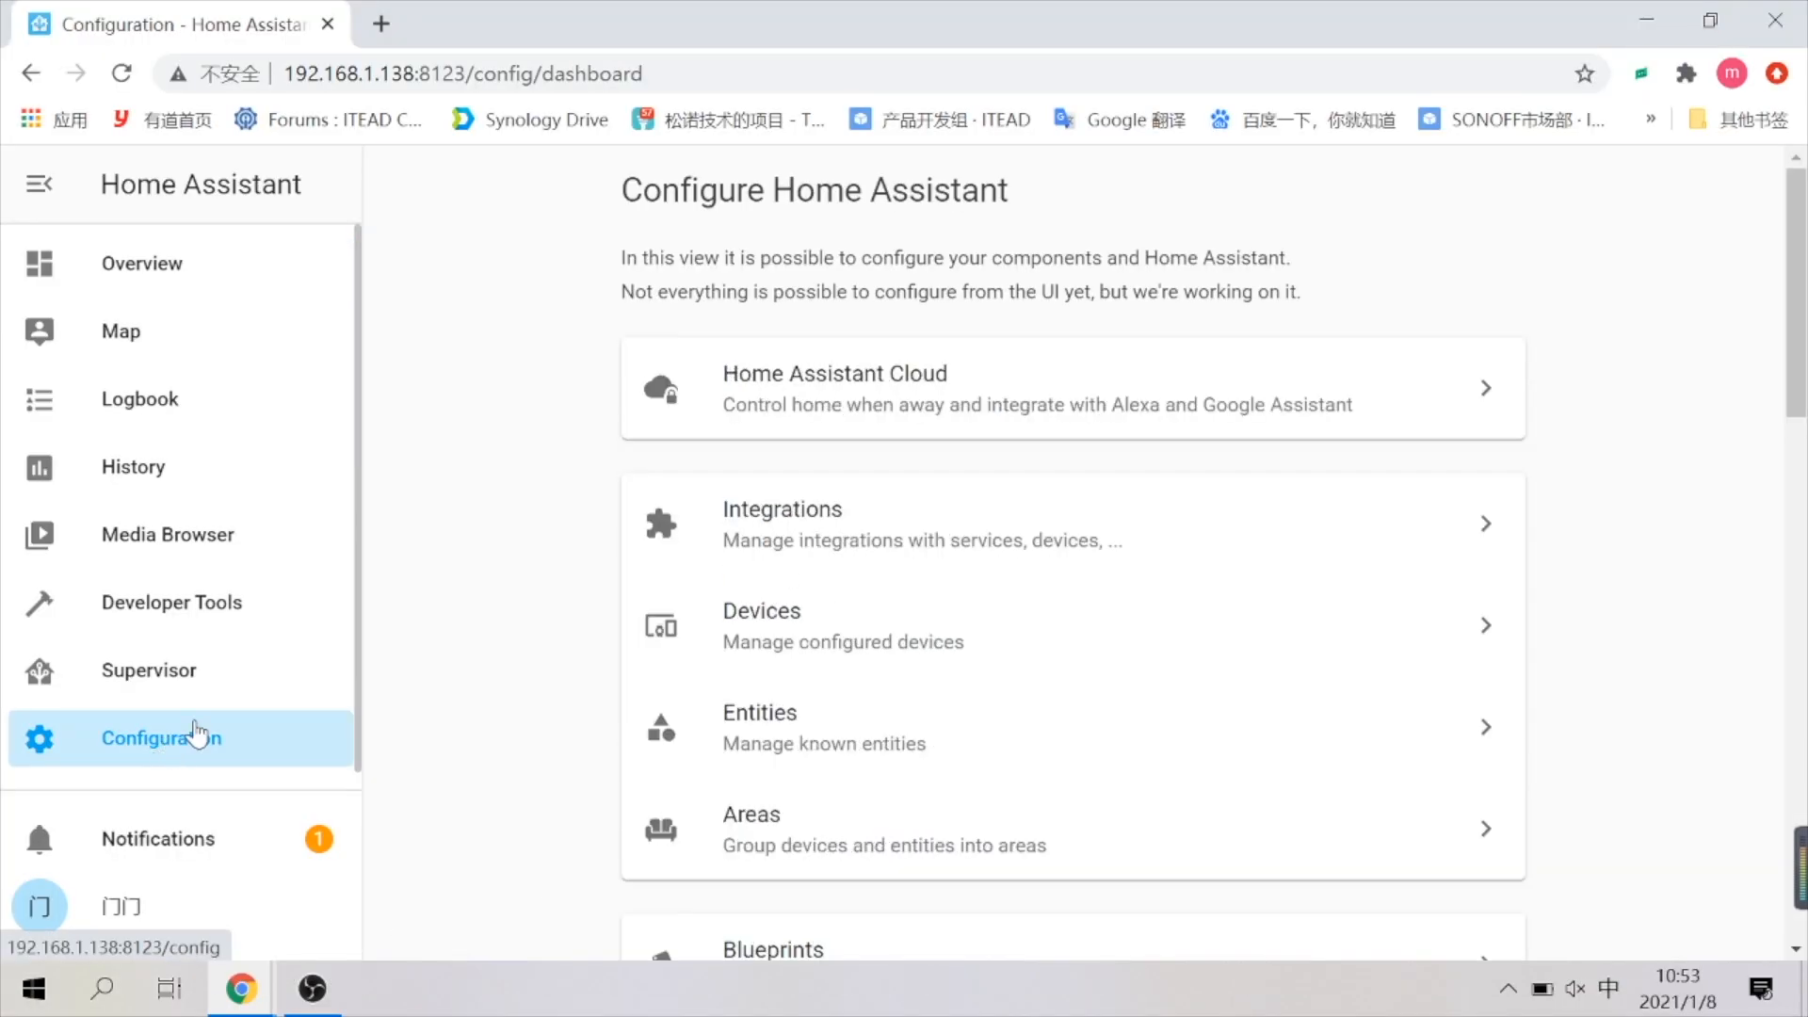
Start adding a new integration and search the list for 'zha'
click(780, 510)
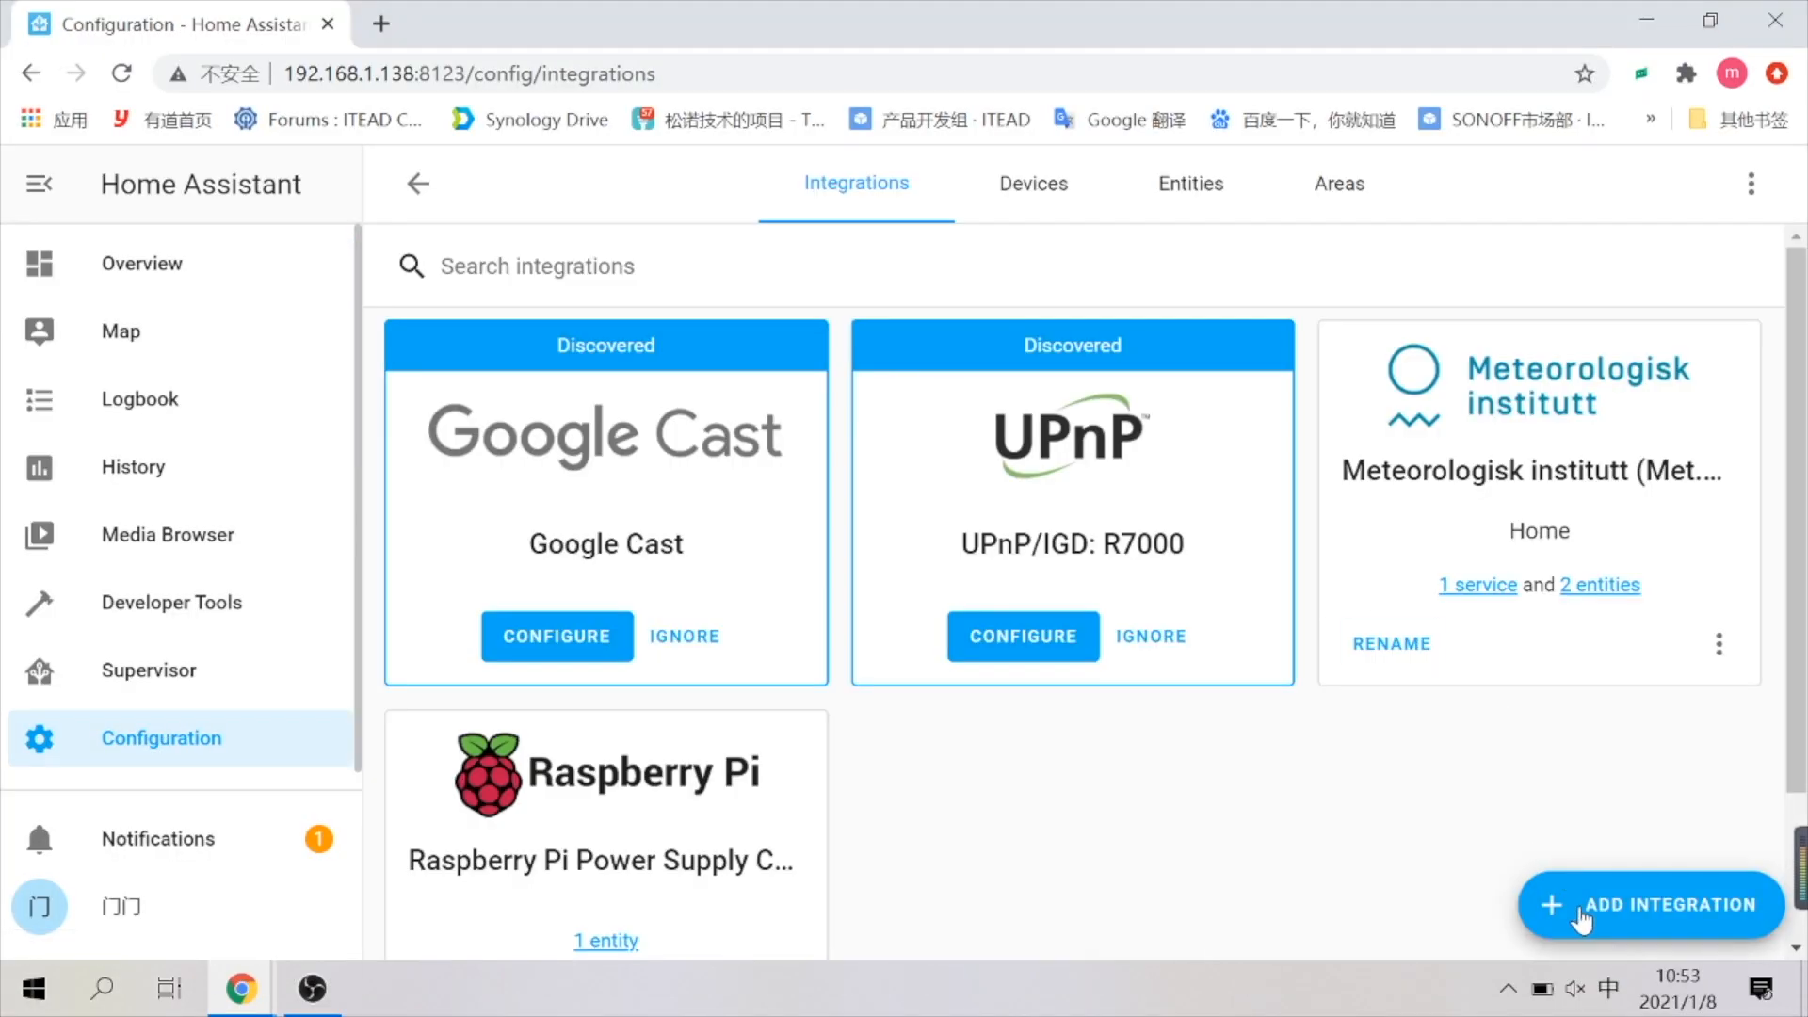
click(1650, 904)
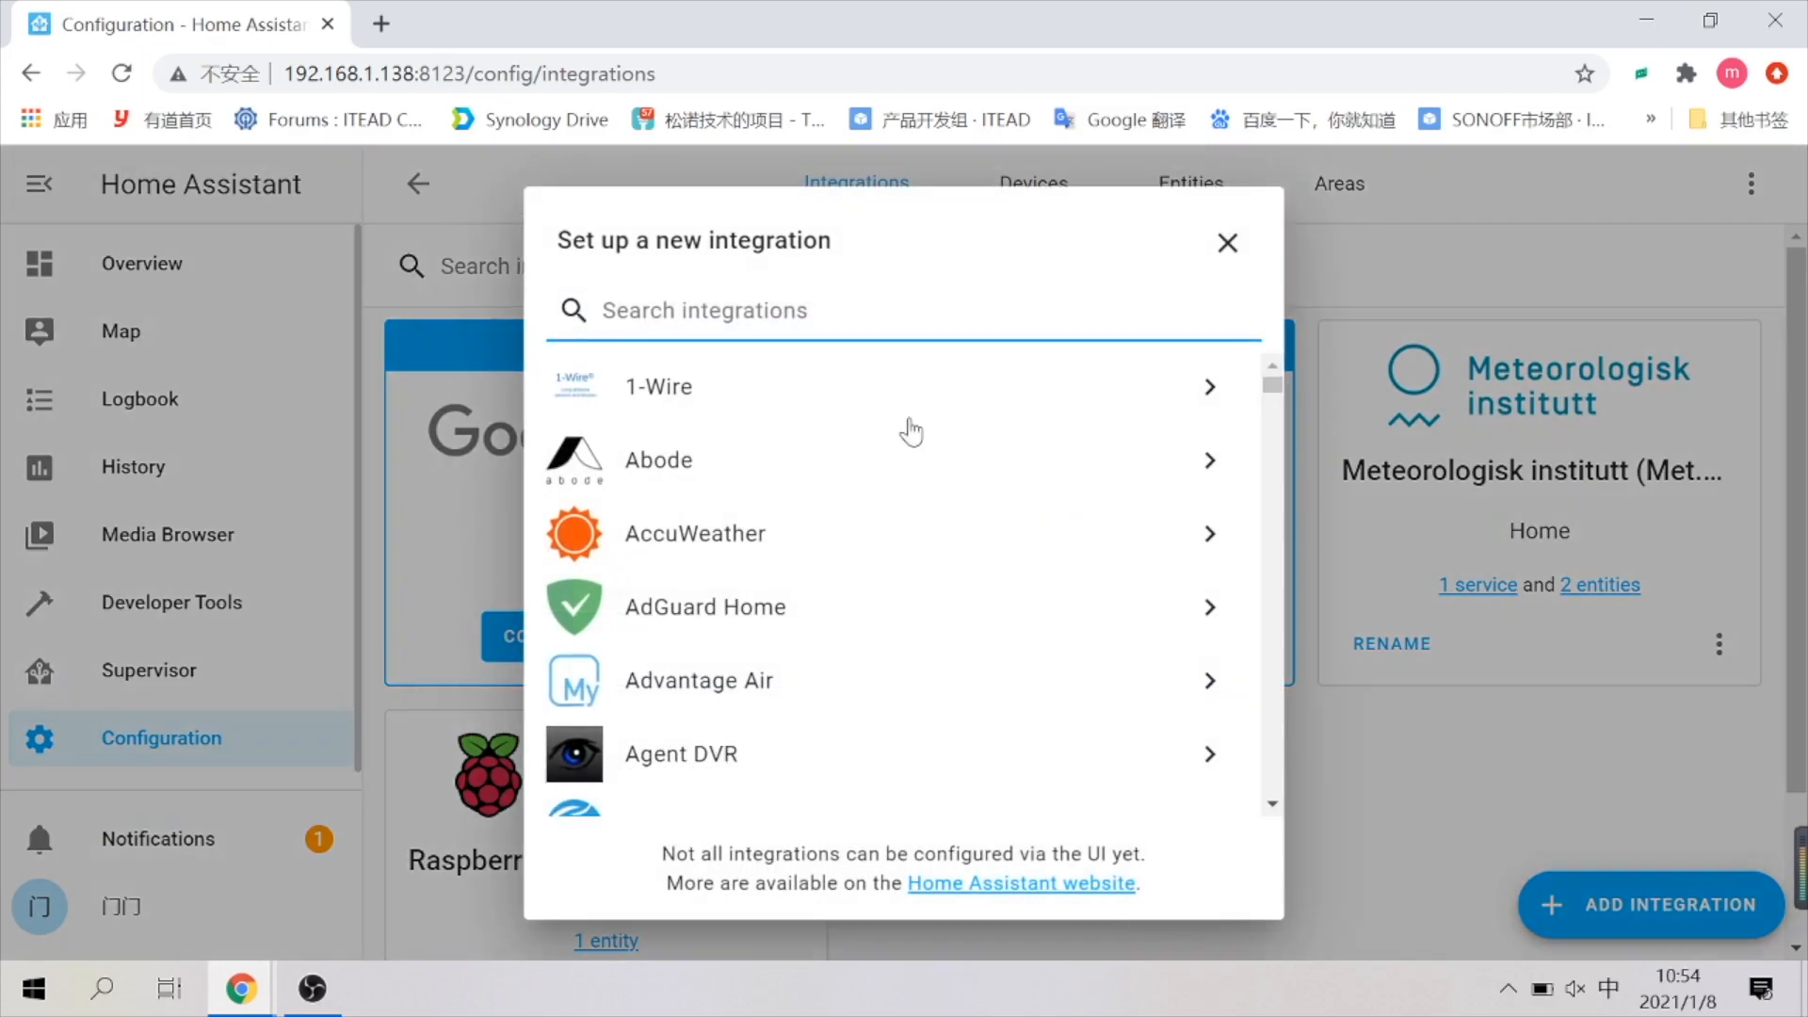
text(zha)
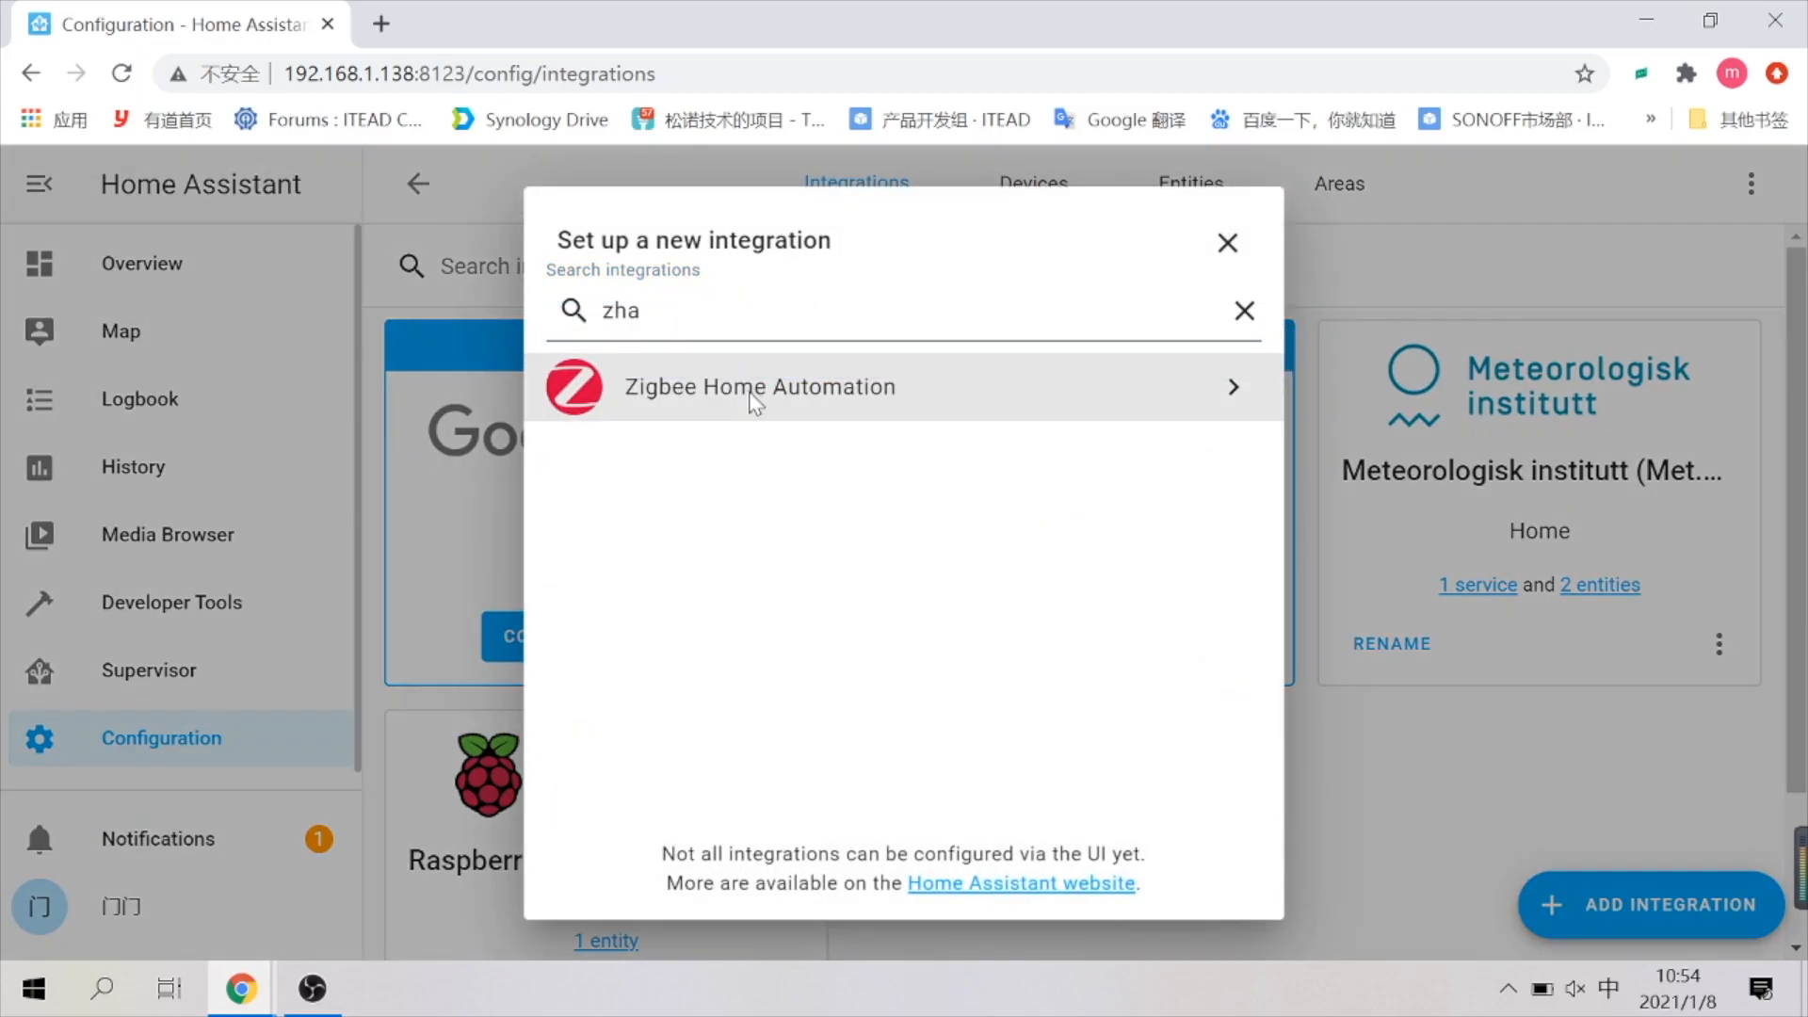
Set up Zigbee Home Automation on /dev/ttyUSB0 with EZSP radio type at port speed 115200
click(759, 386)
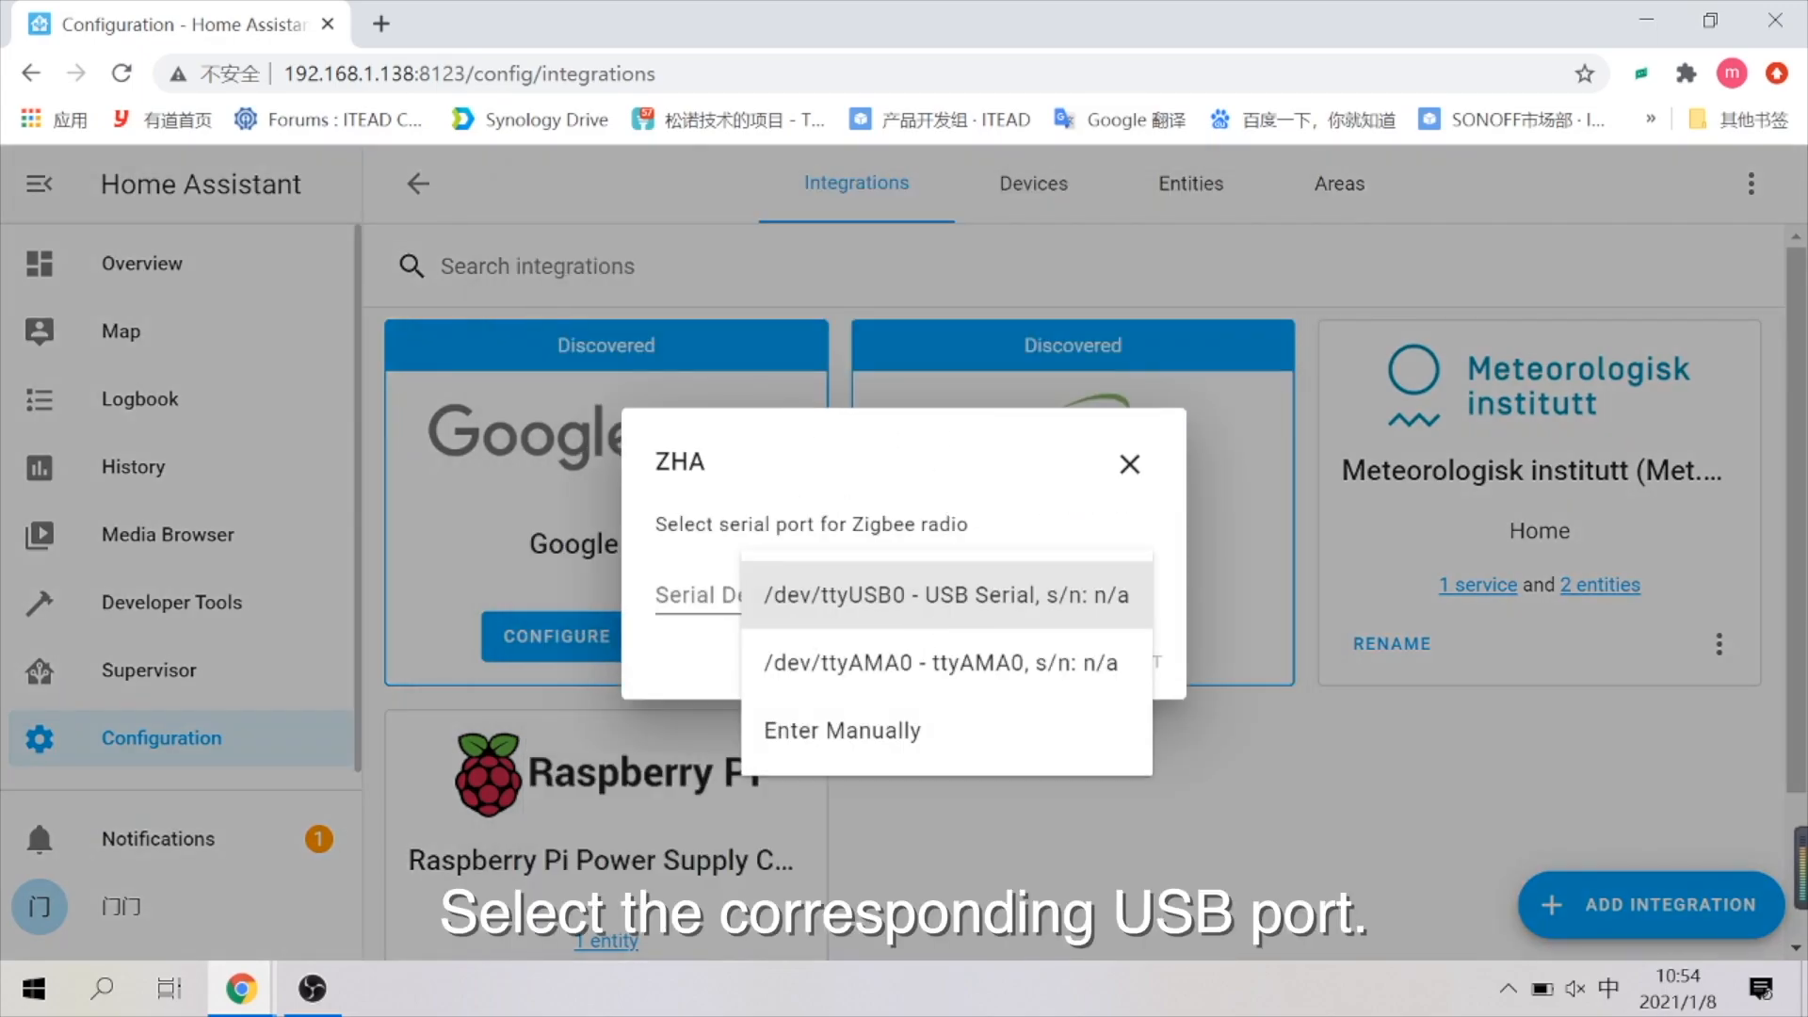
click(942, 594)
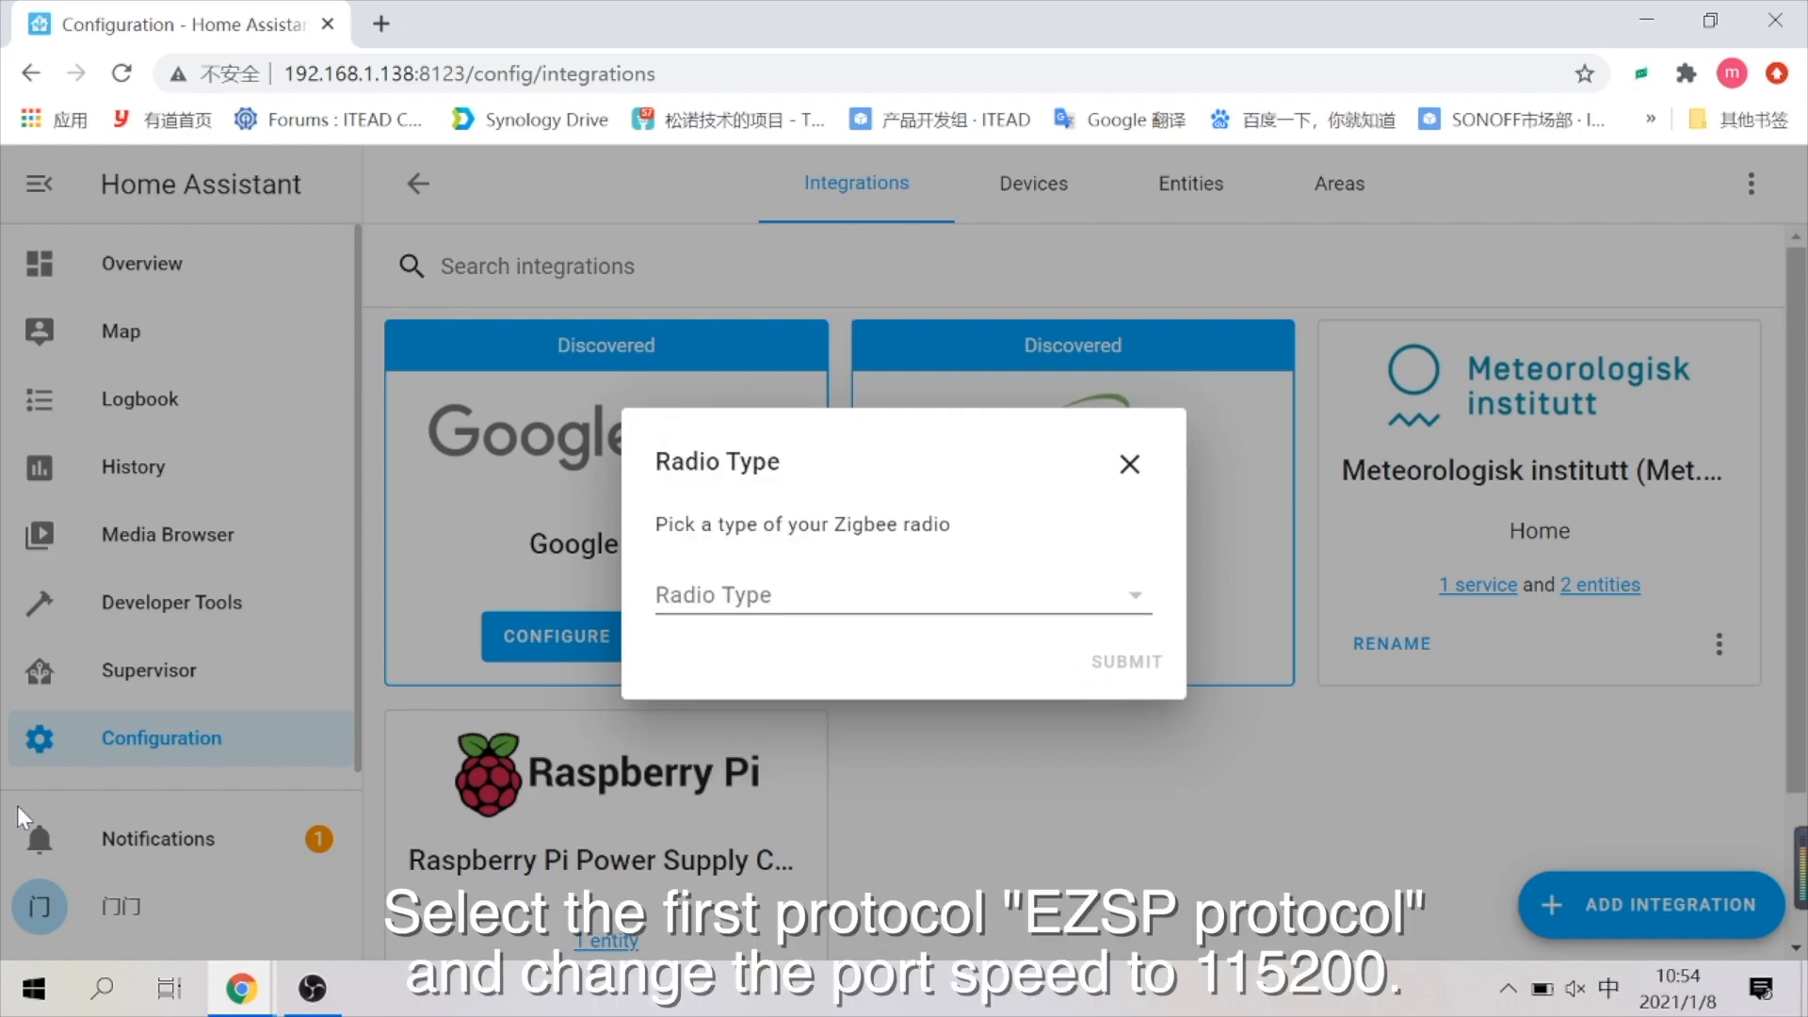
mouse_move(1126, 703)
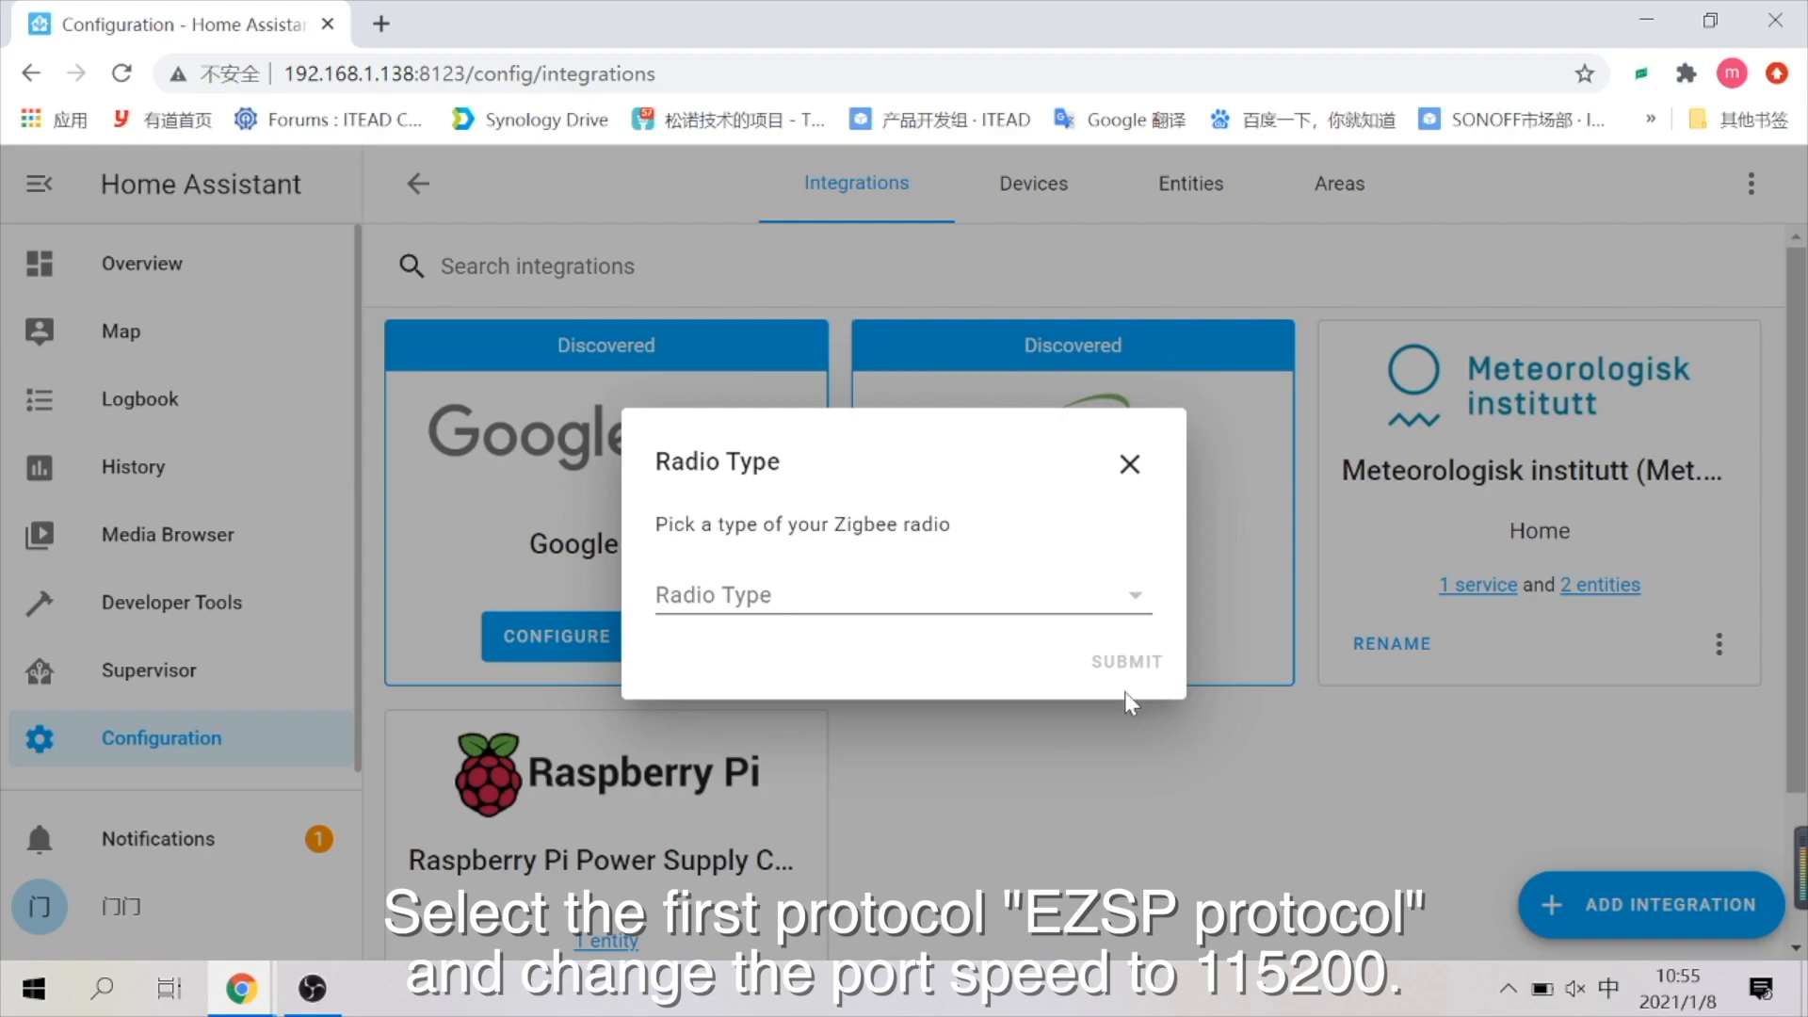
click(901, 595)
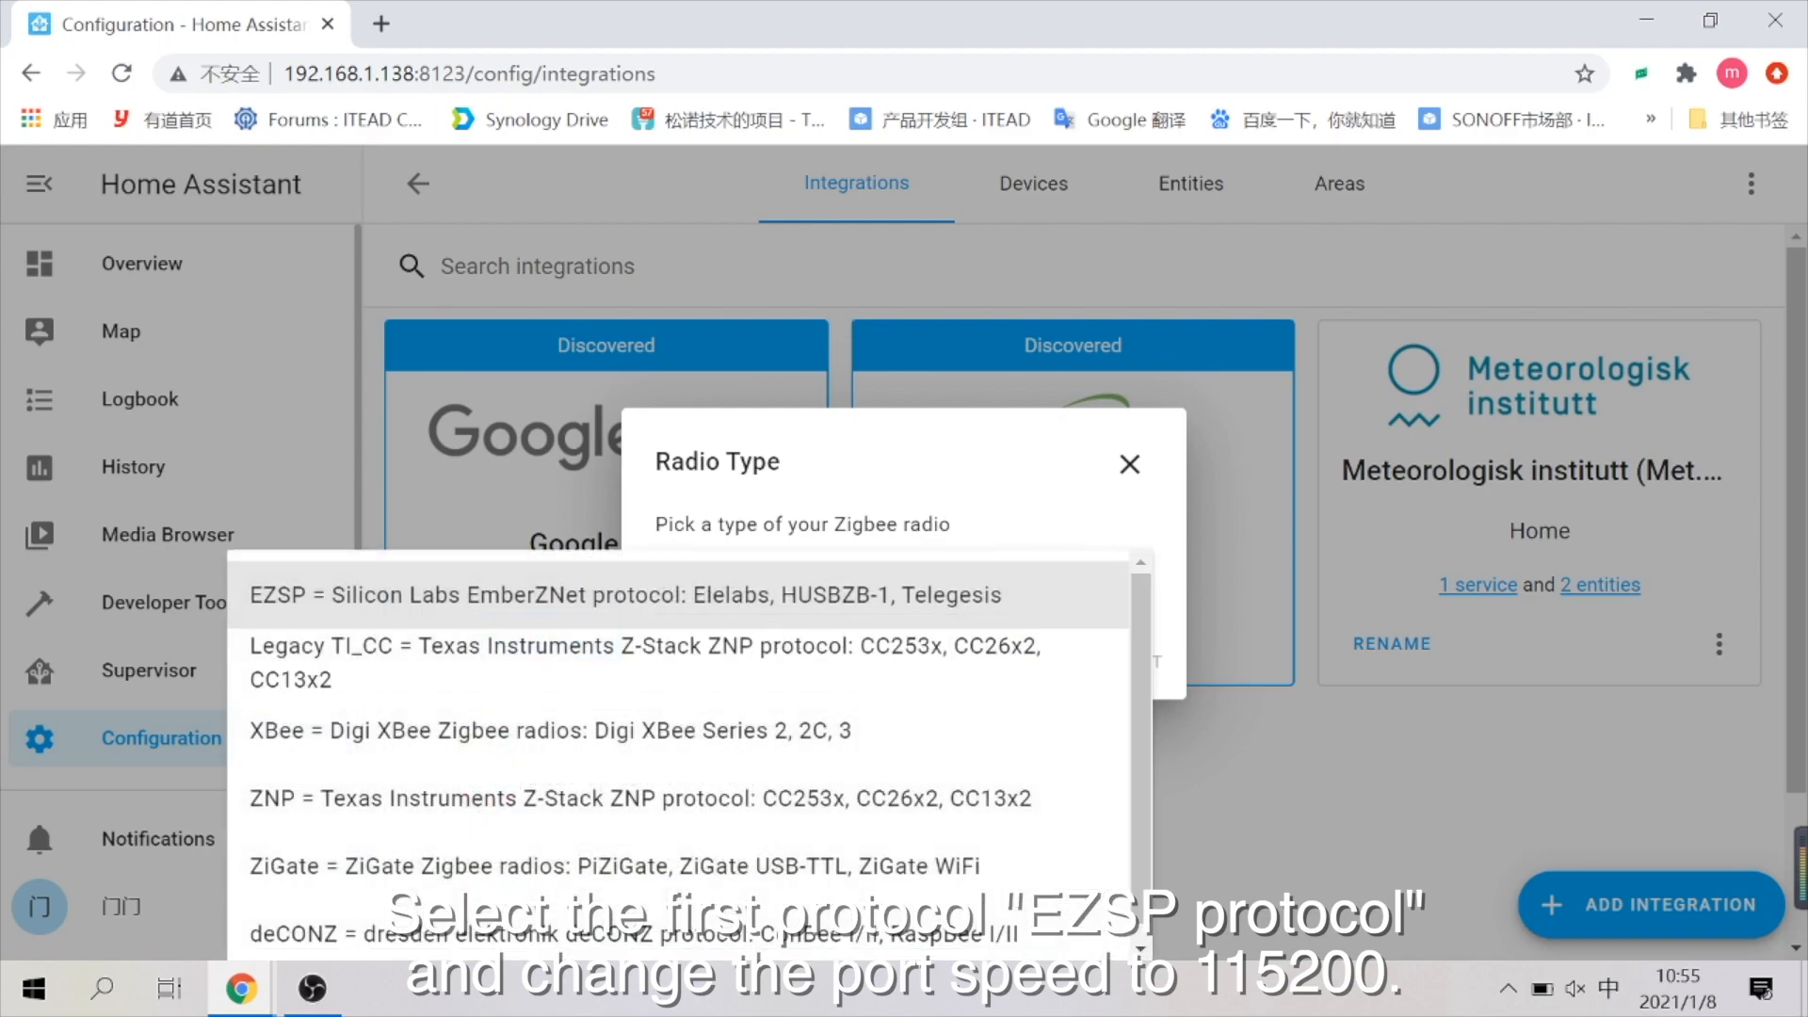
click(626, 594)
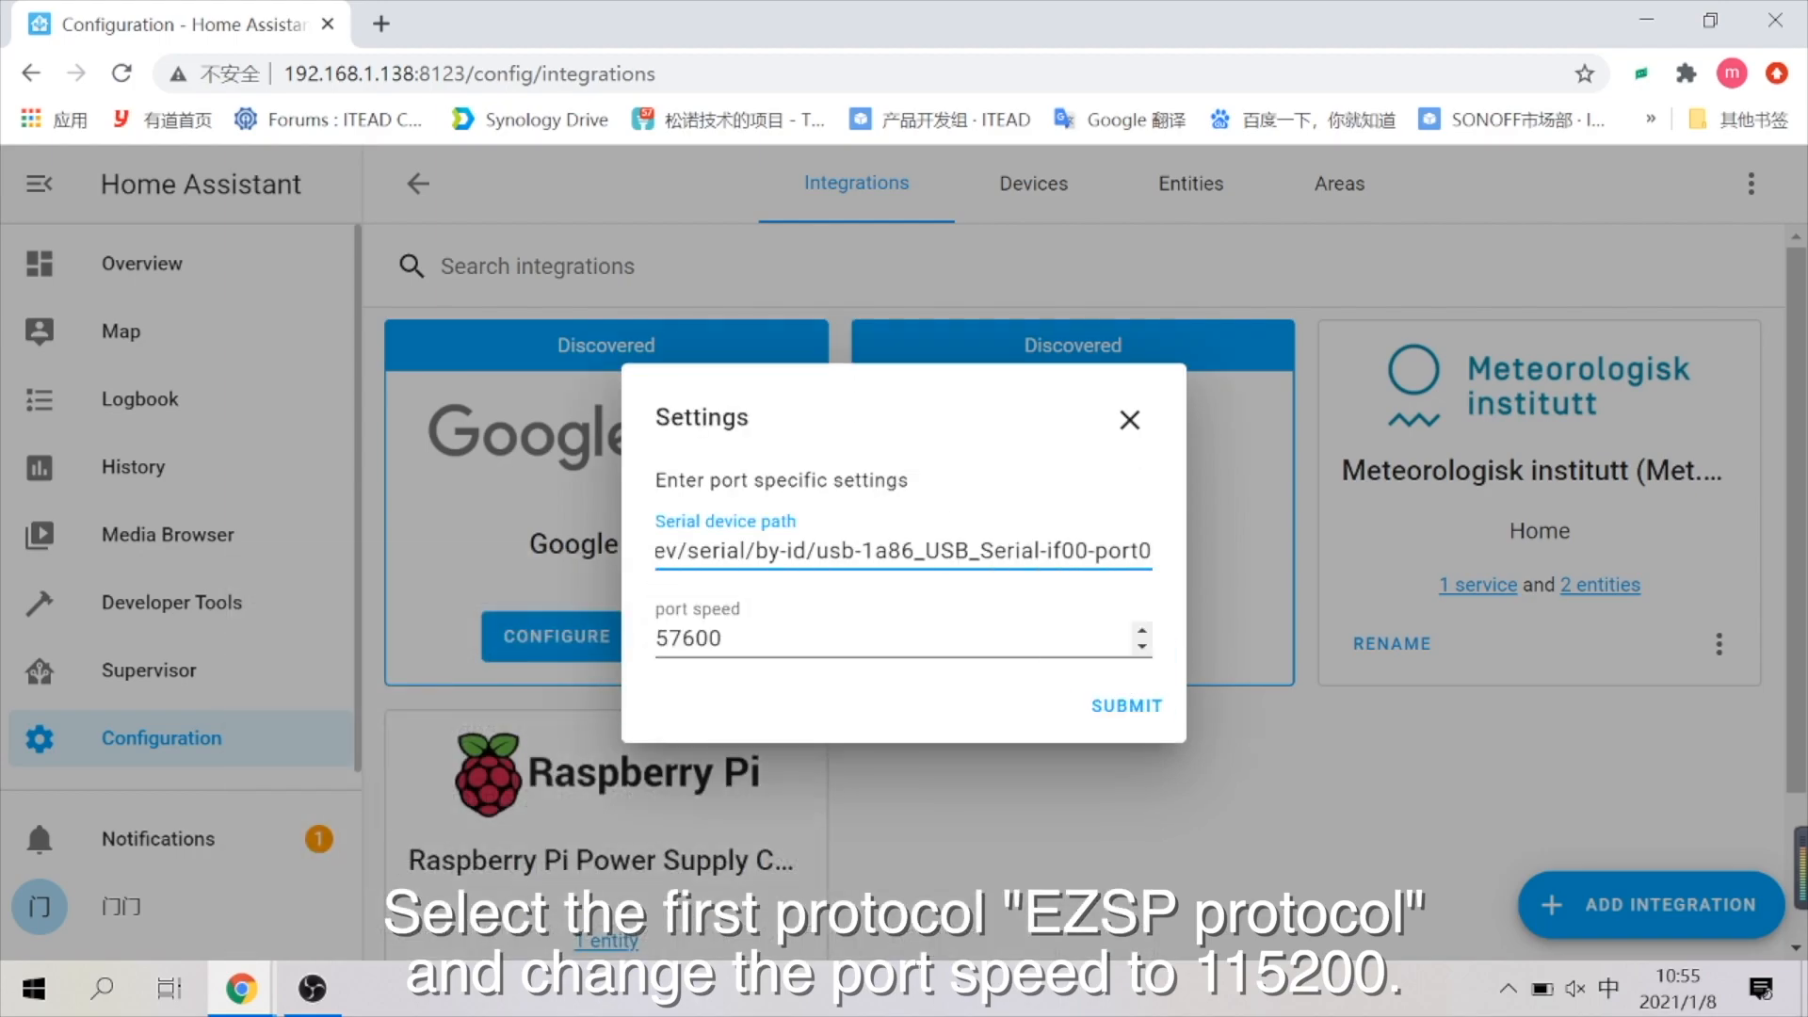
text(1152)
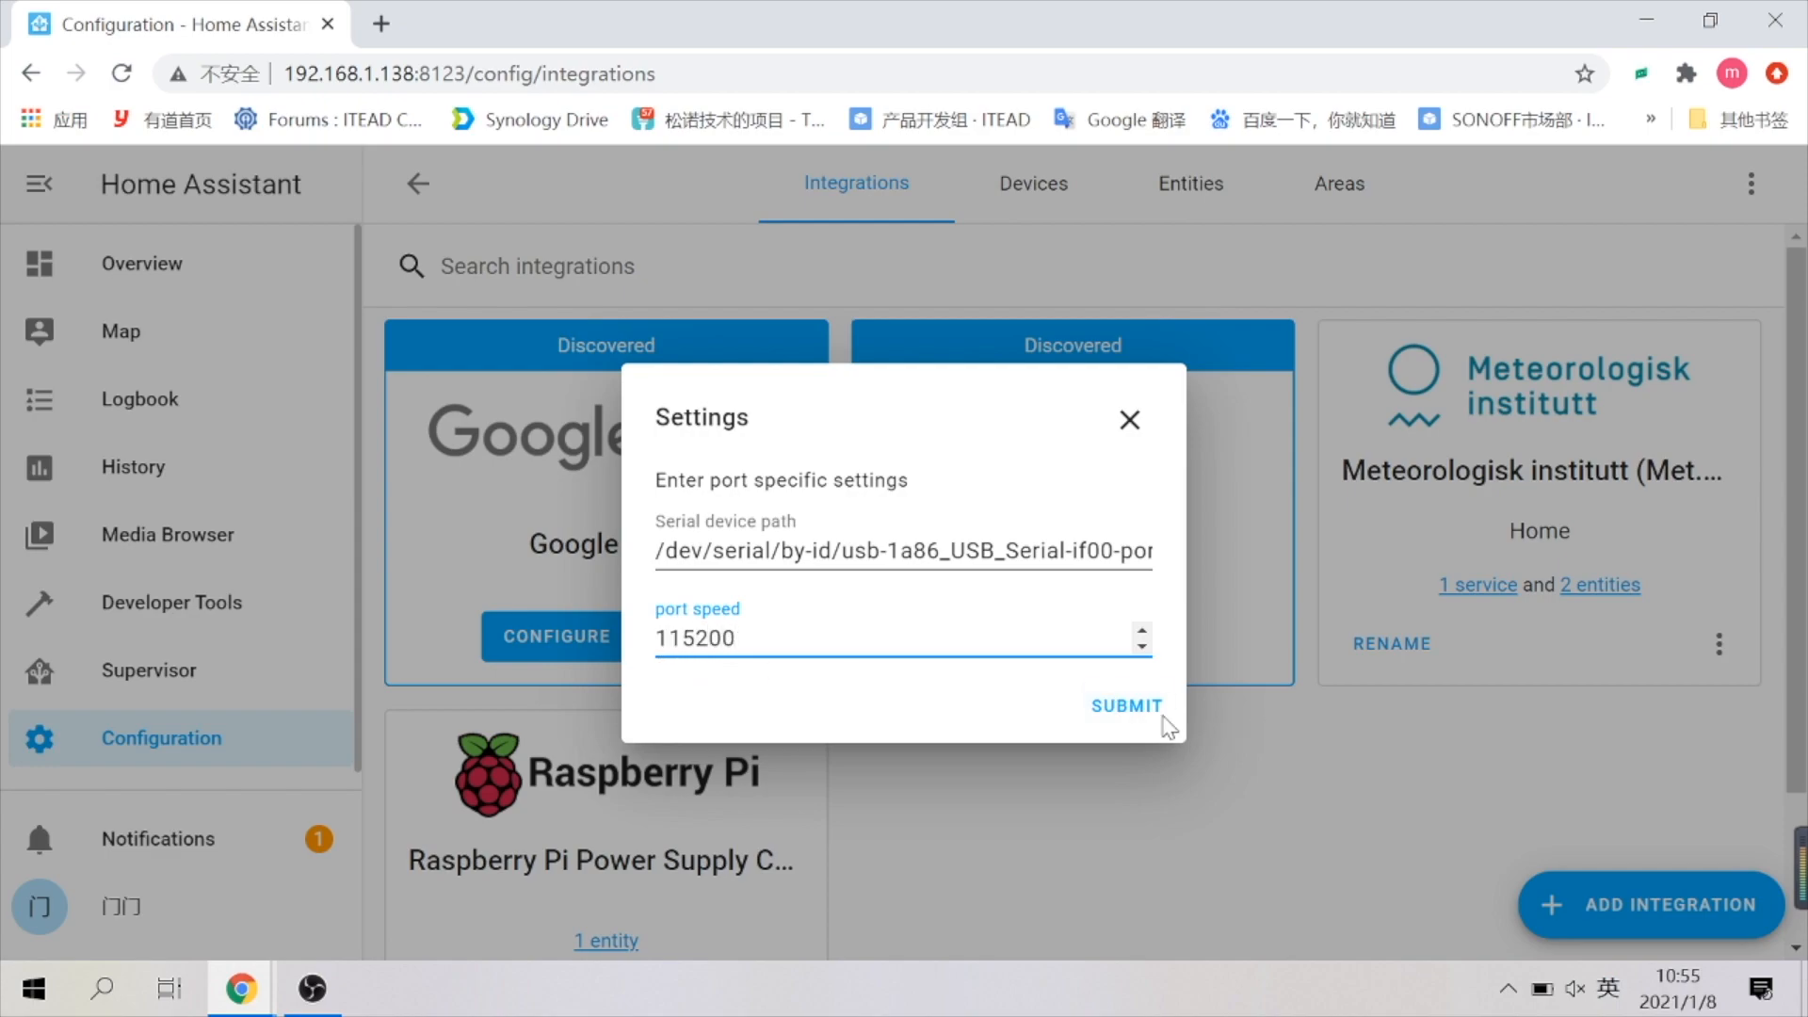
click(1126, 707)
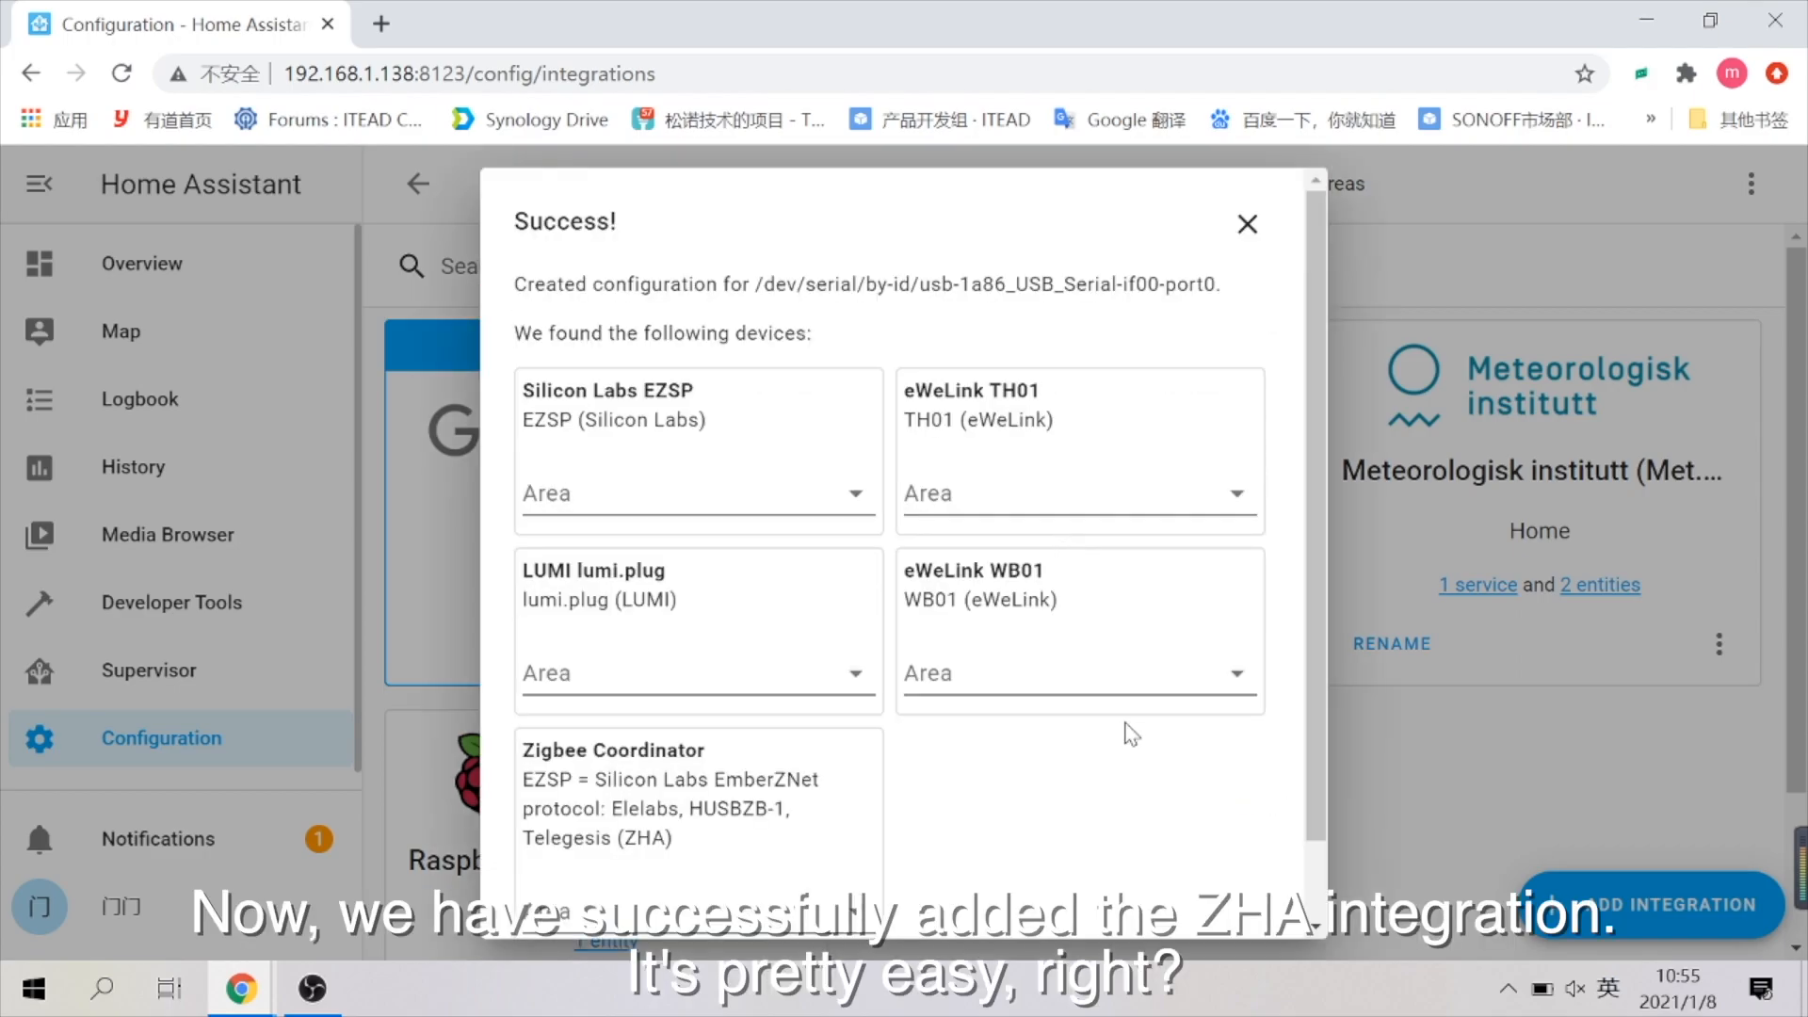
Scroll down to the Zigbee Home Automation card showing 5 devices and 8 entities
scroll(down, 3)
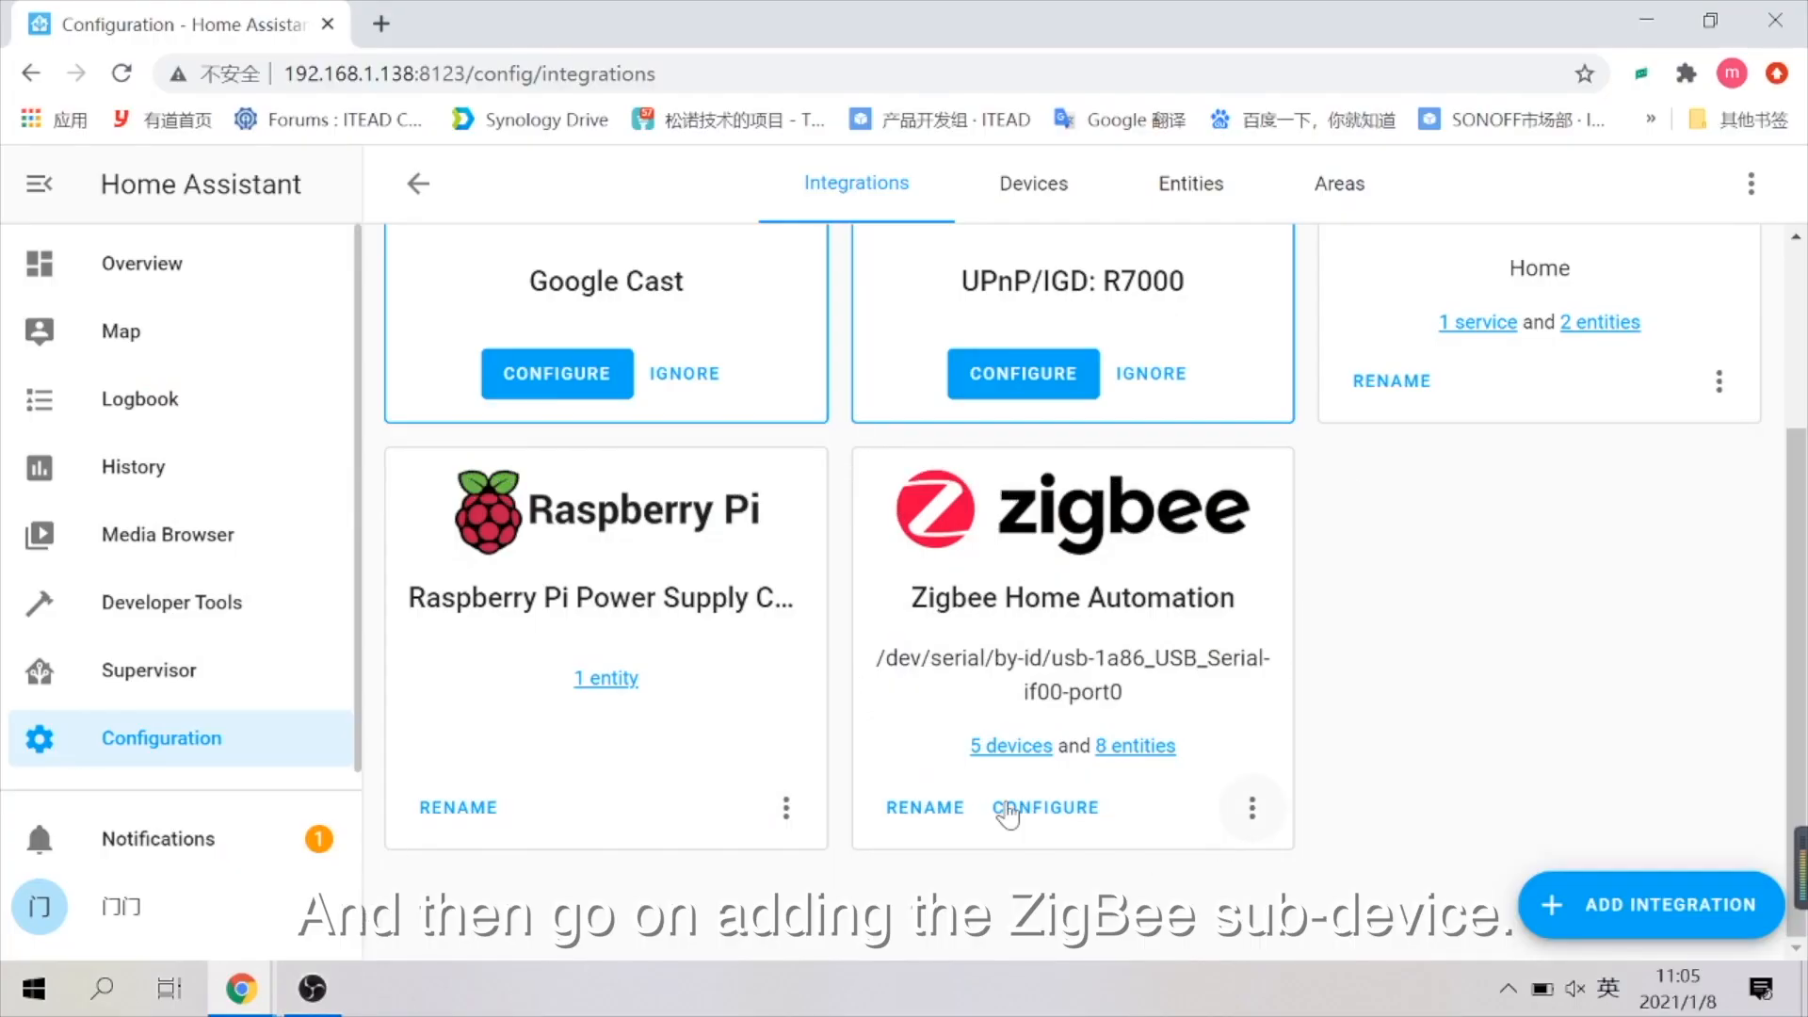
Pair the eWeLink and SONOFF Zigbee devices from the ZHA network settings
click(1046, 808)
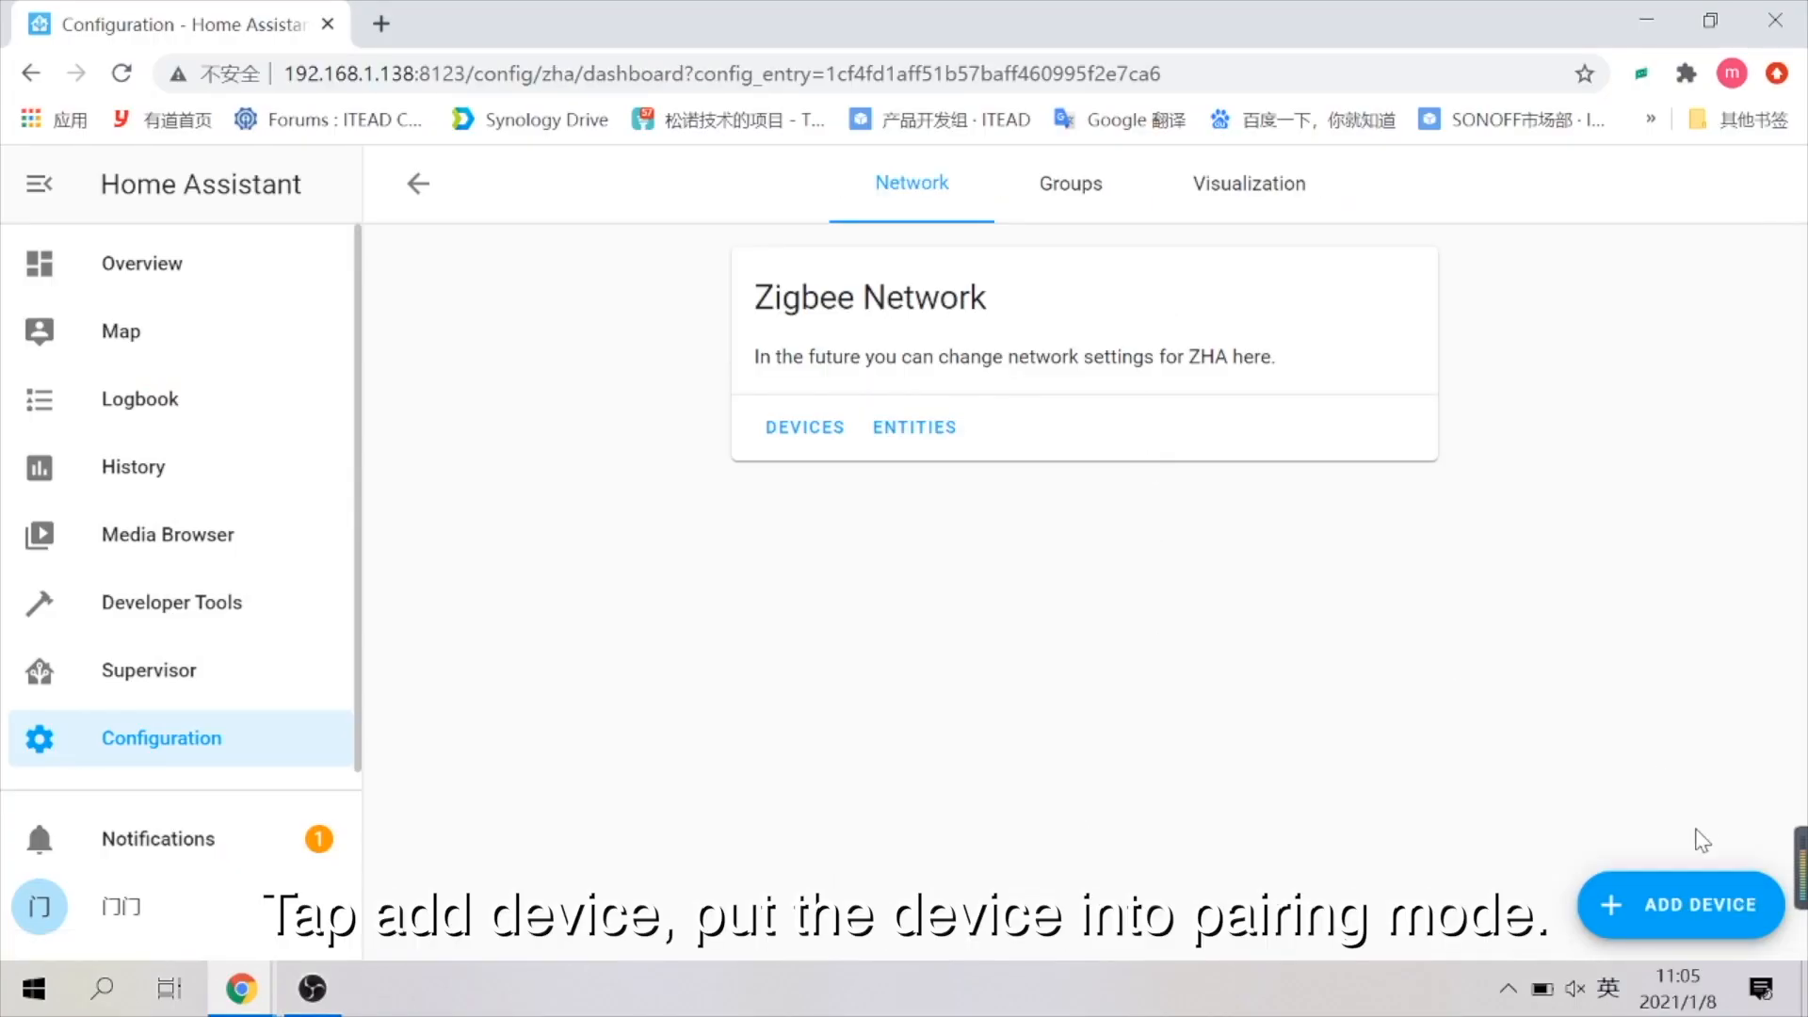
click(1680, 905)
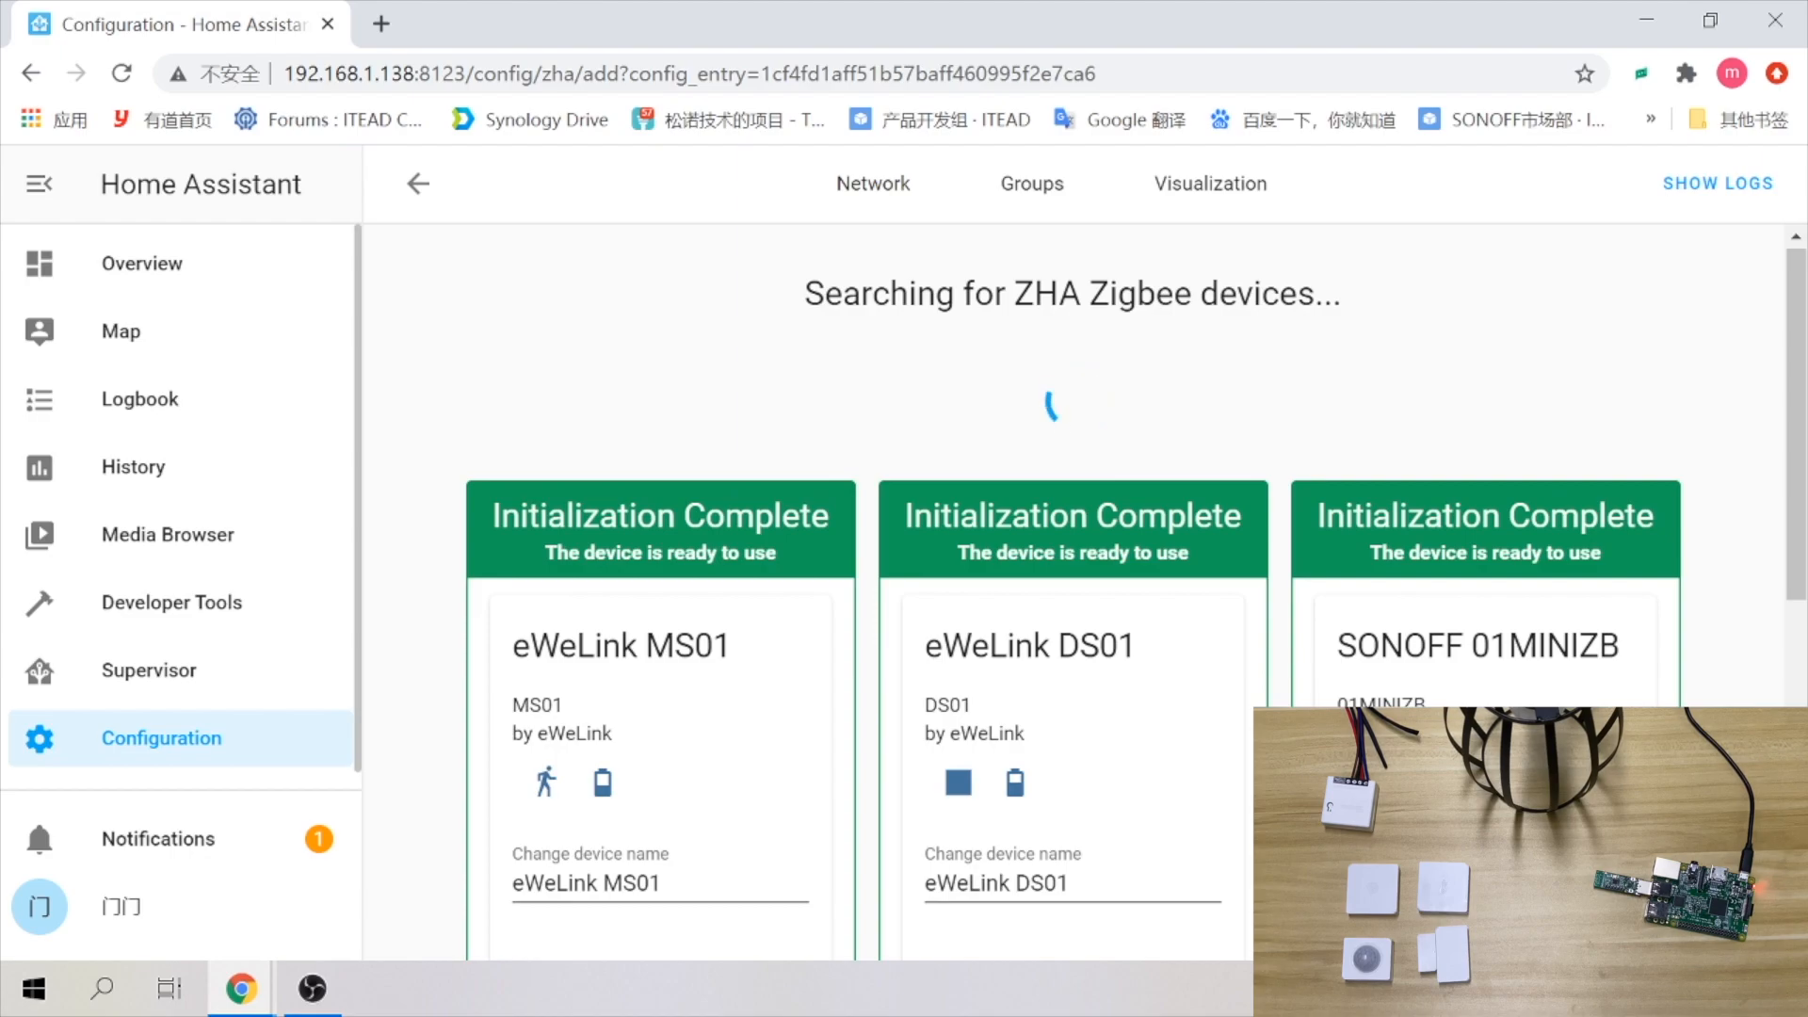
scroll(down, 3)
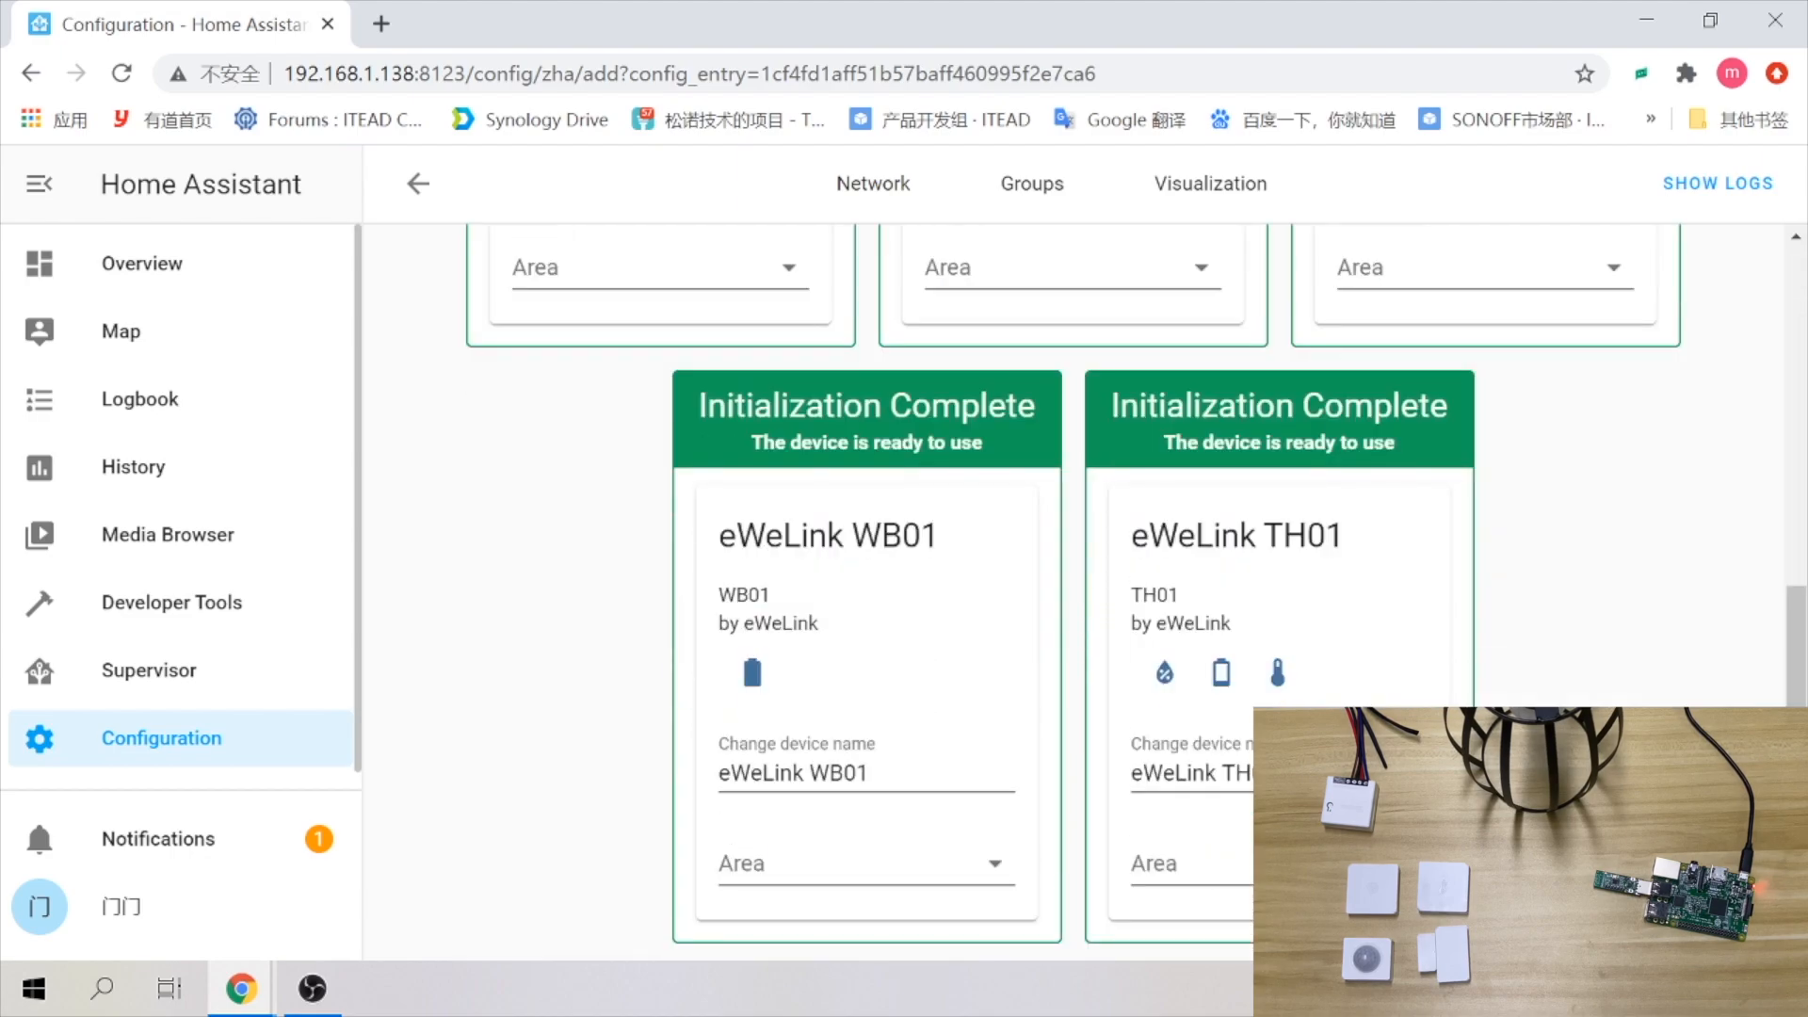
Return to Configuration and review DS01, MS01, TH01 and WB01 in the device list
click(419, 183)
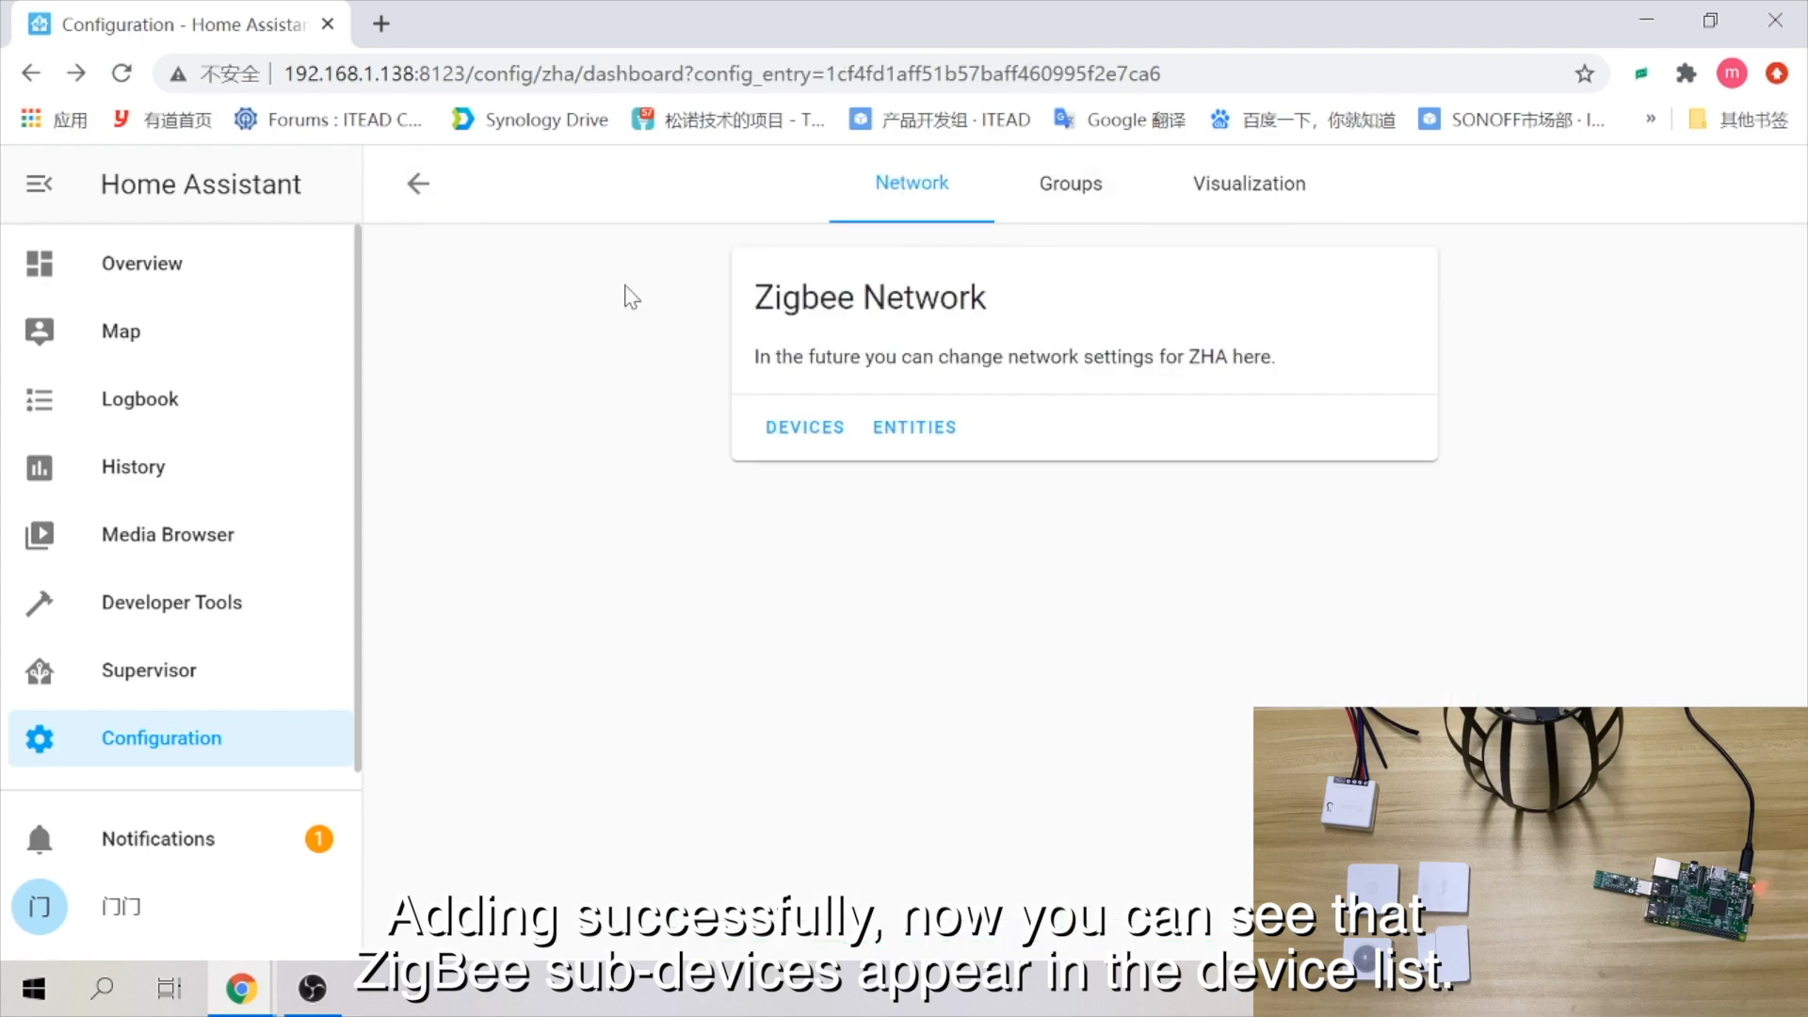
click(418, 183)
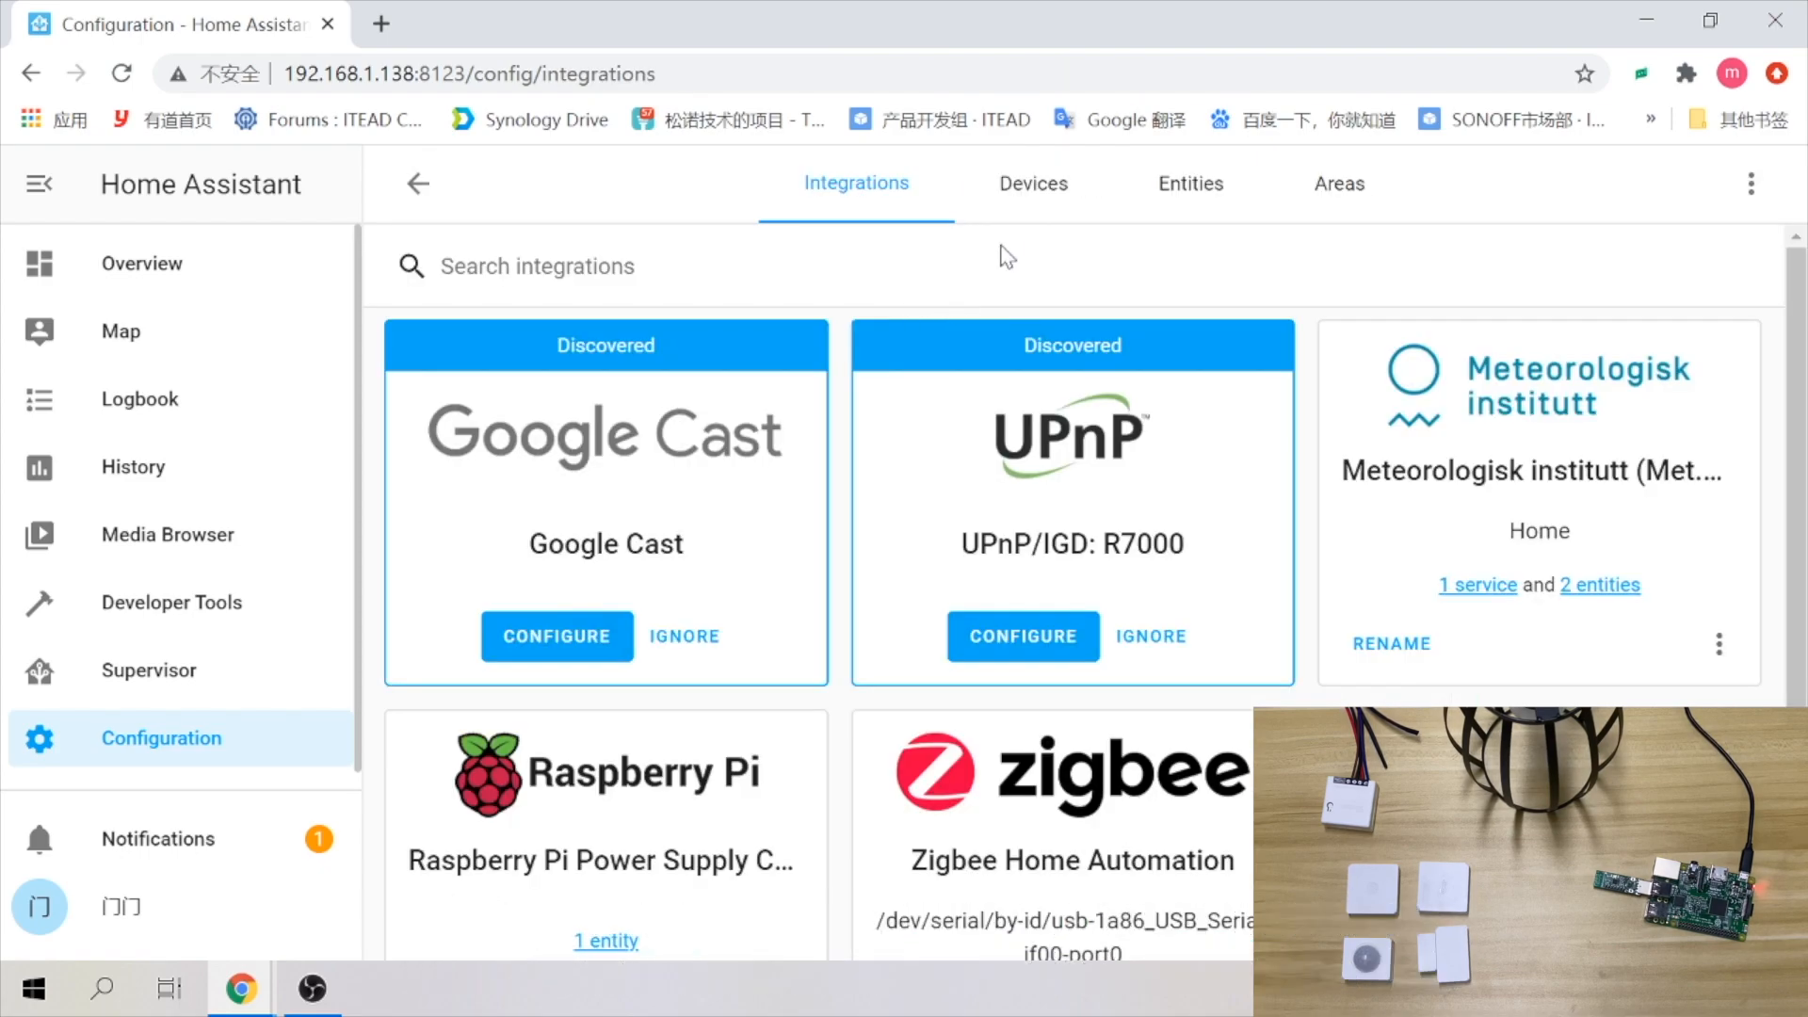
click(1036, 183)
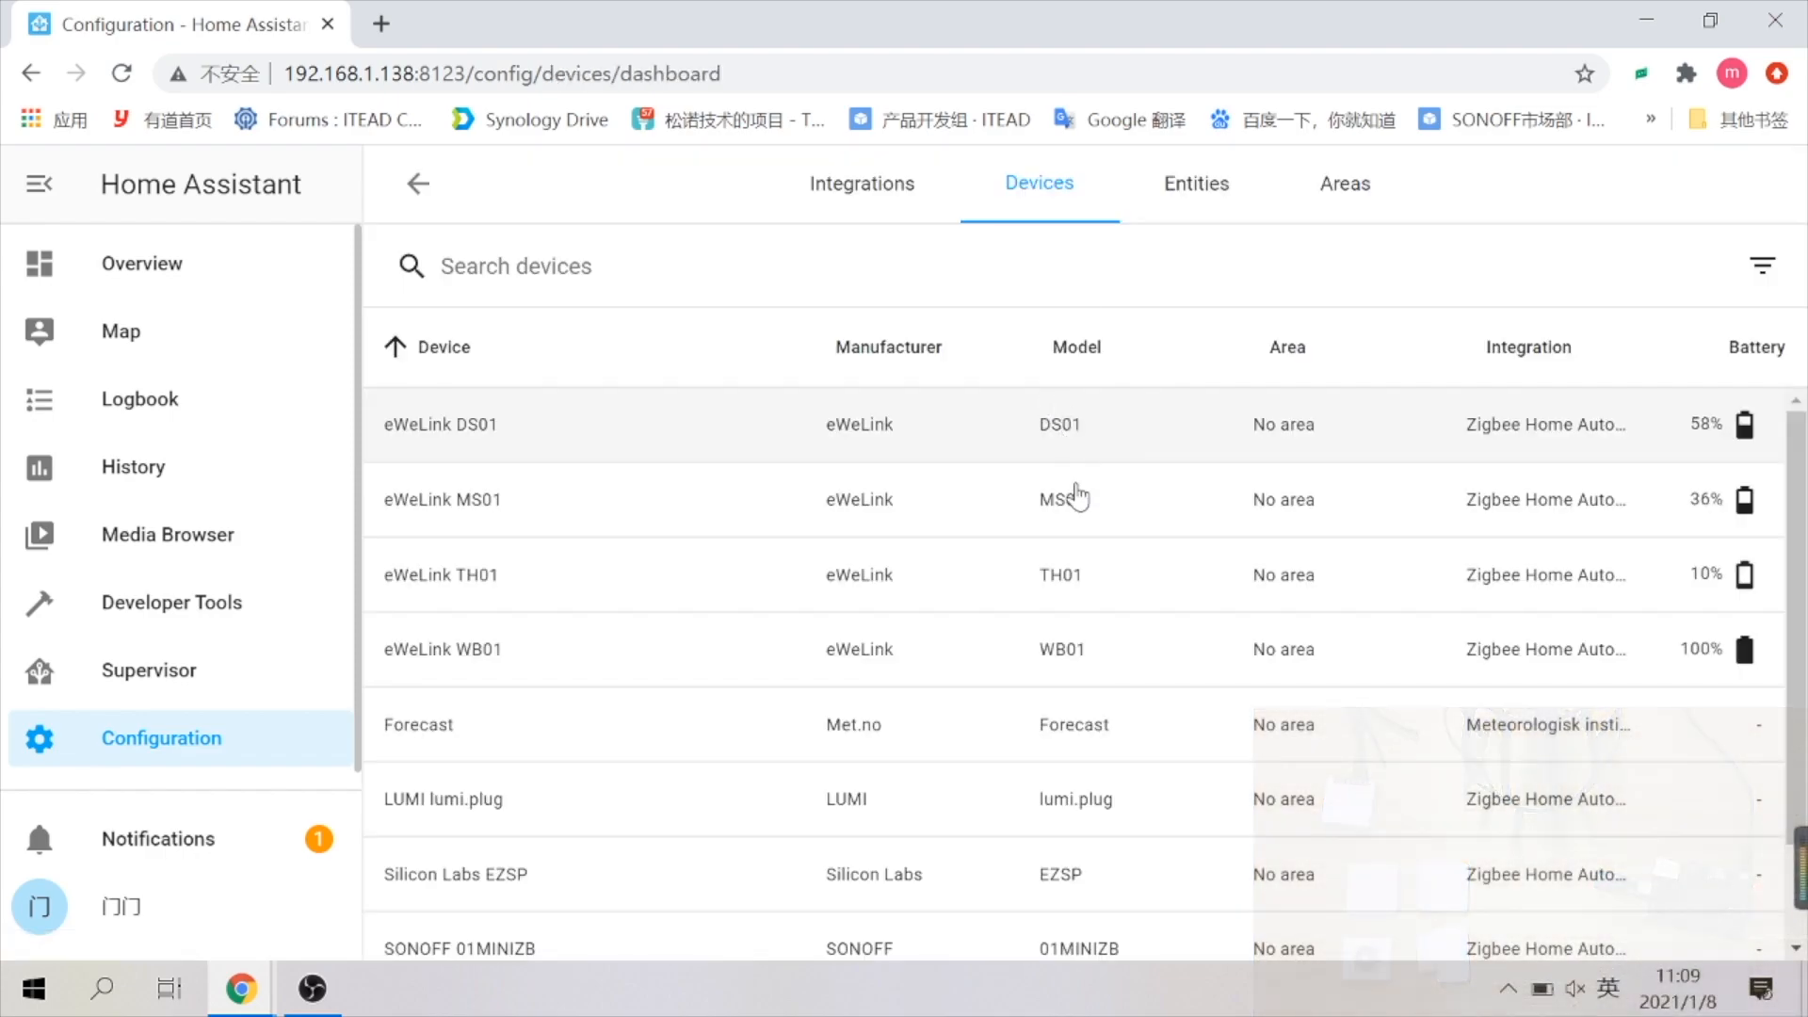
scroll(down, 3)
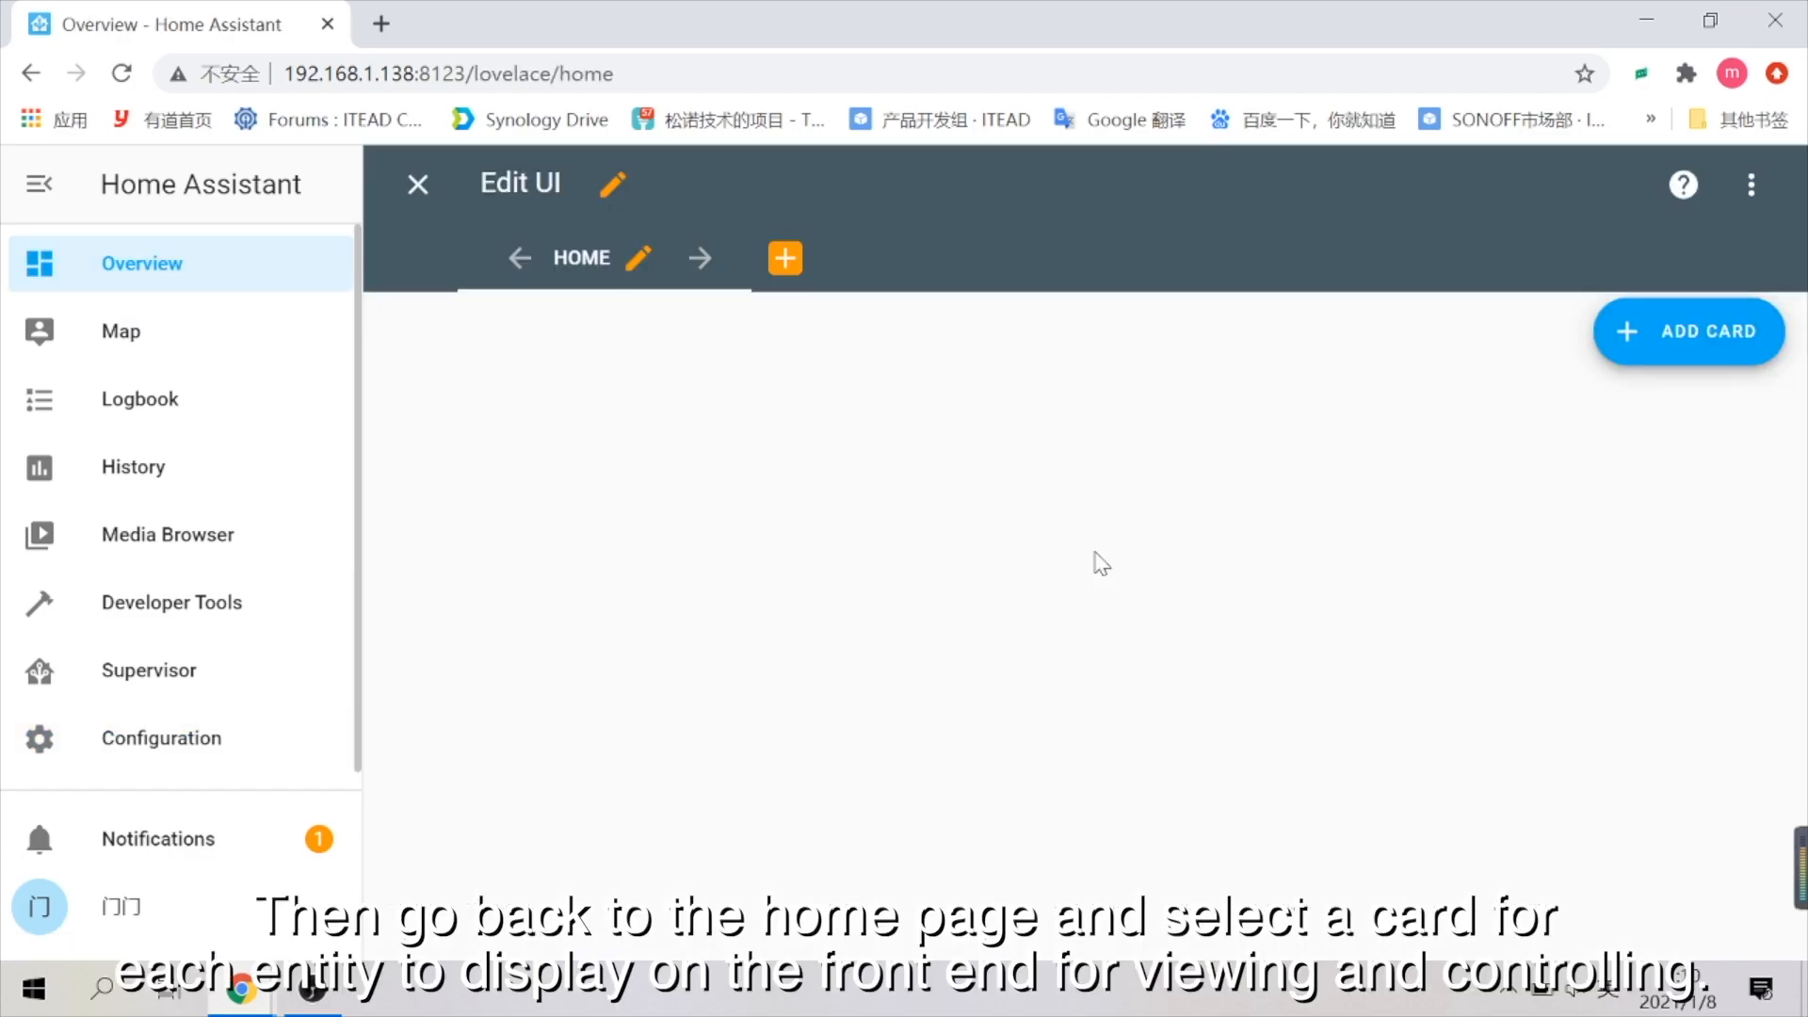
Add a by-entity card for the DS01 ias_zone door sensor to the Home view
click(1688, 332)
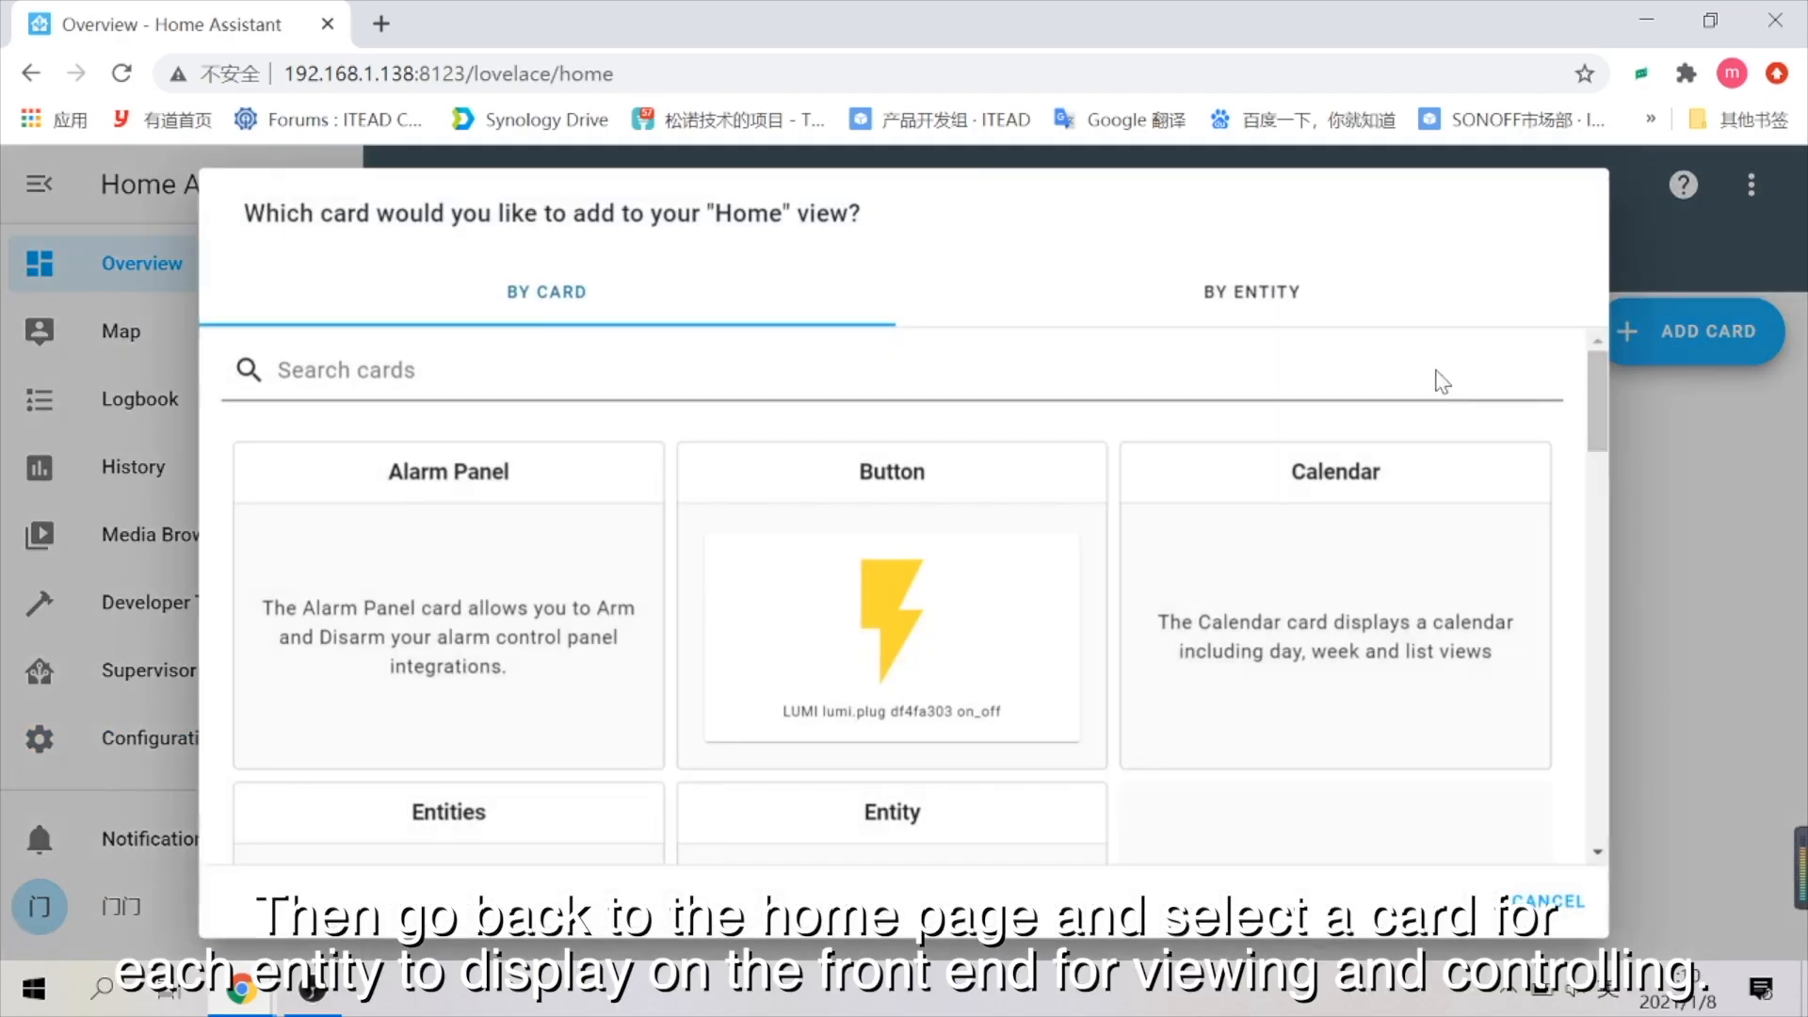
click(1250, 290)
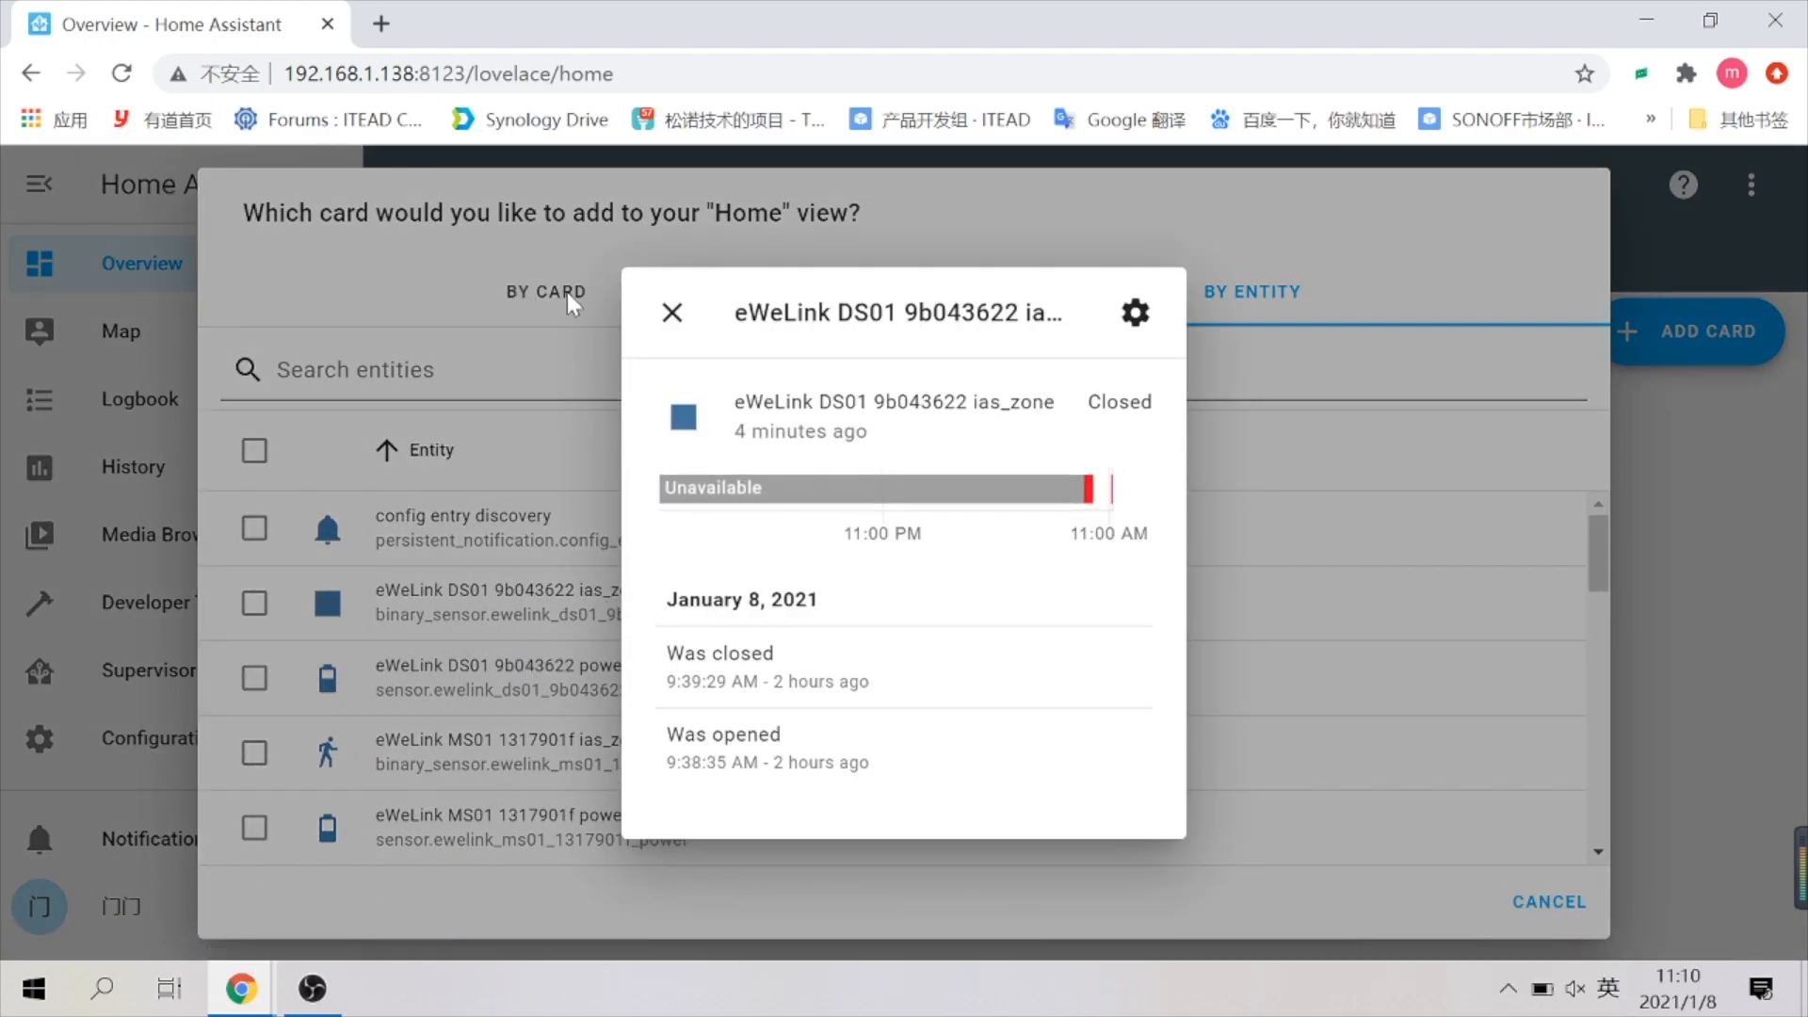
click(670, 313)
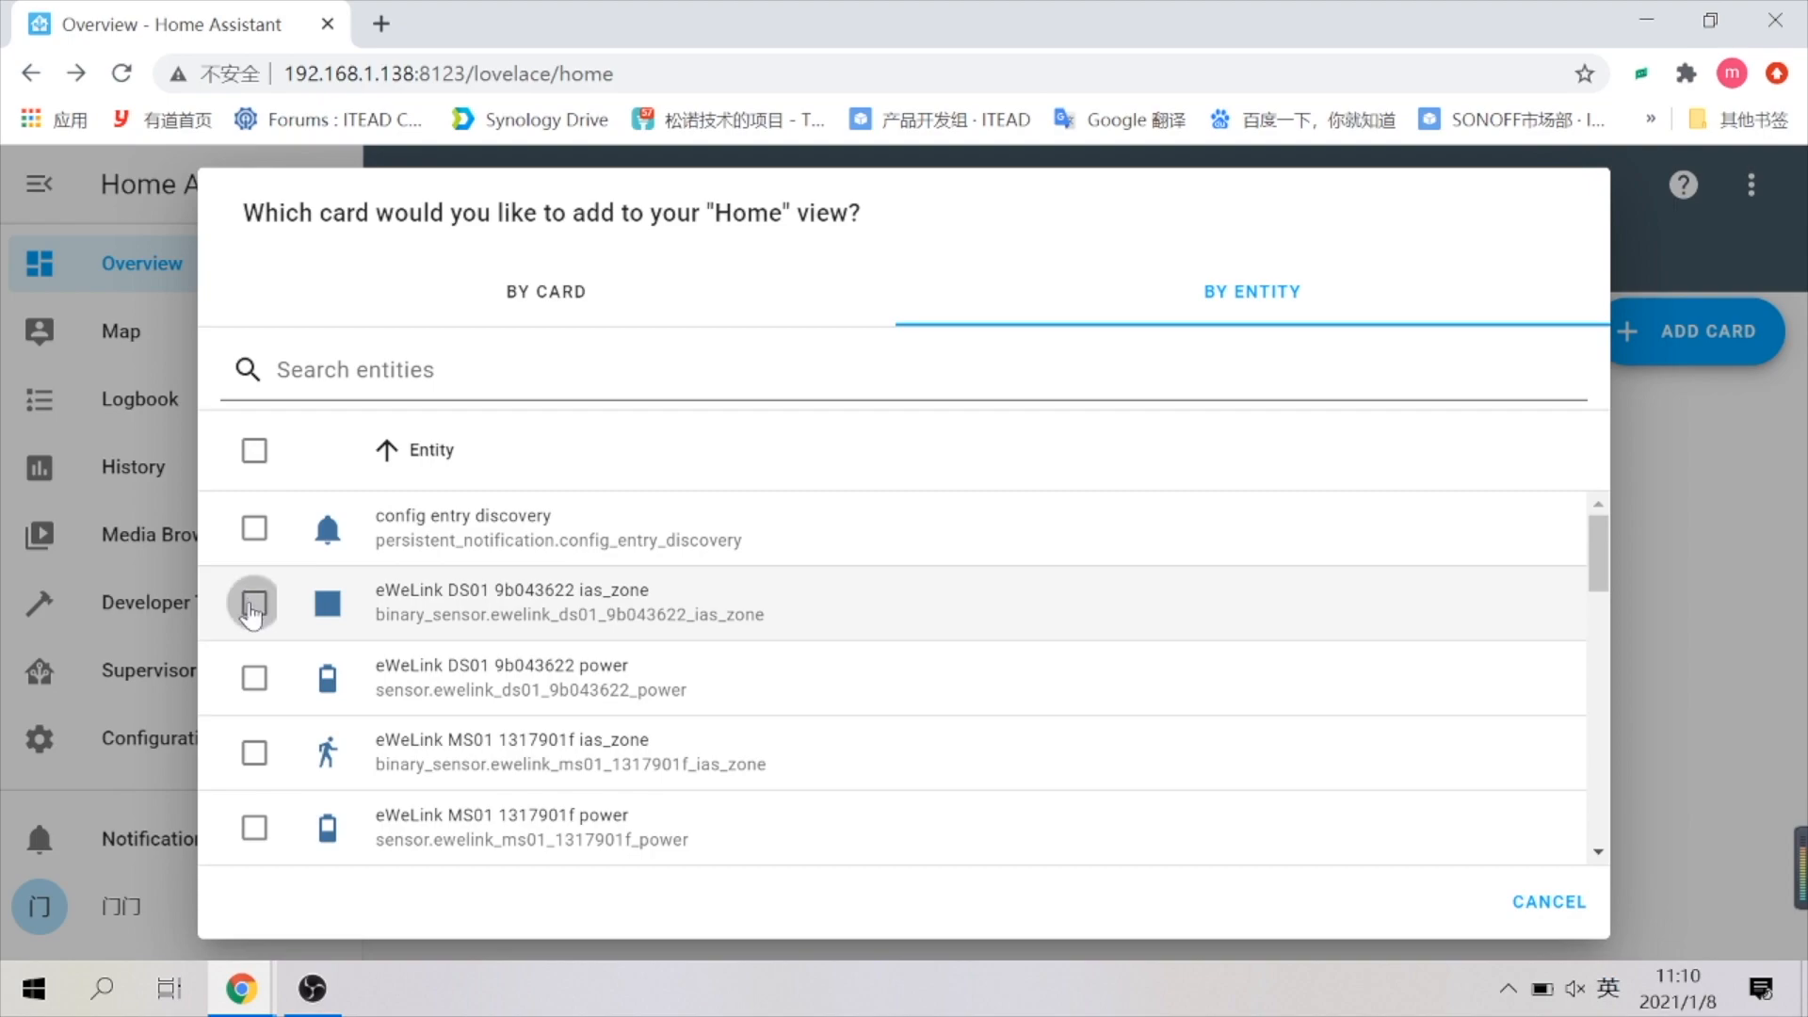
click(254, 602)
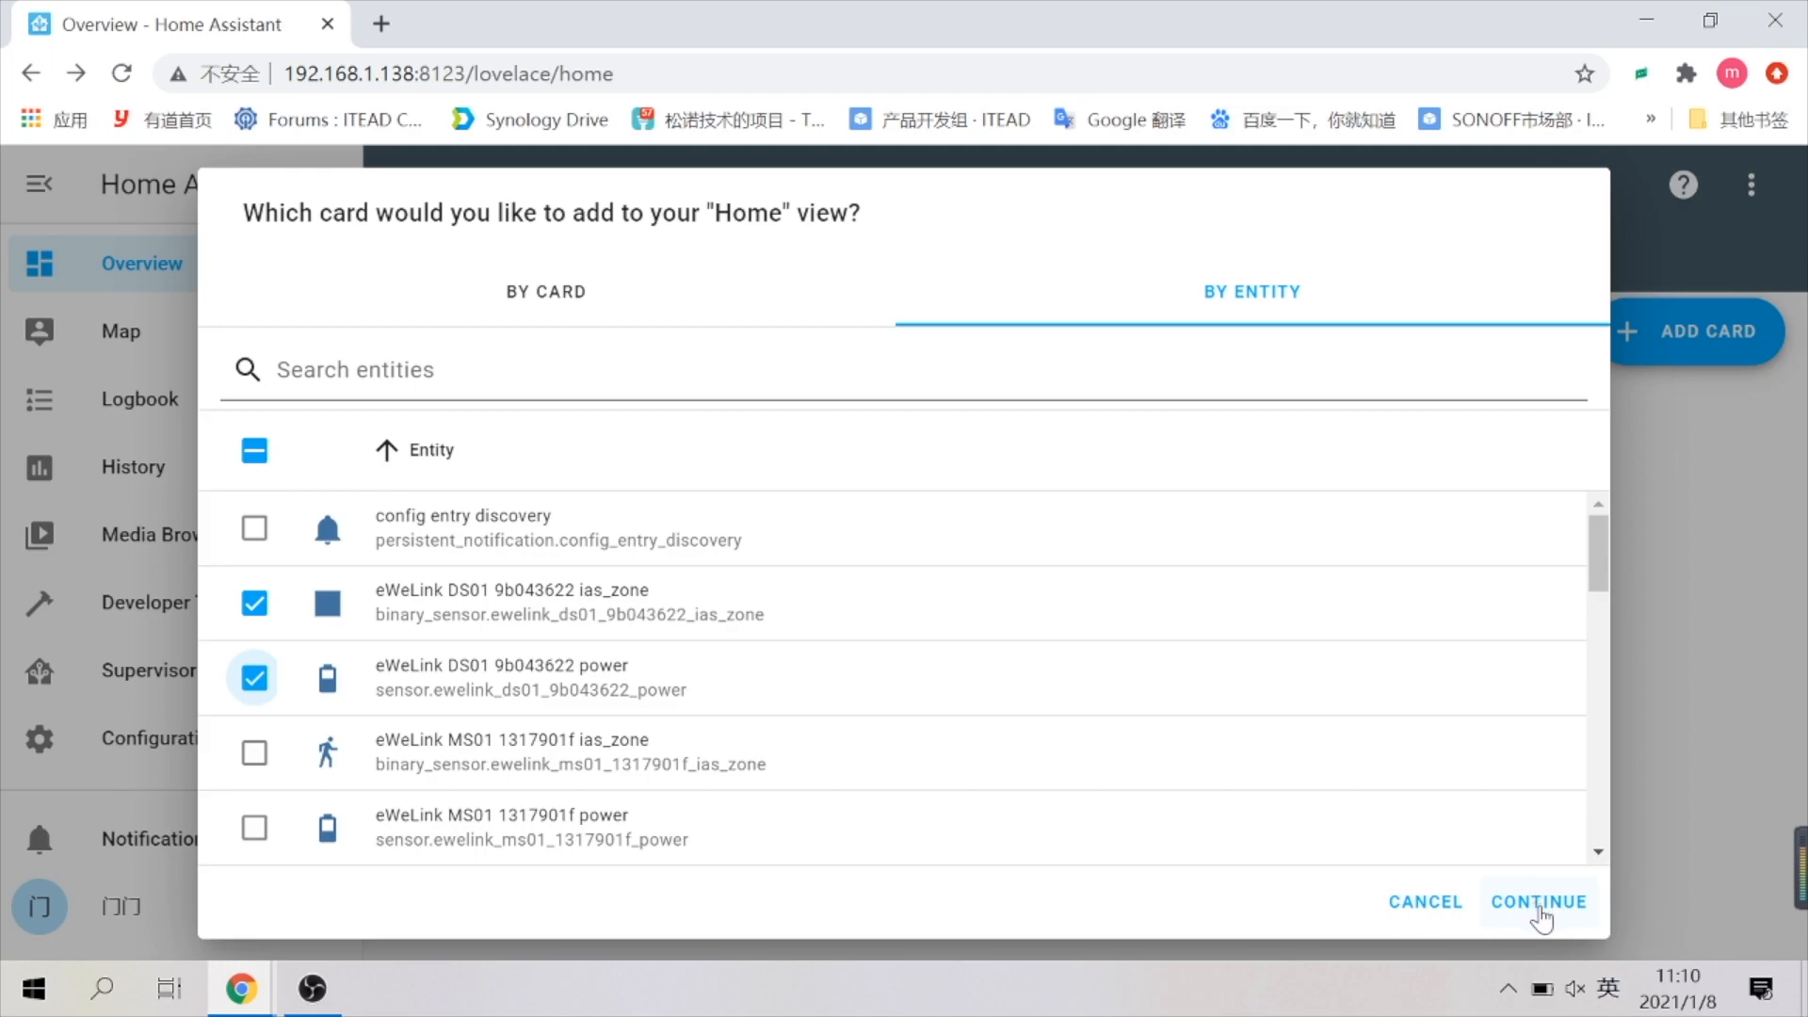
click(1537, 900)
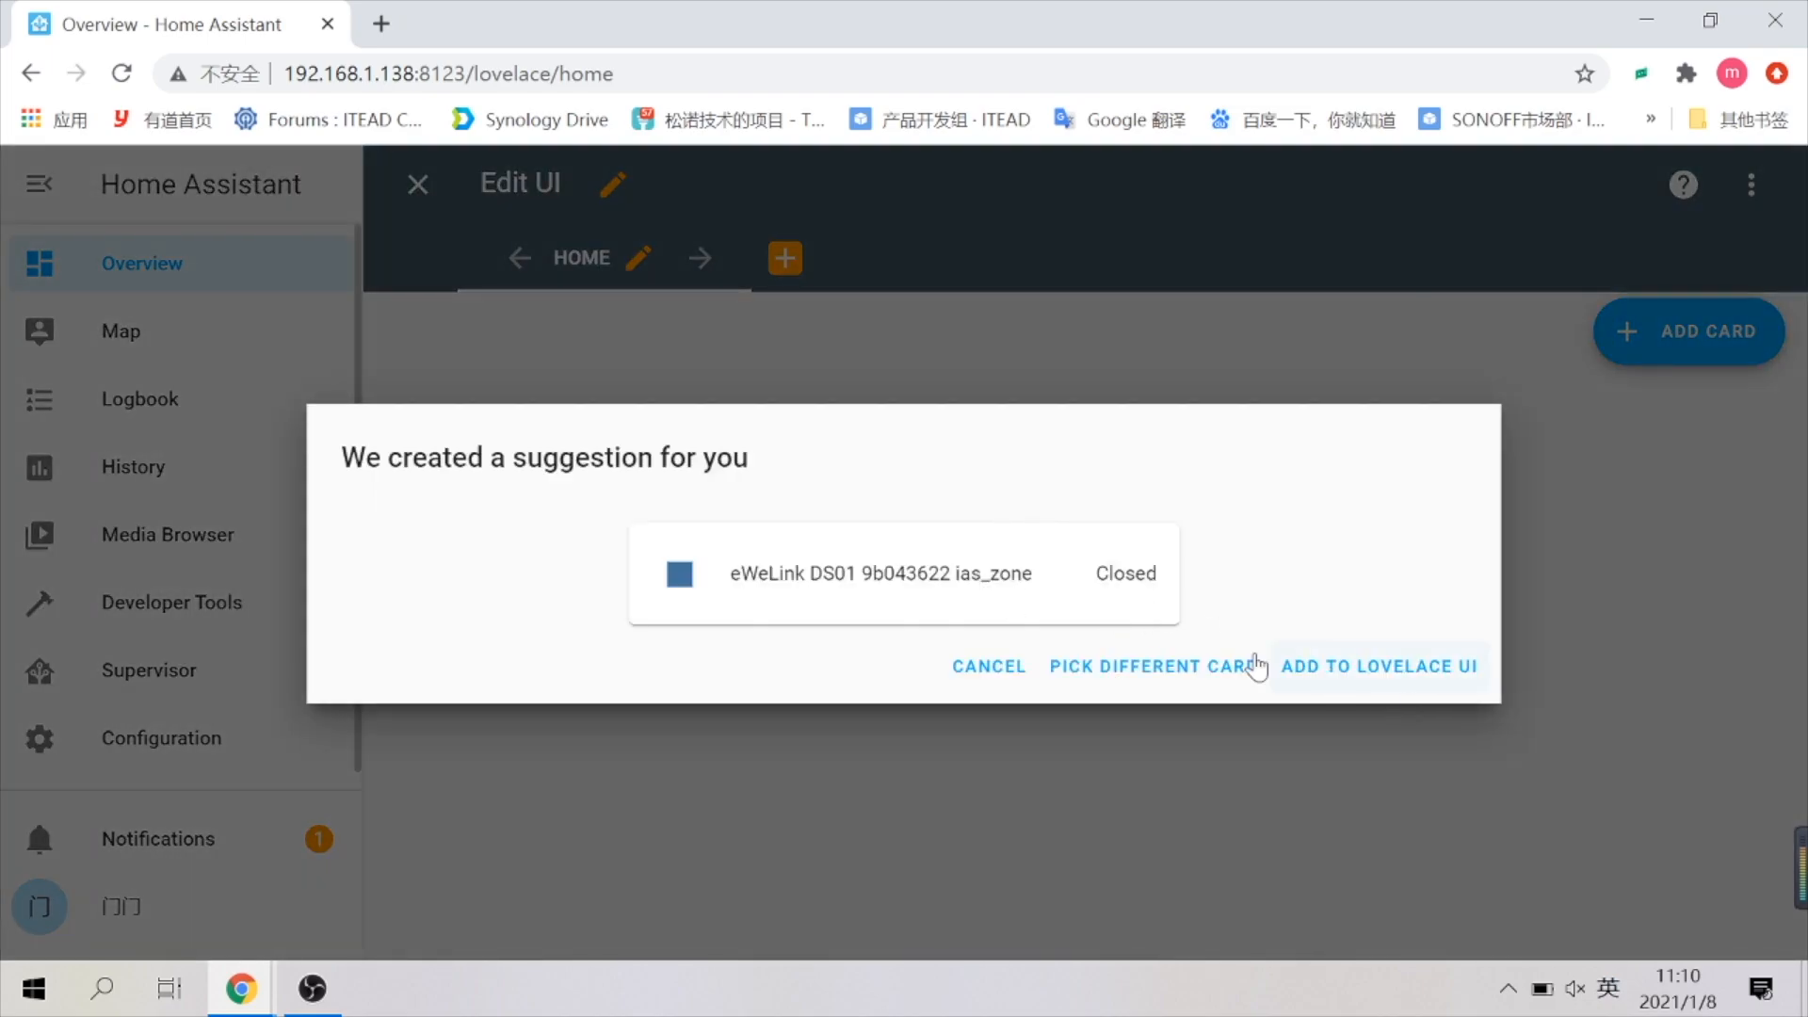
click(1378, 665)
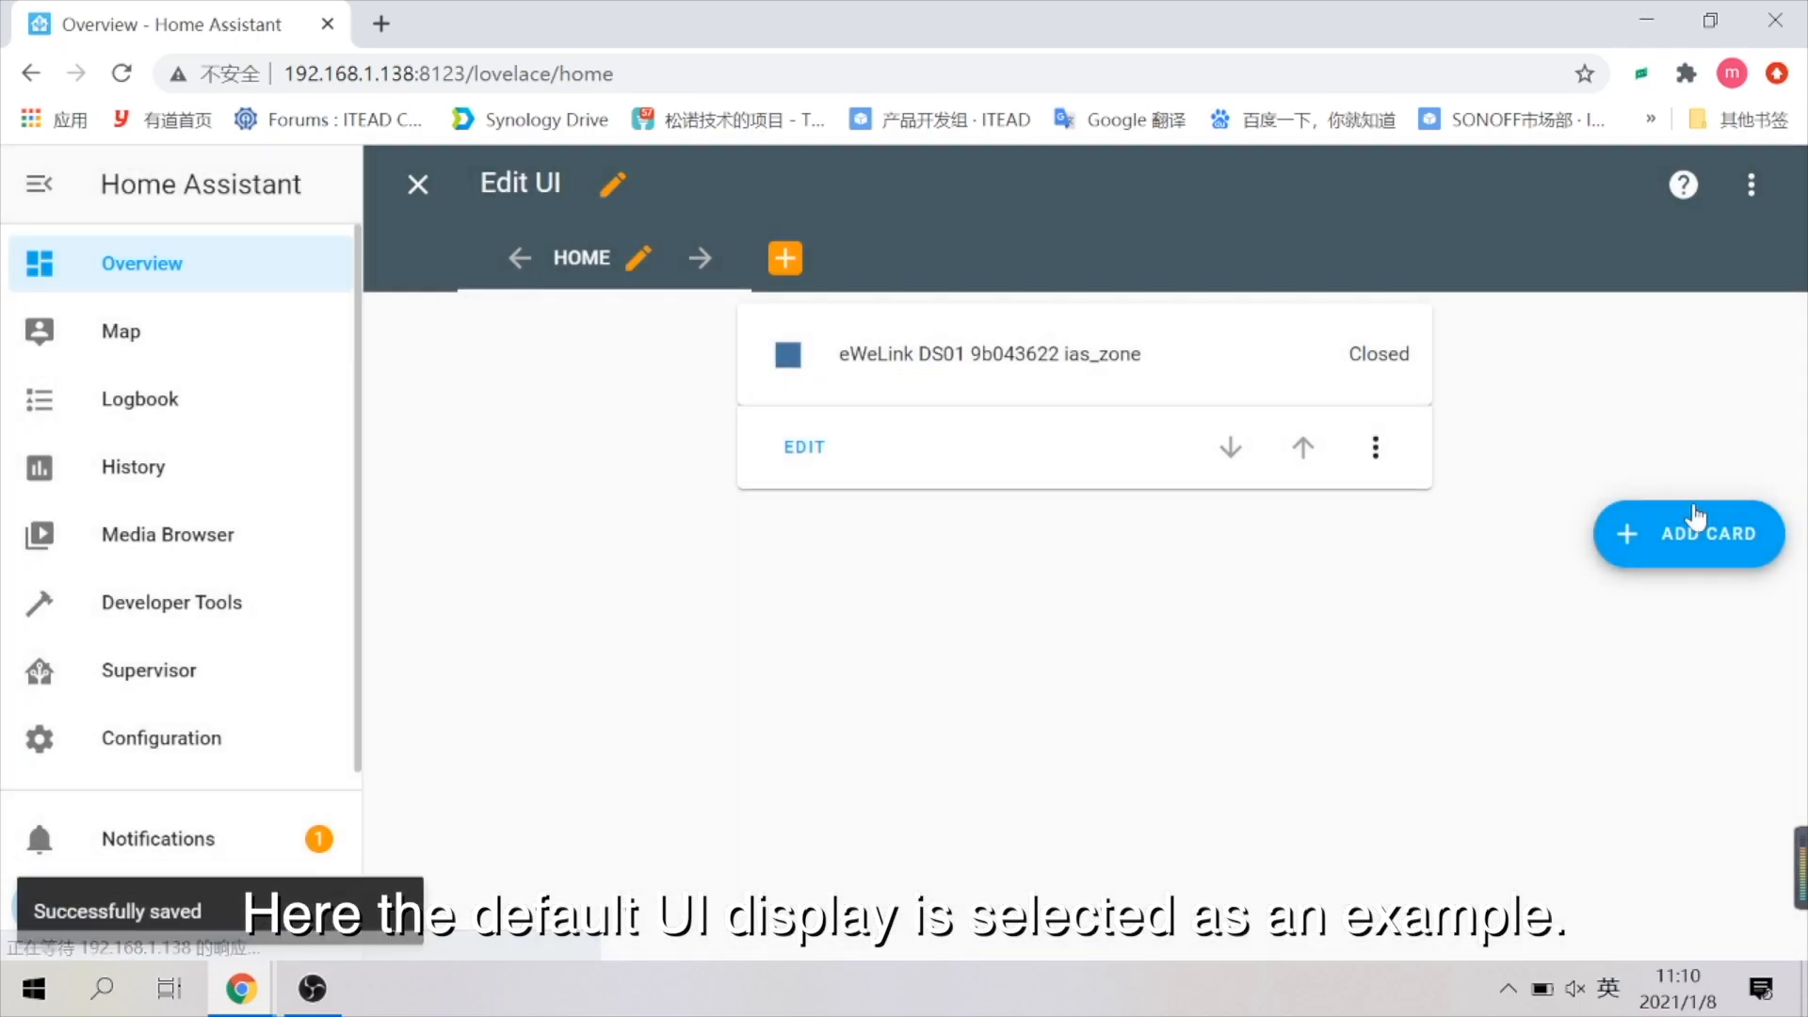
Add a by-entity card for the TH01 humidity and temperature sensors
click(1710, 533)
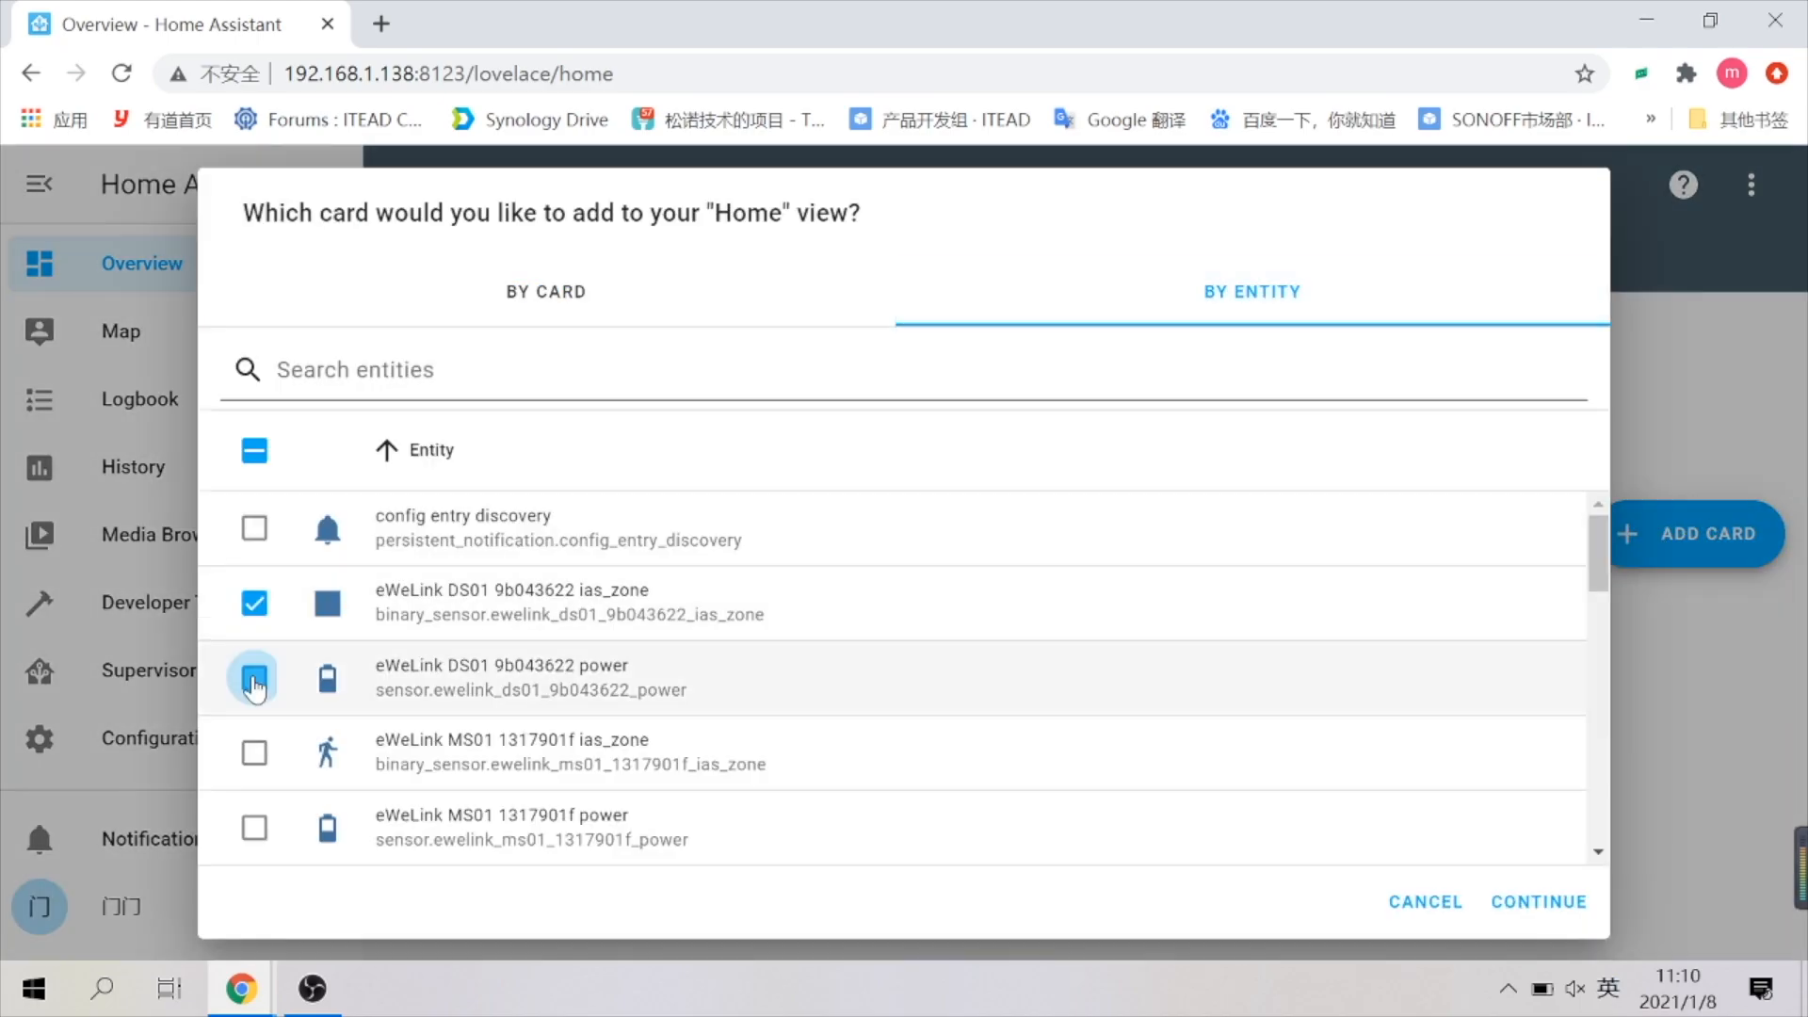
click(544, 290)
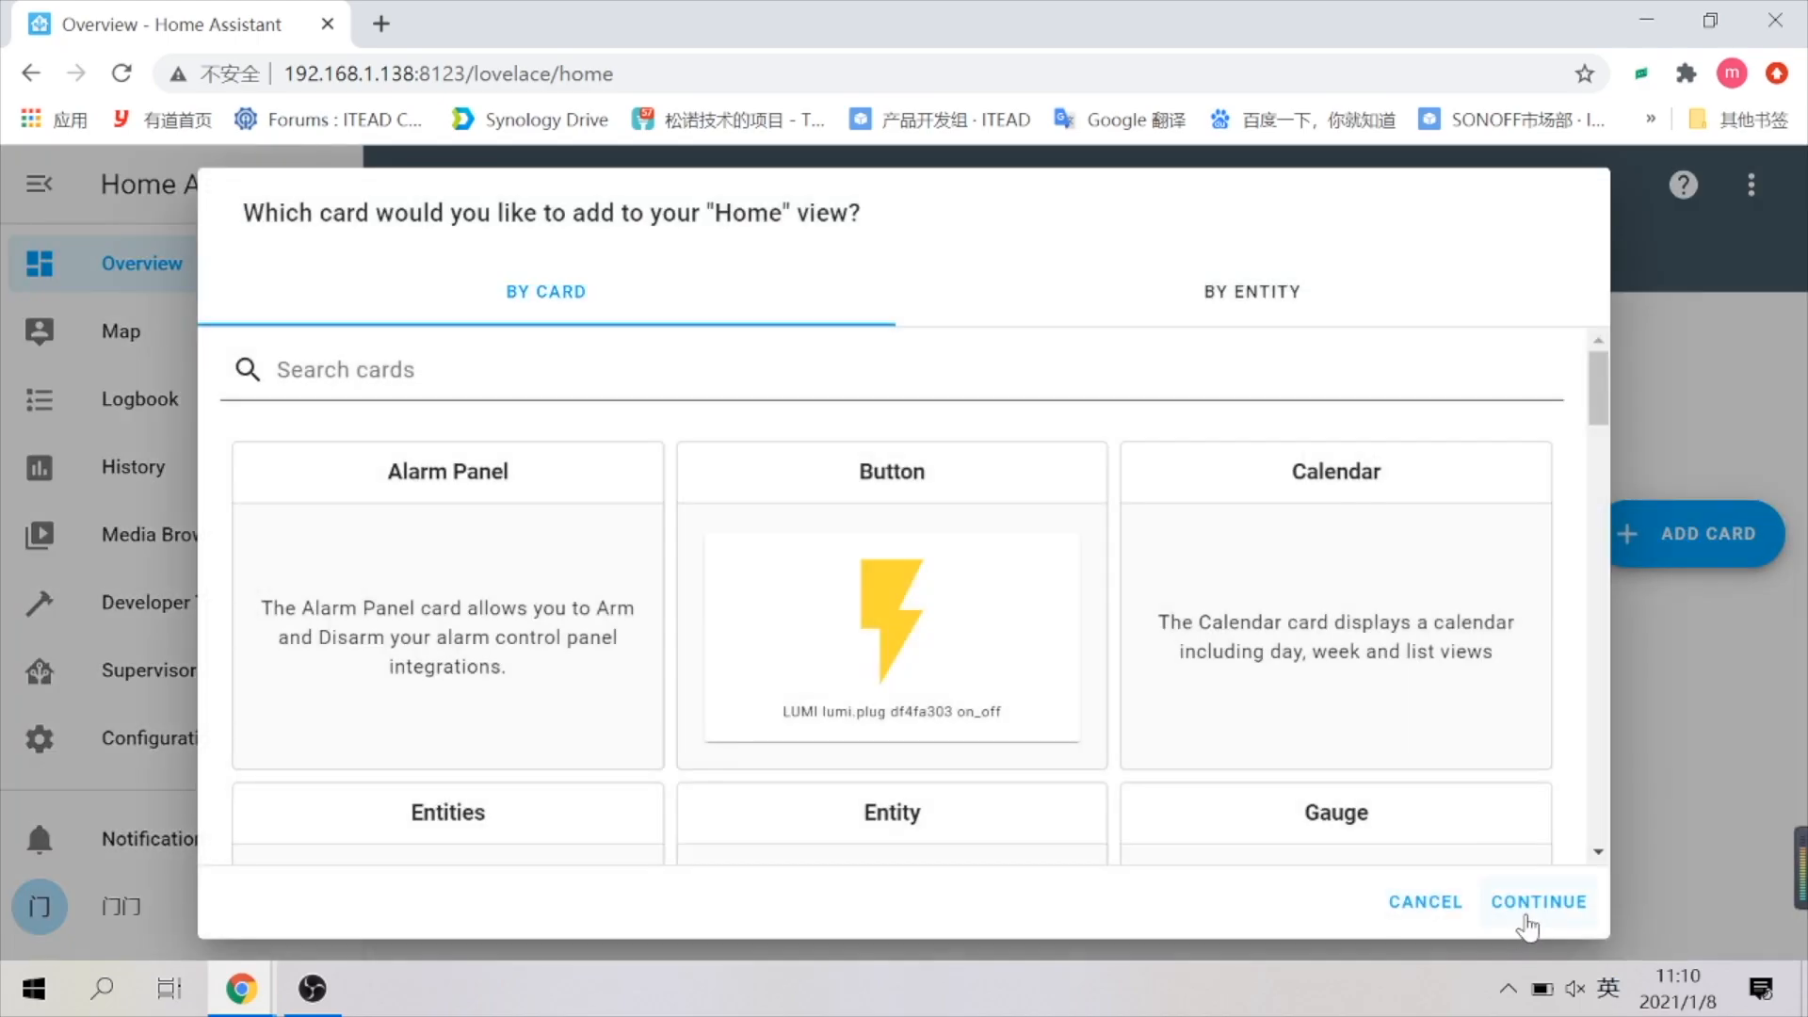
click(1251, 290)
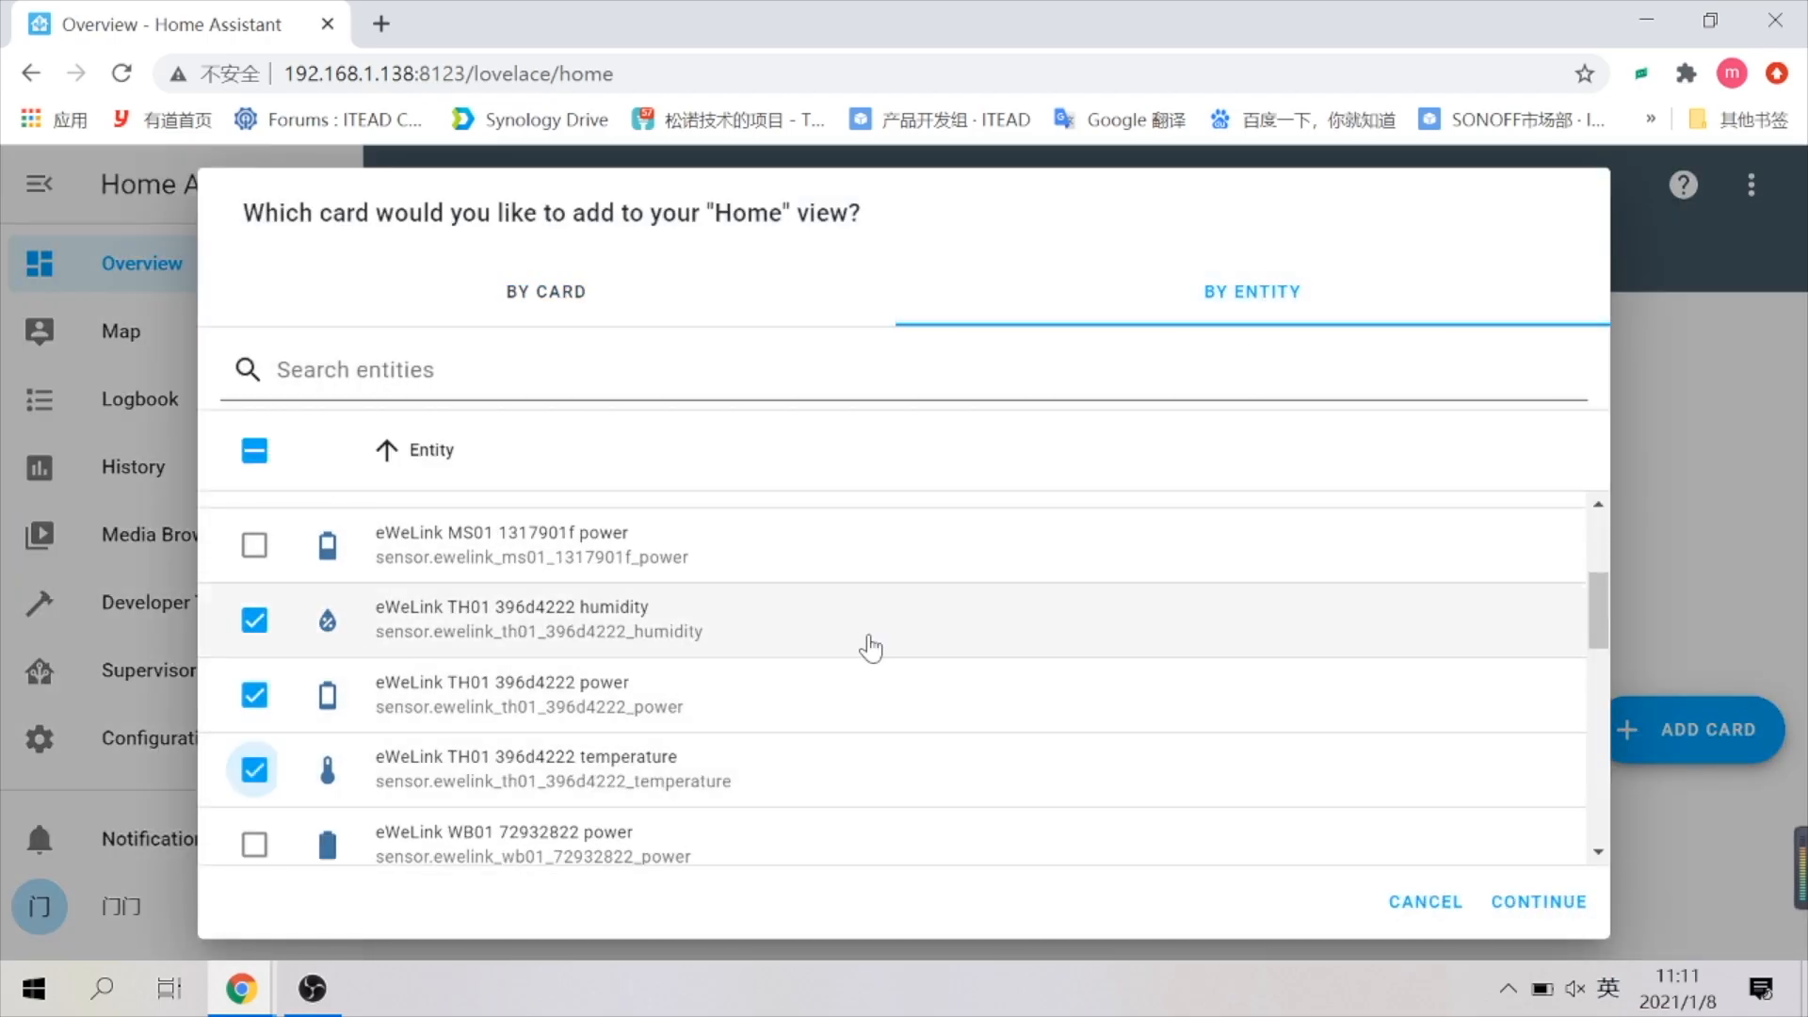
click(1537, 901)
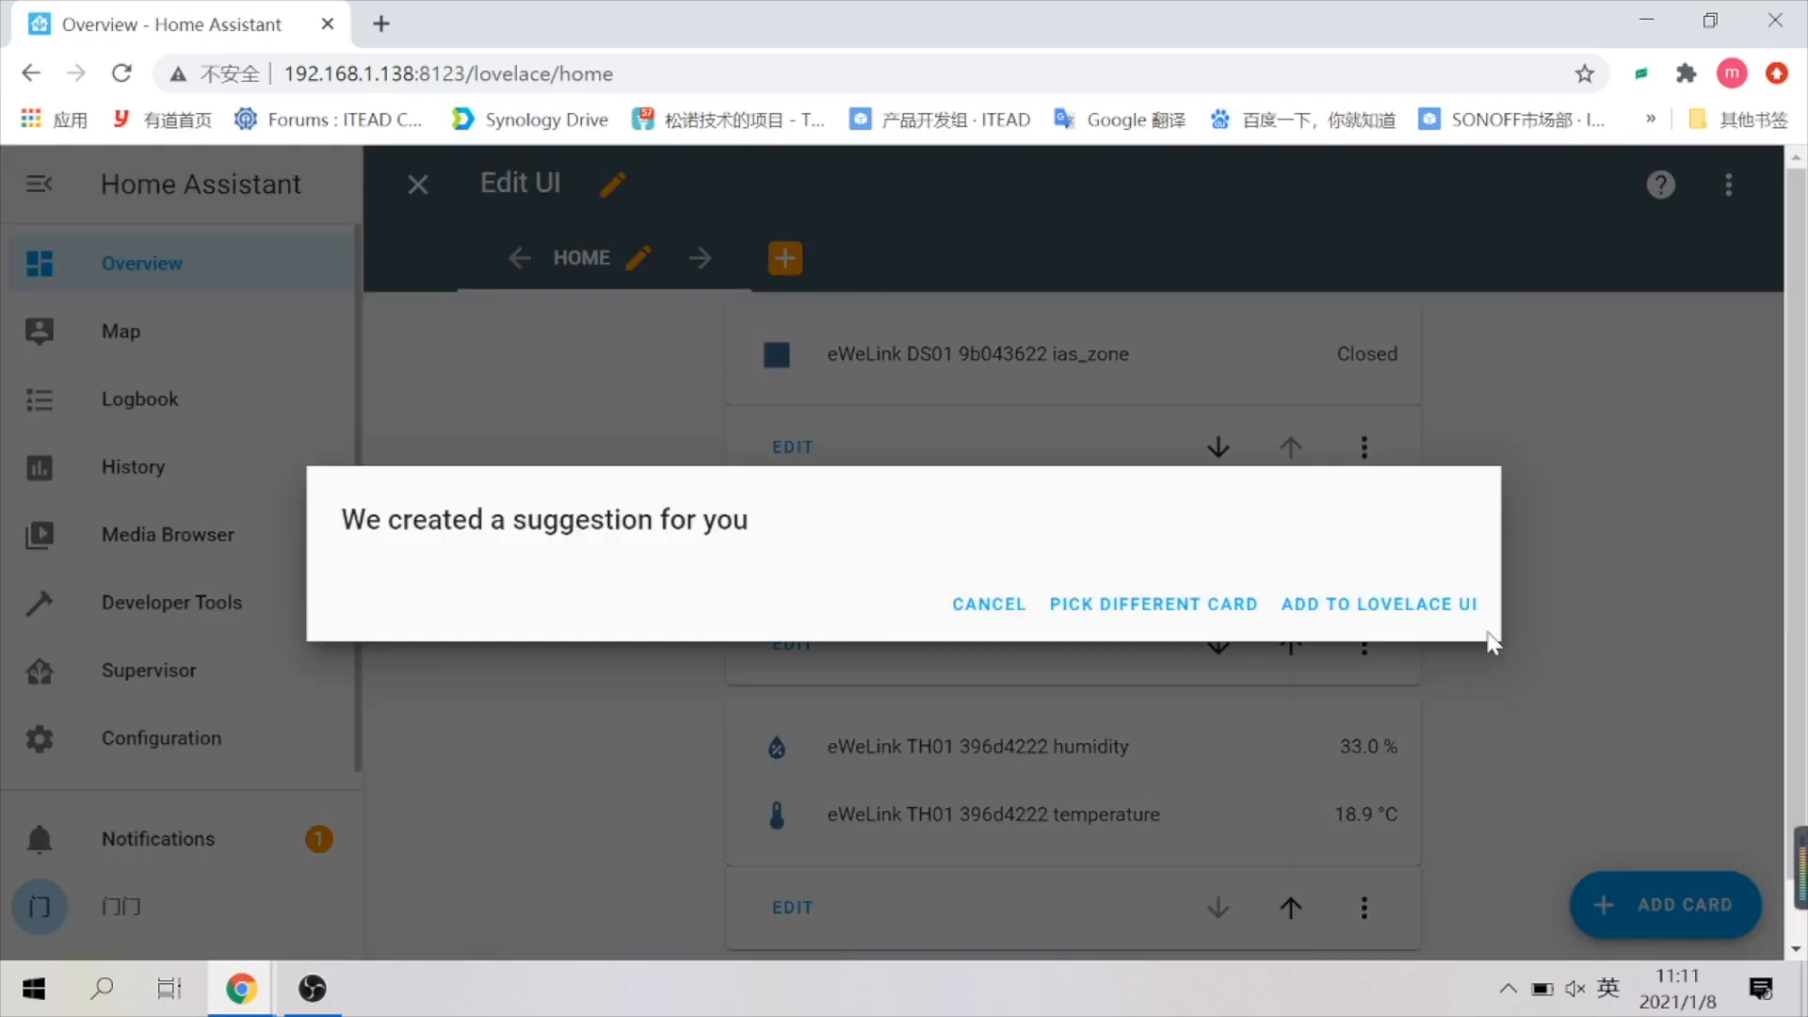
click(1153, 603)
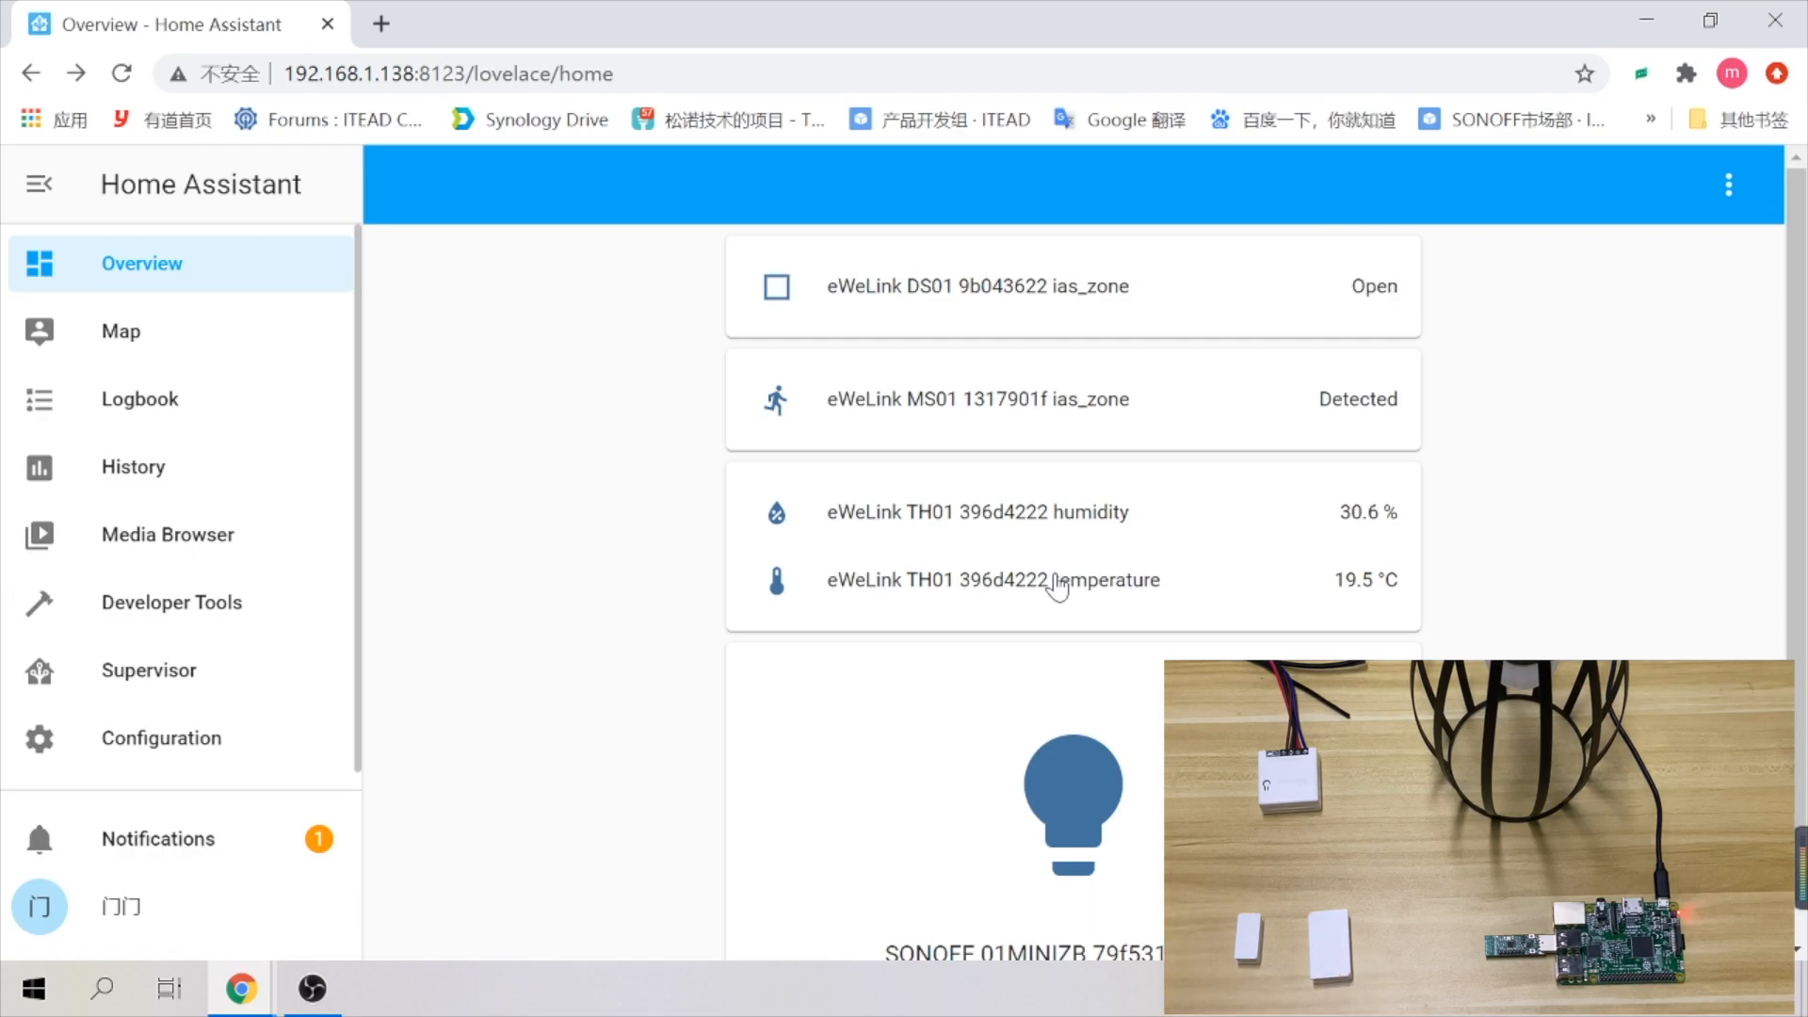
Switch the SONOFF 01MINIZB lamp on and off from its card, then head to Configuration
click(1072, 771)
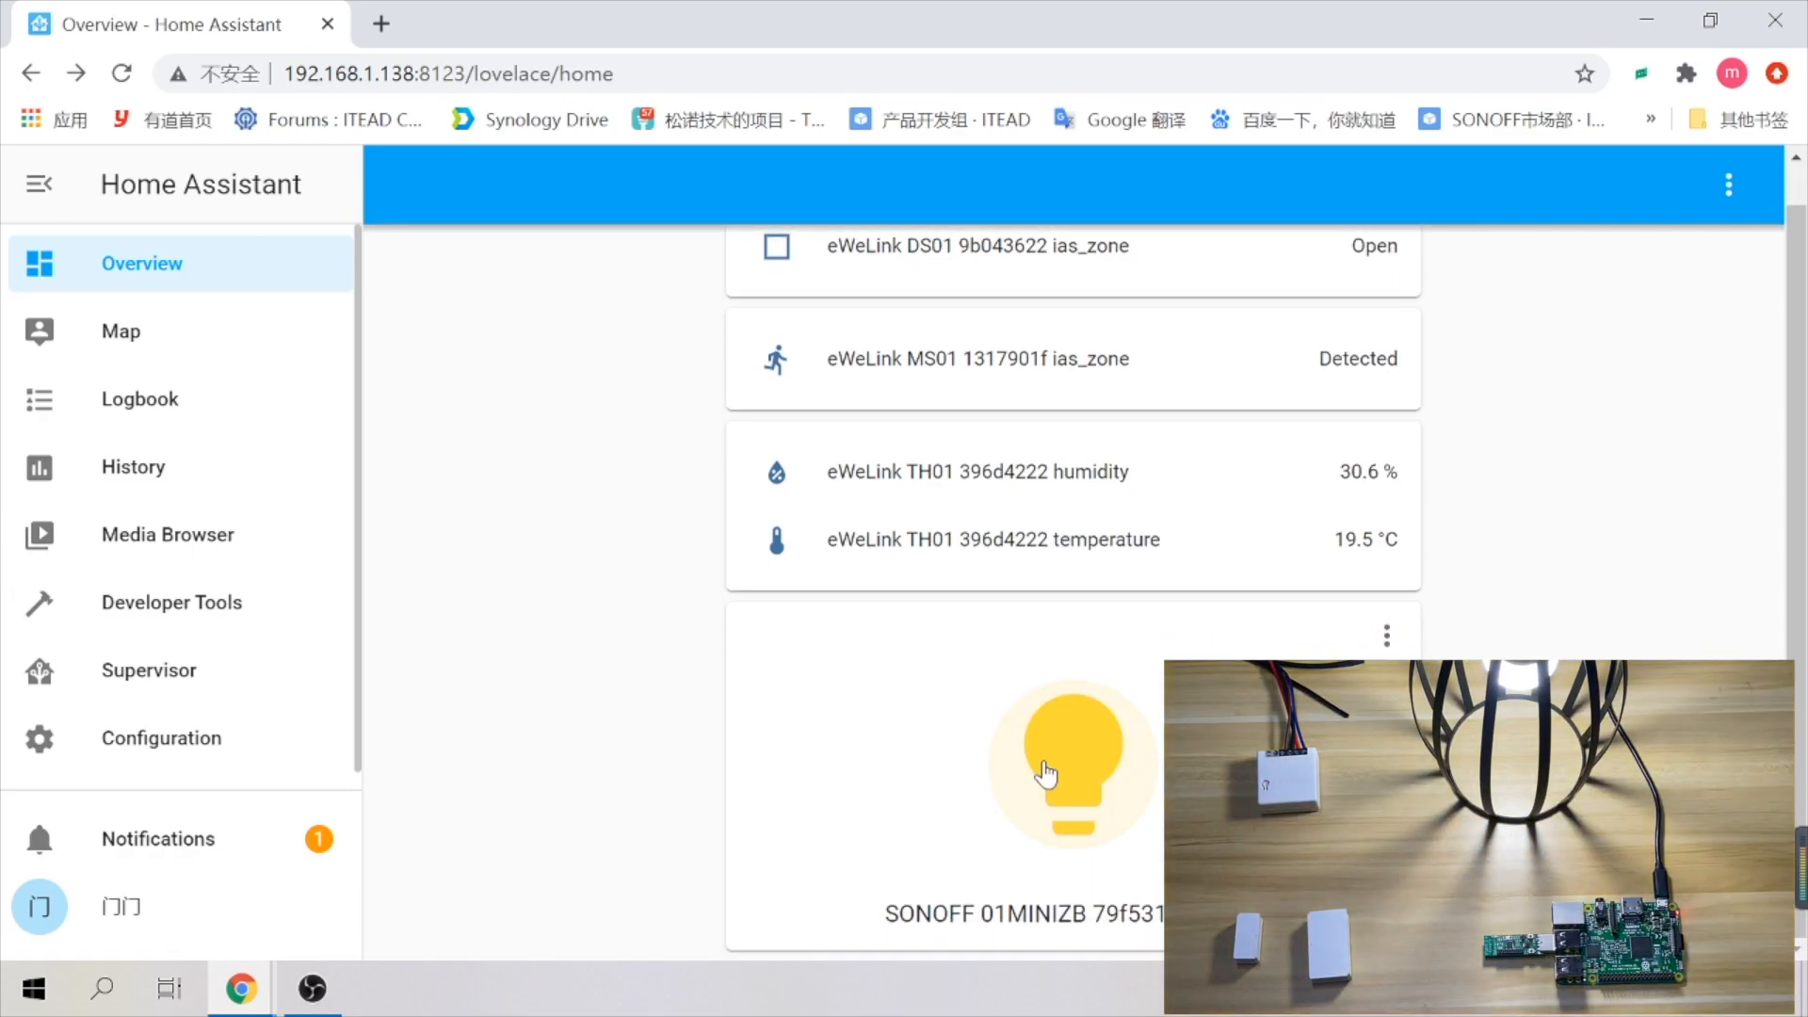
click(1070, 765)
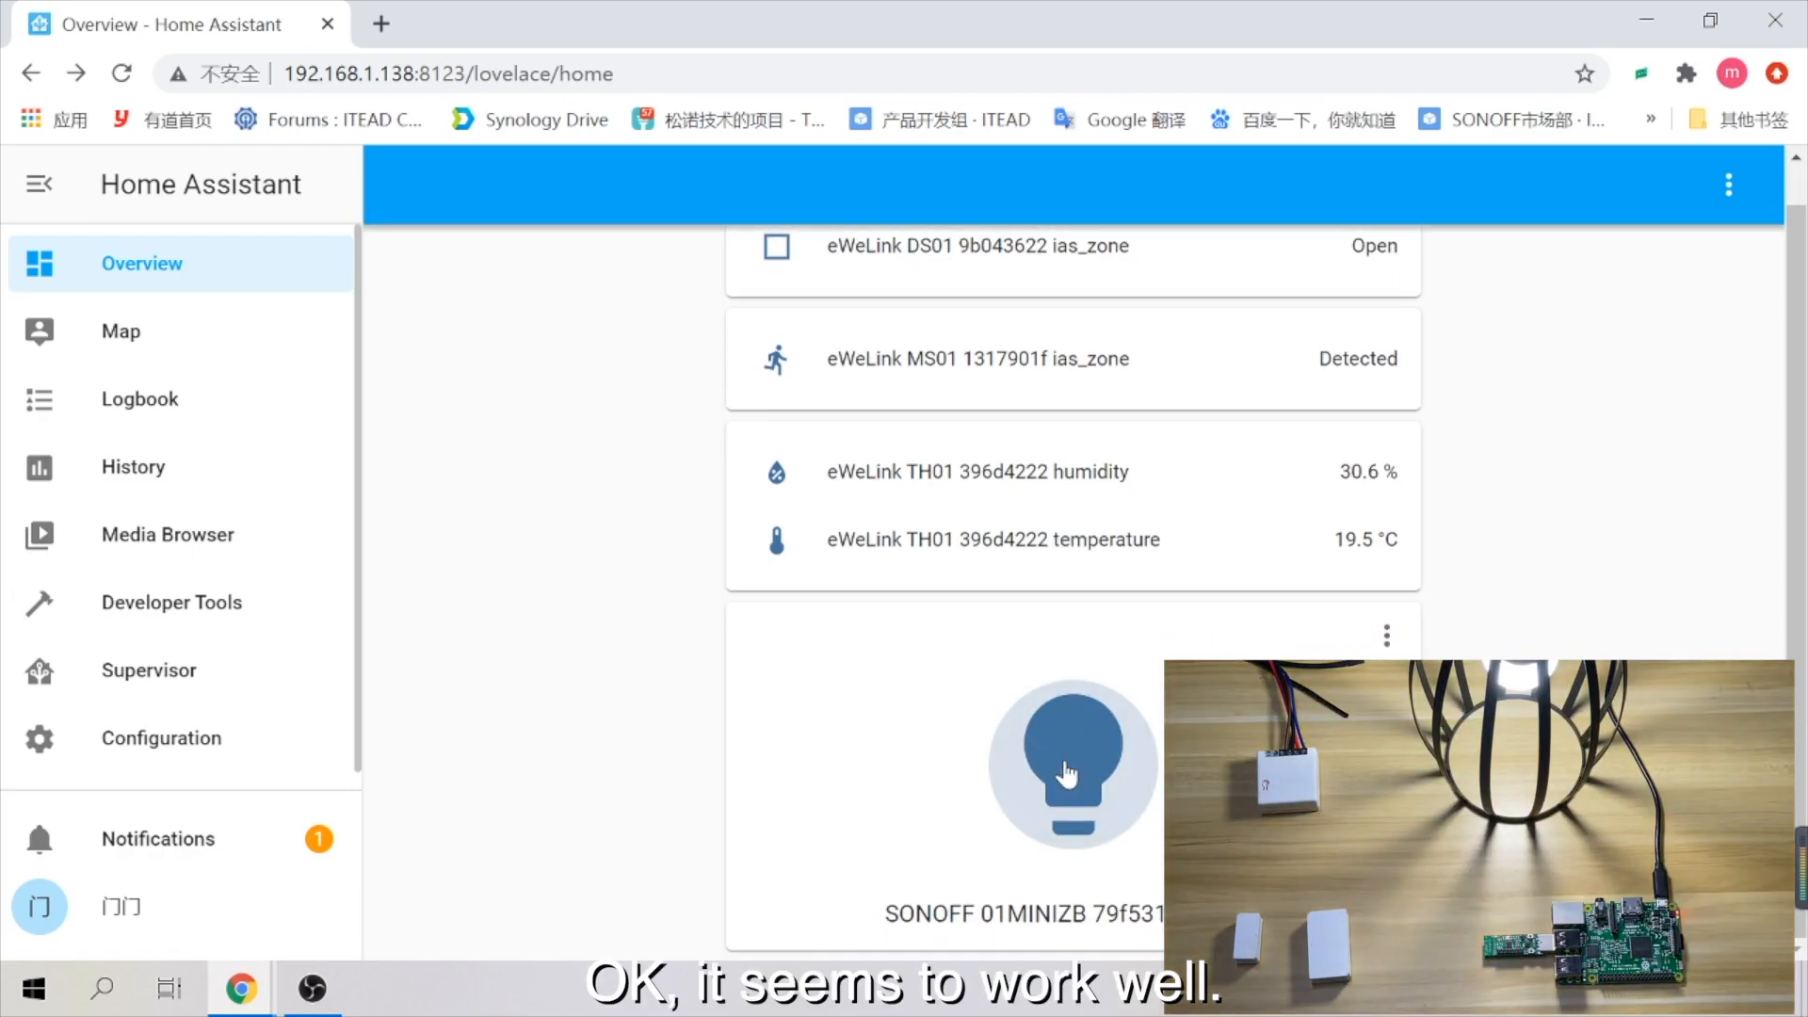
click(1070, 763)
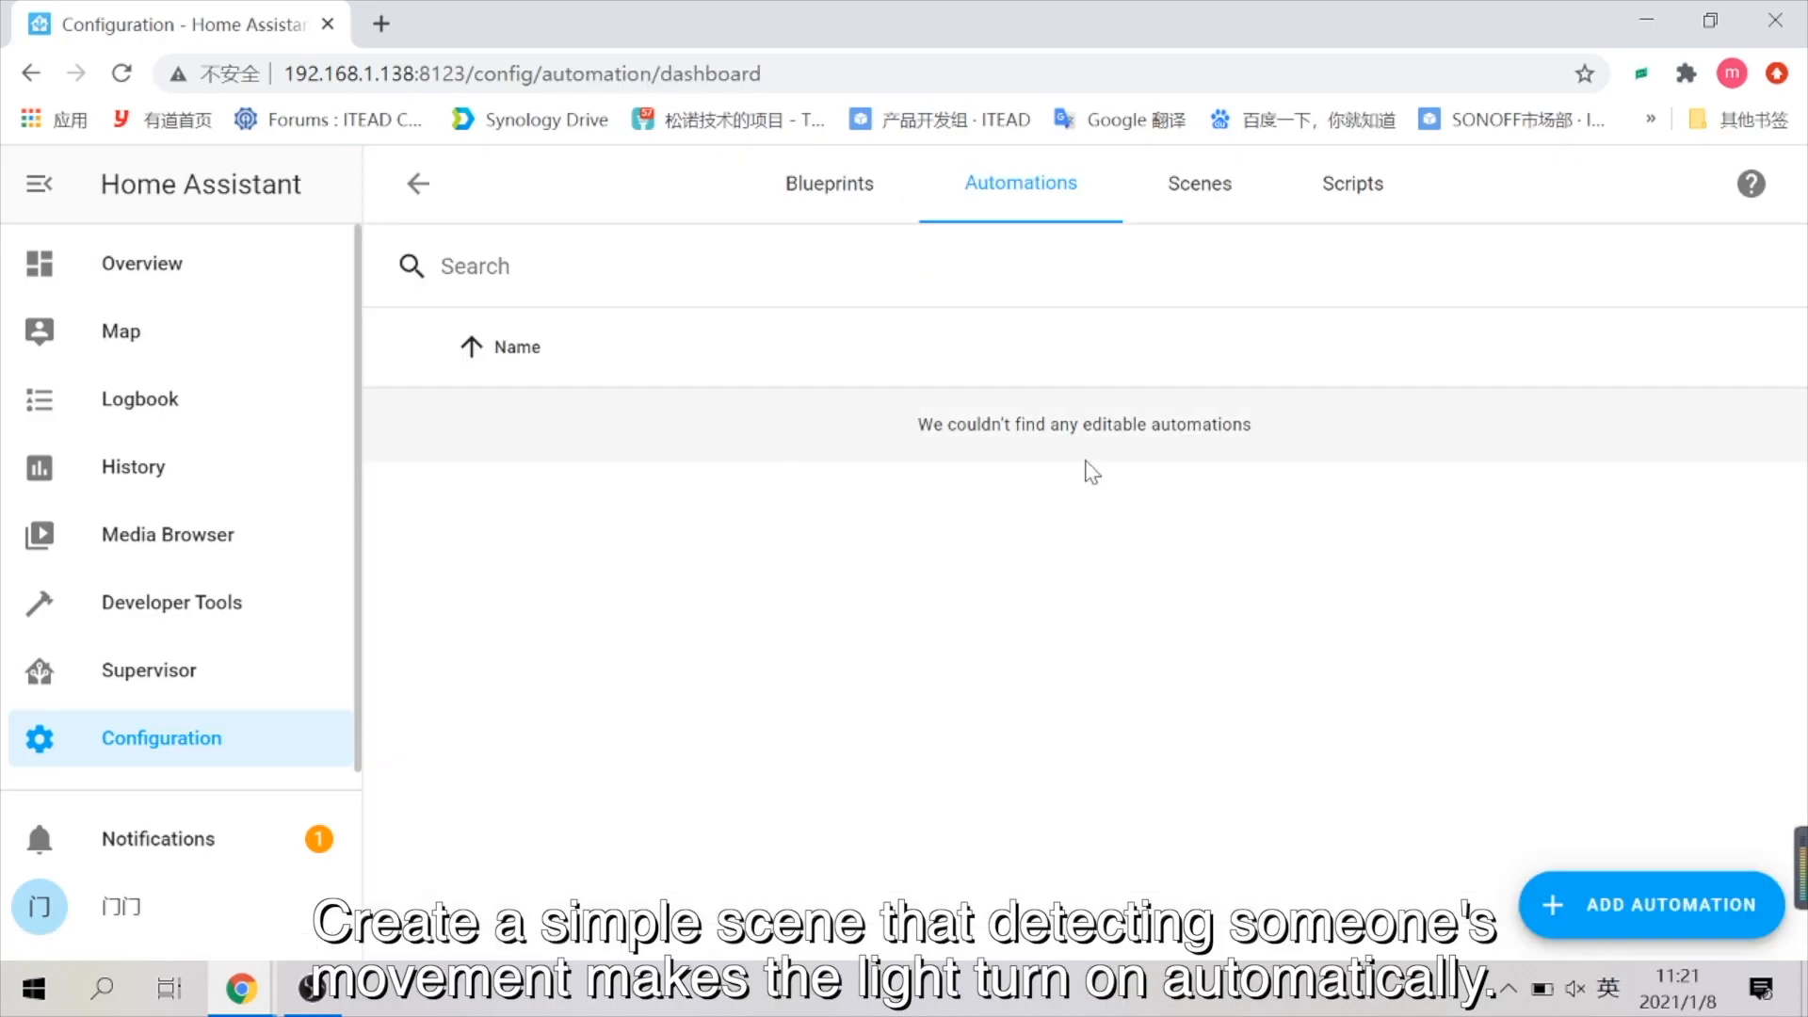
Create a new automation named for motion turning on the light, with a device action
click(1652, 904)
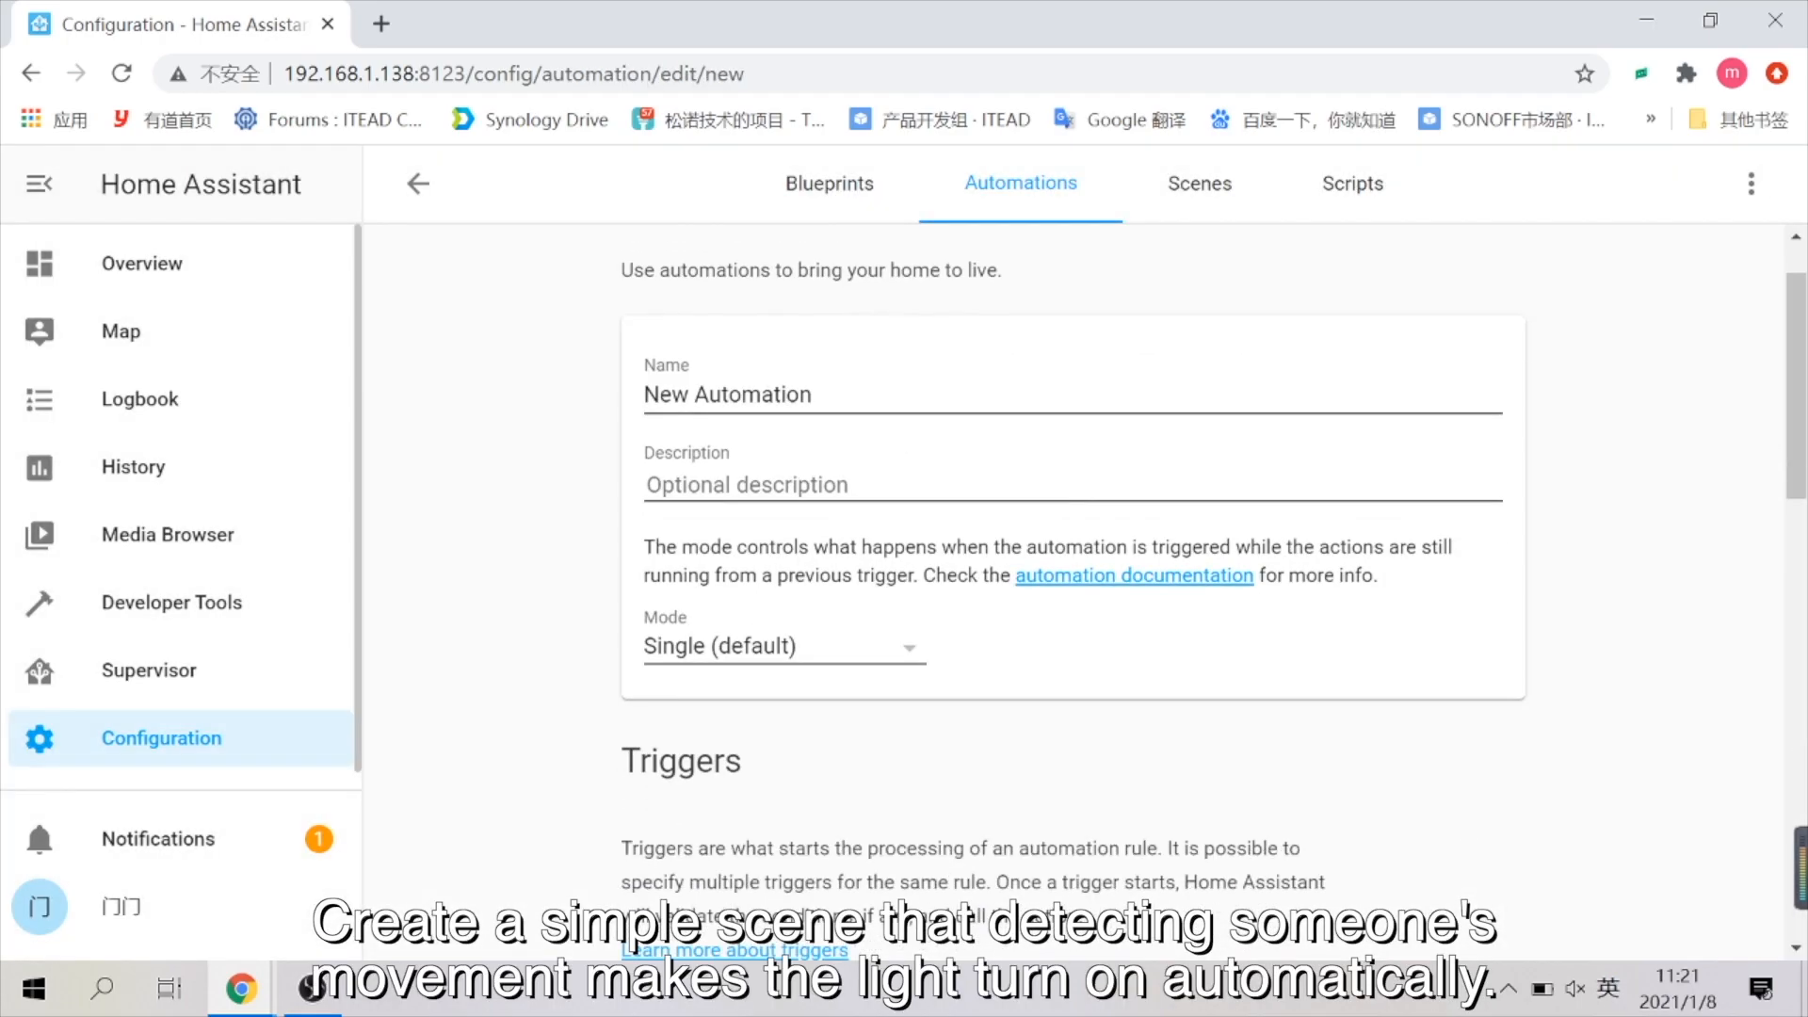
text(m)
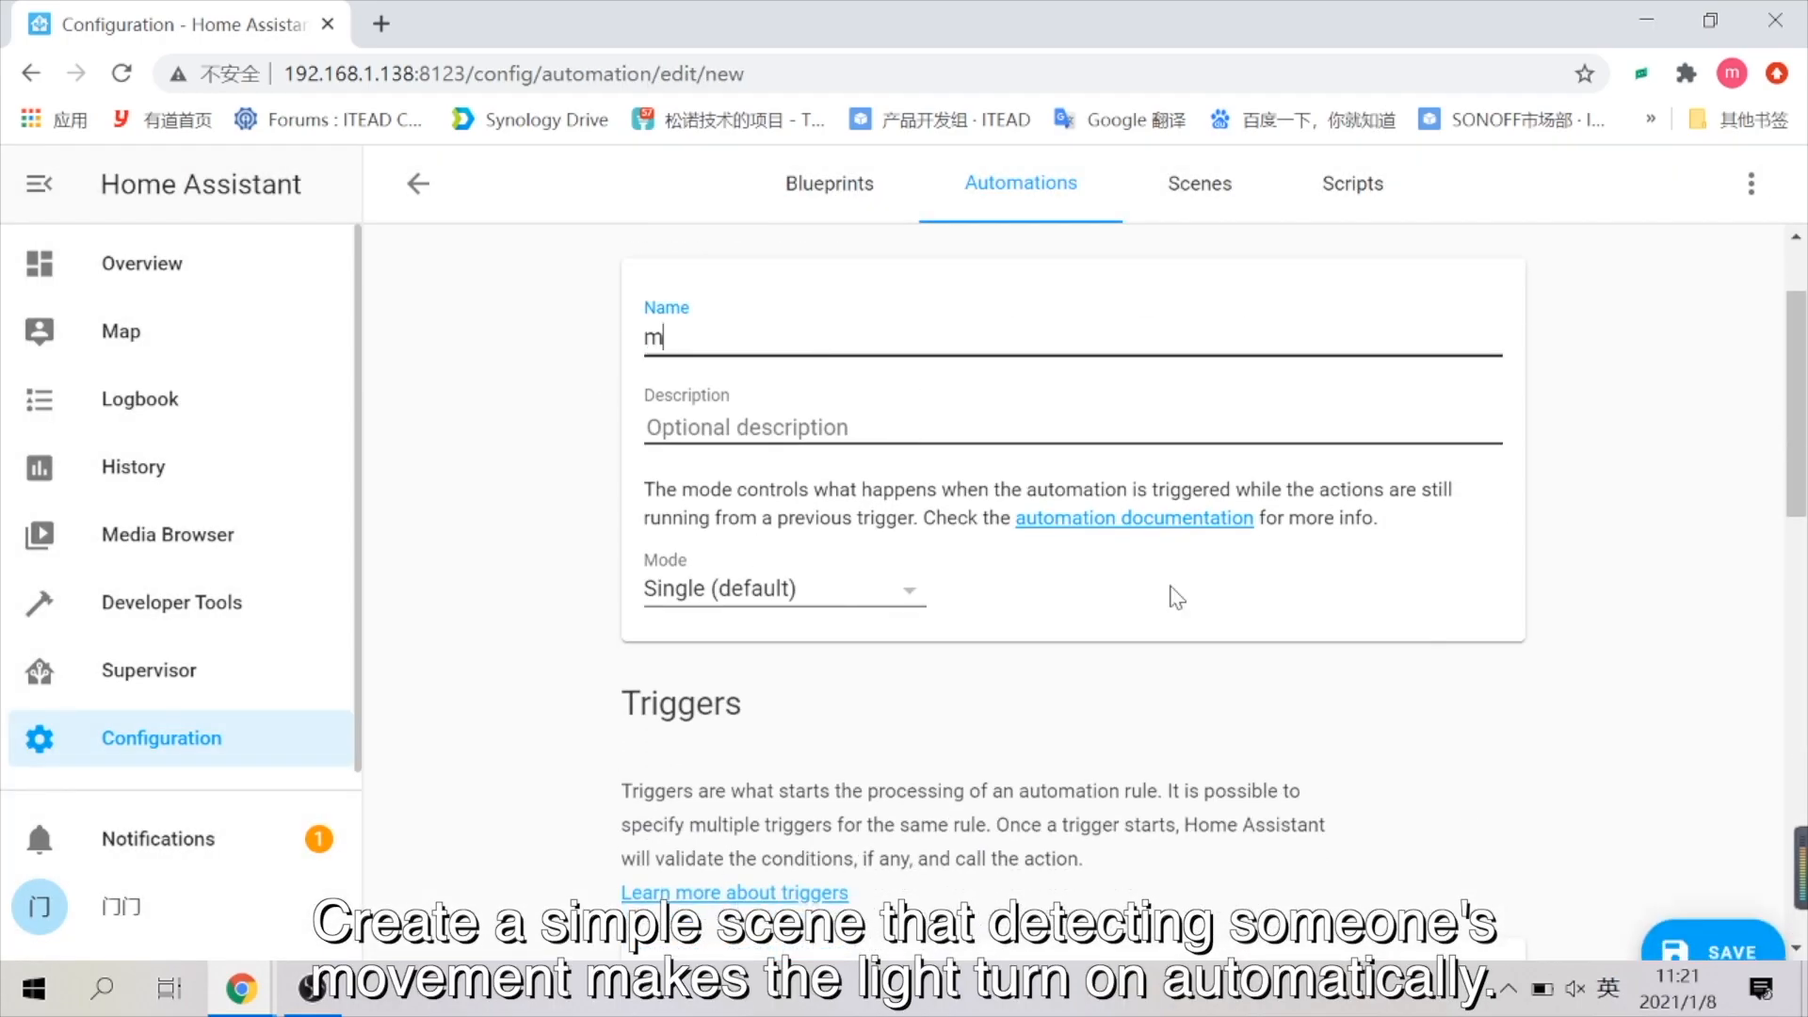
text(ove---light o)
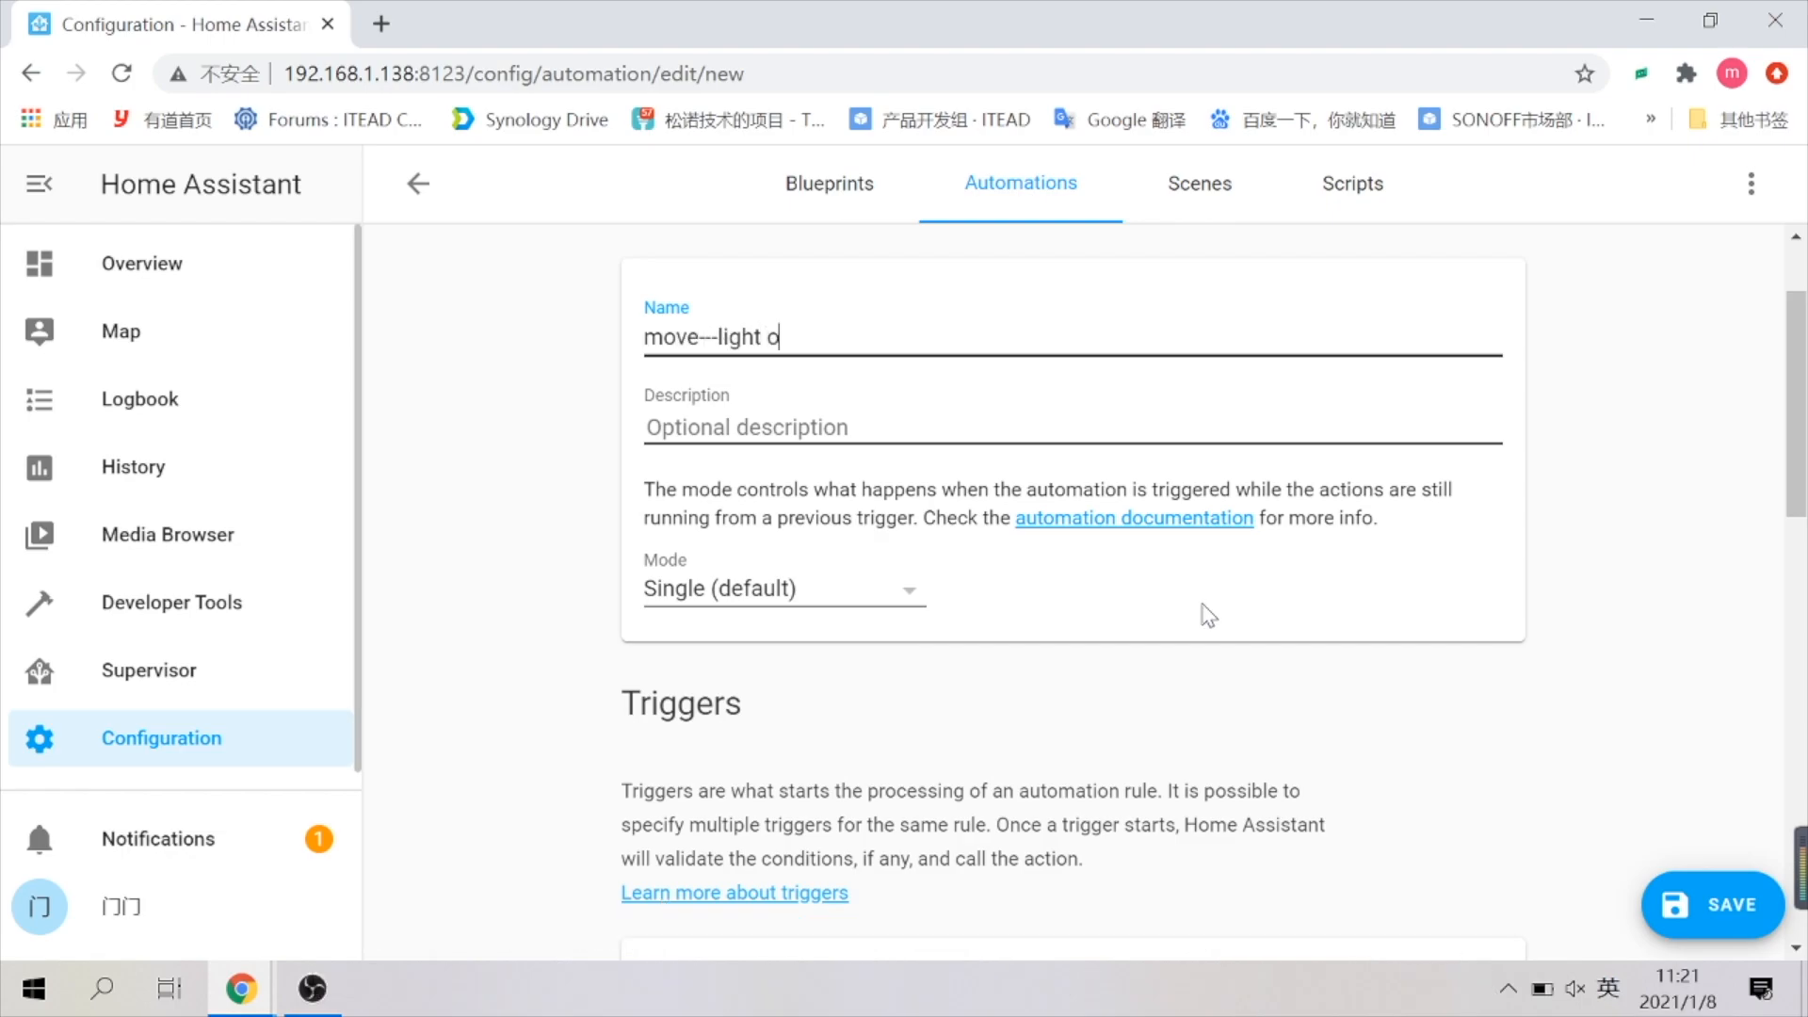
scroll(down, 3)
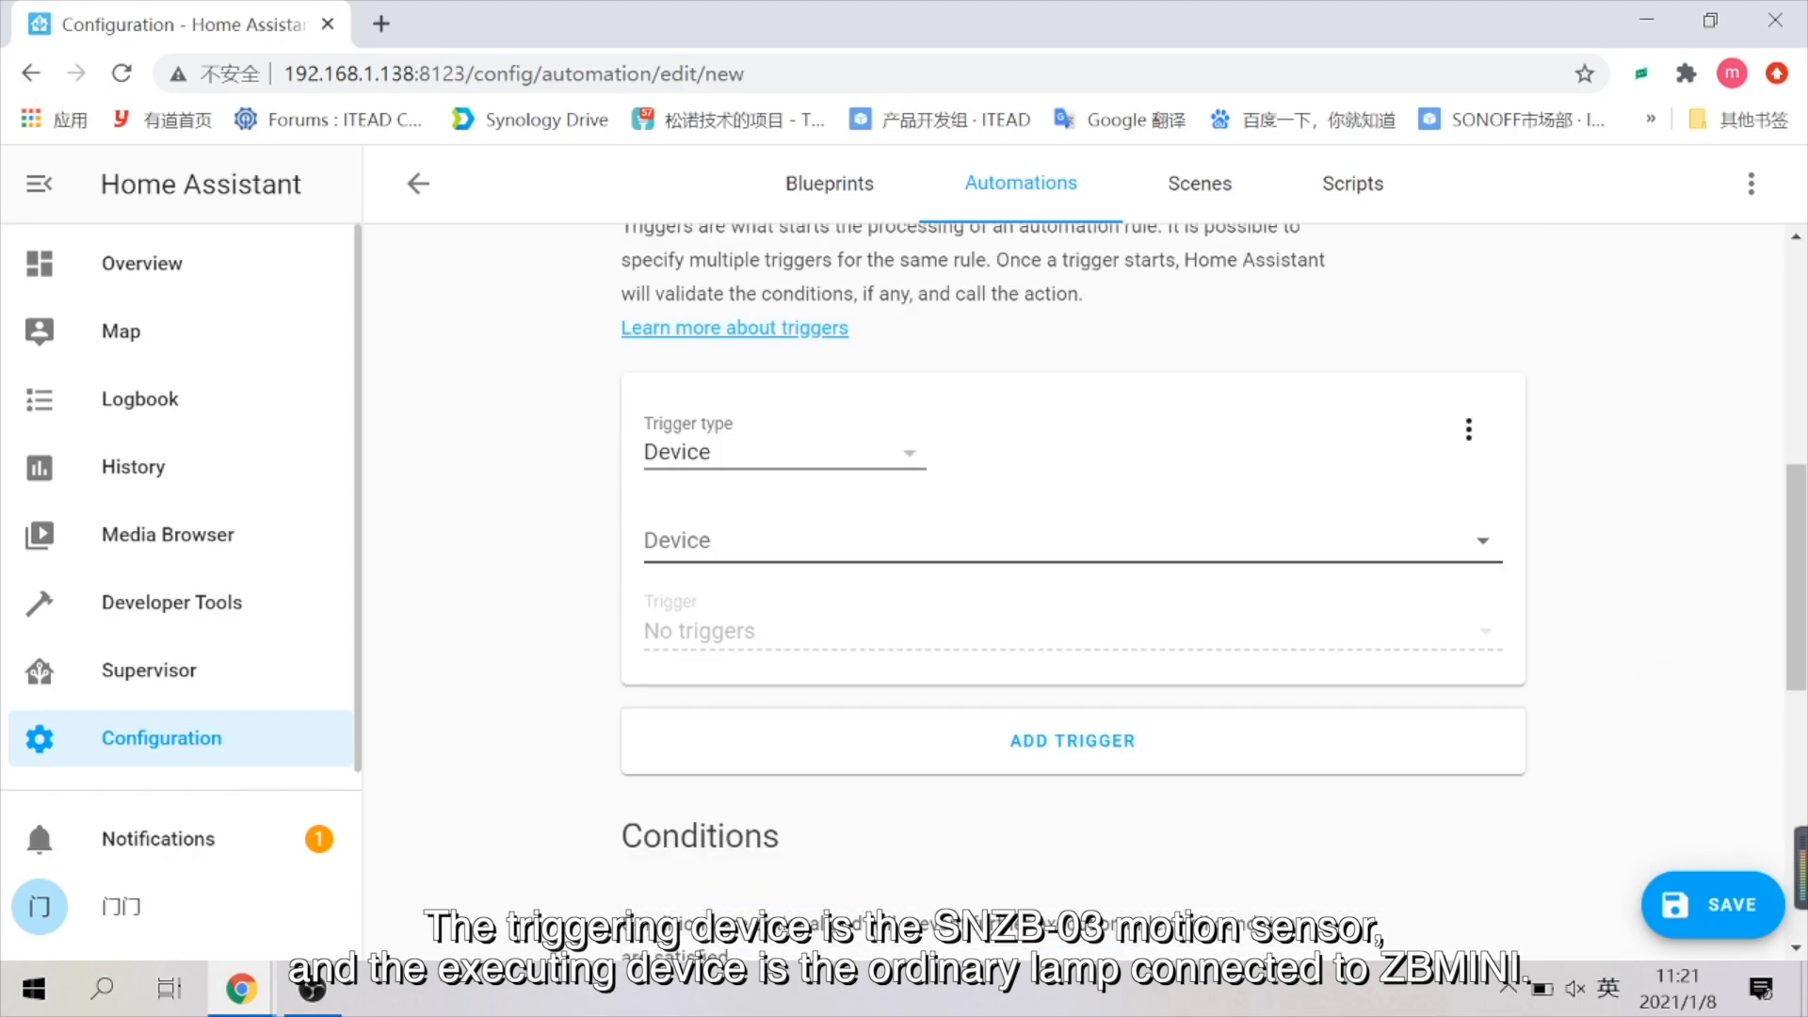
click(1068, 540)
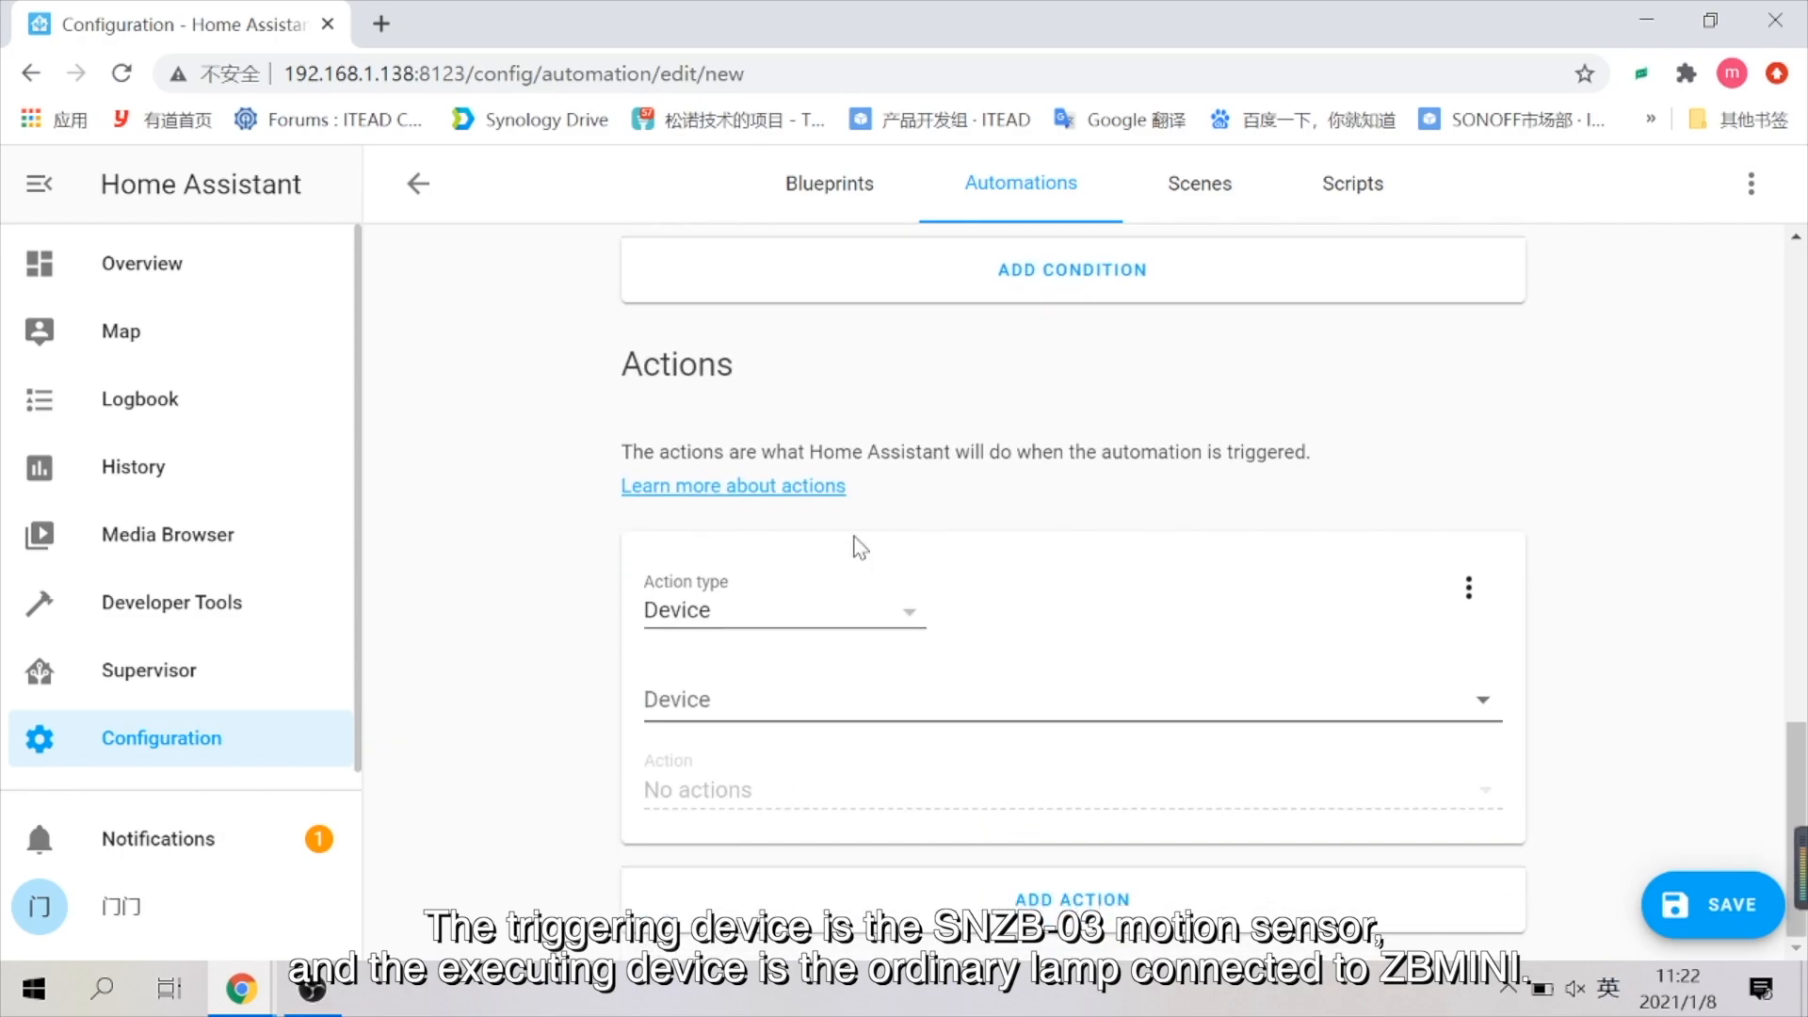
Set the action to turn on SONOFF 01MINIZB and save the automation
click(1070, 698)
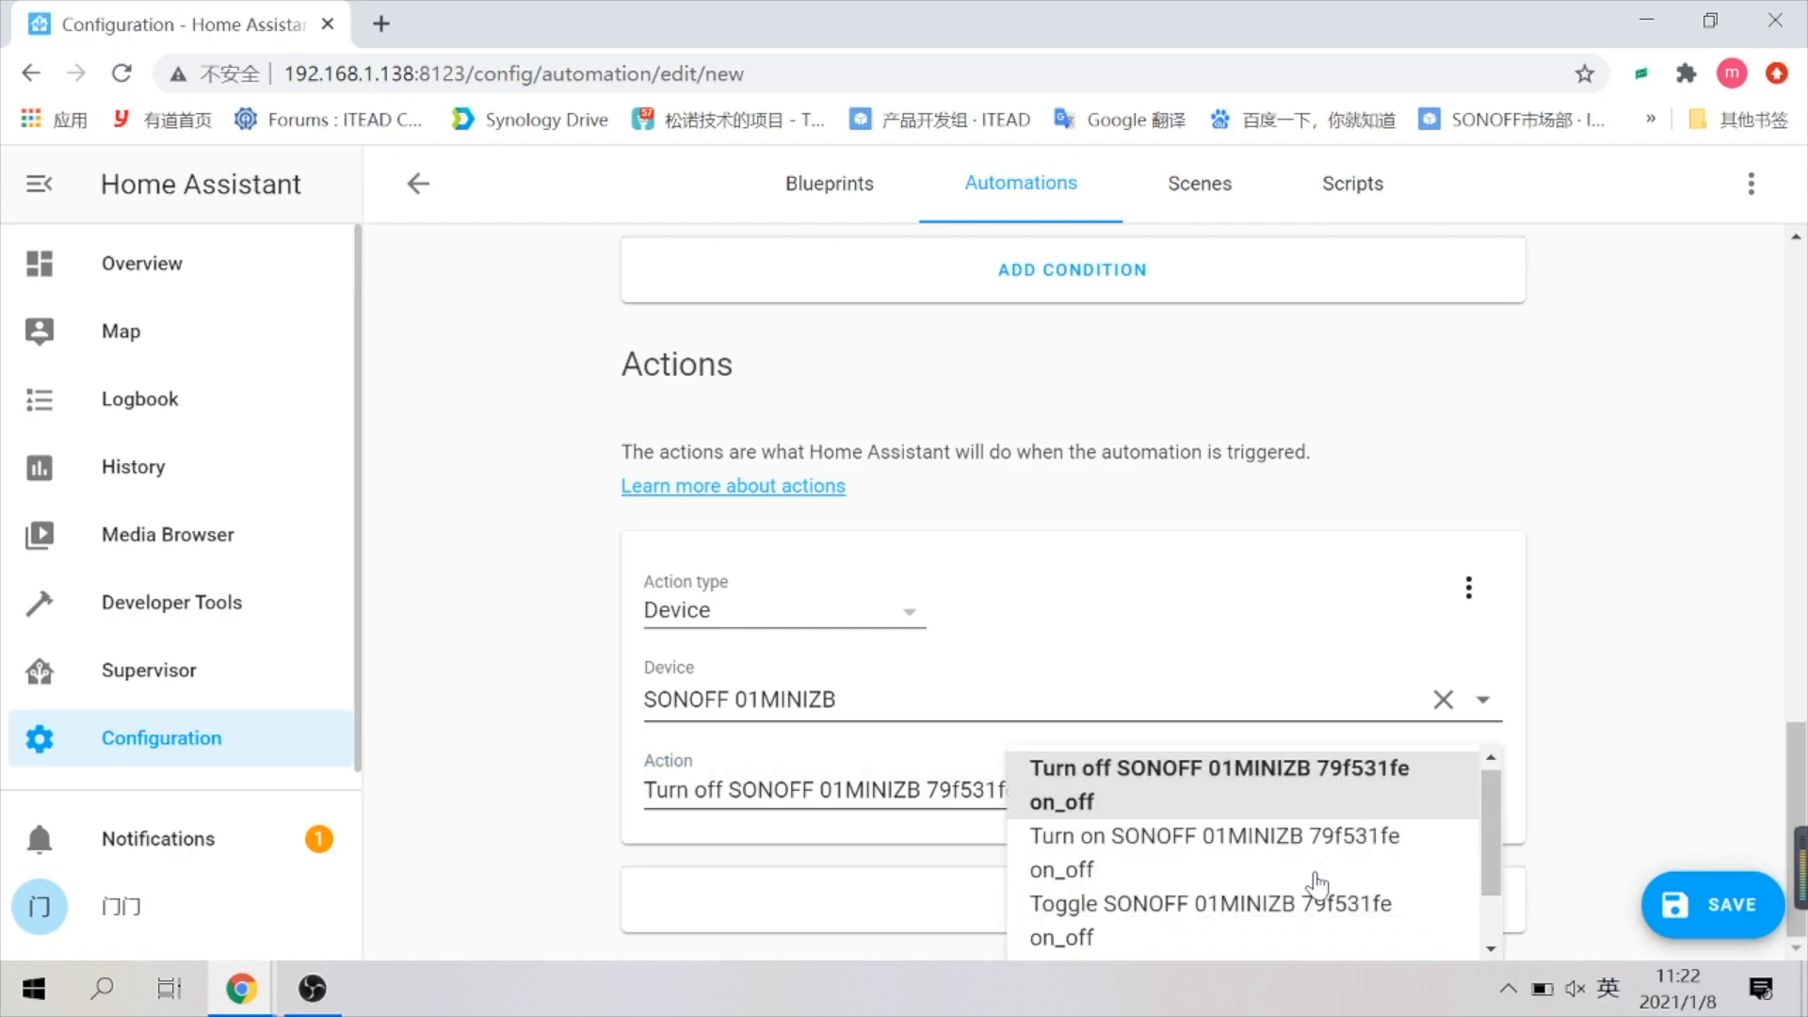
click(1211, 851)
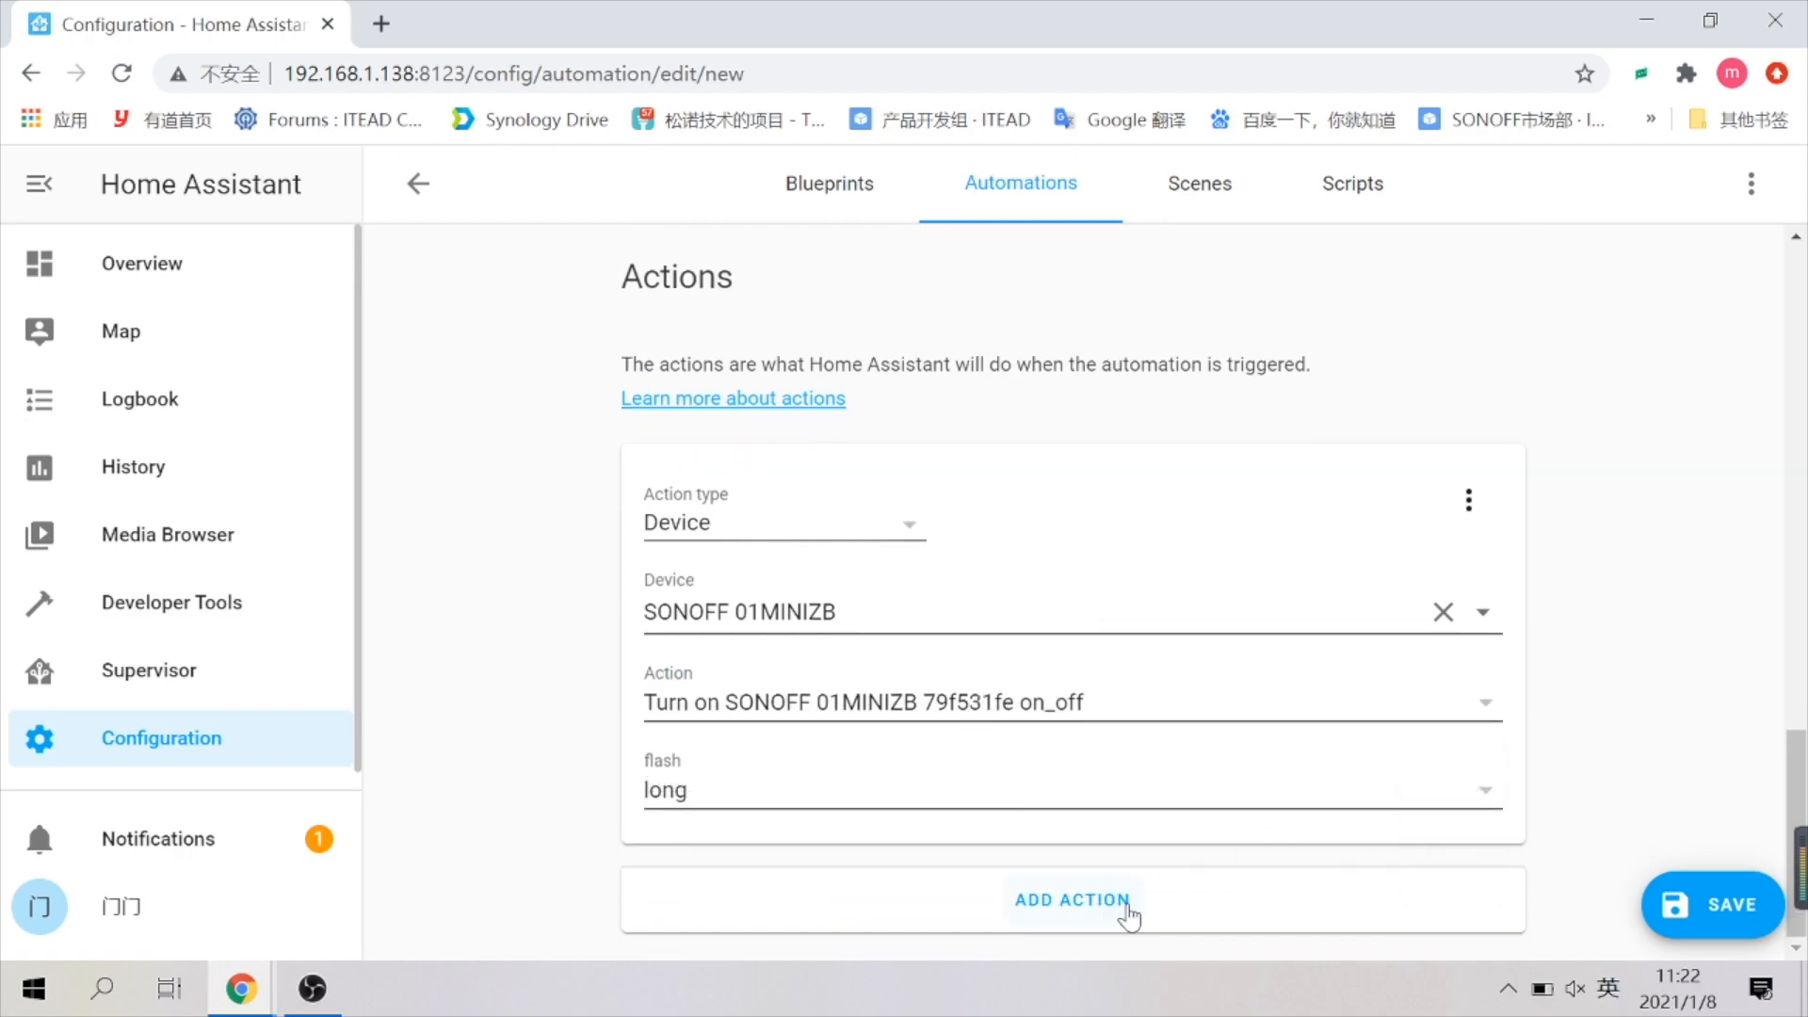
click(1712, 904)
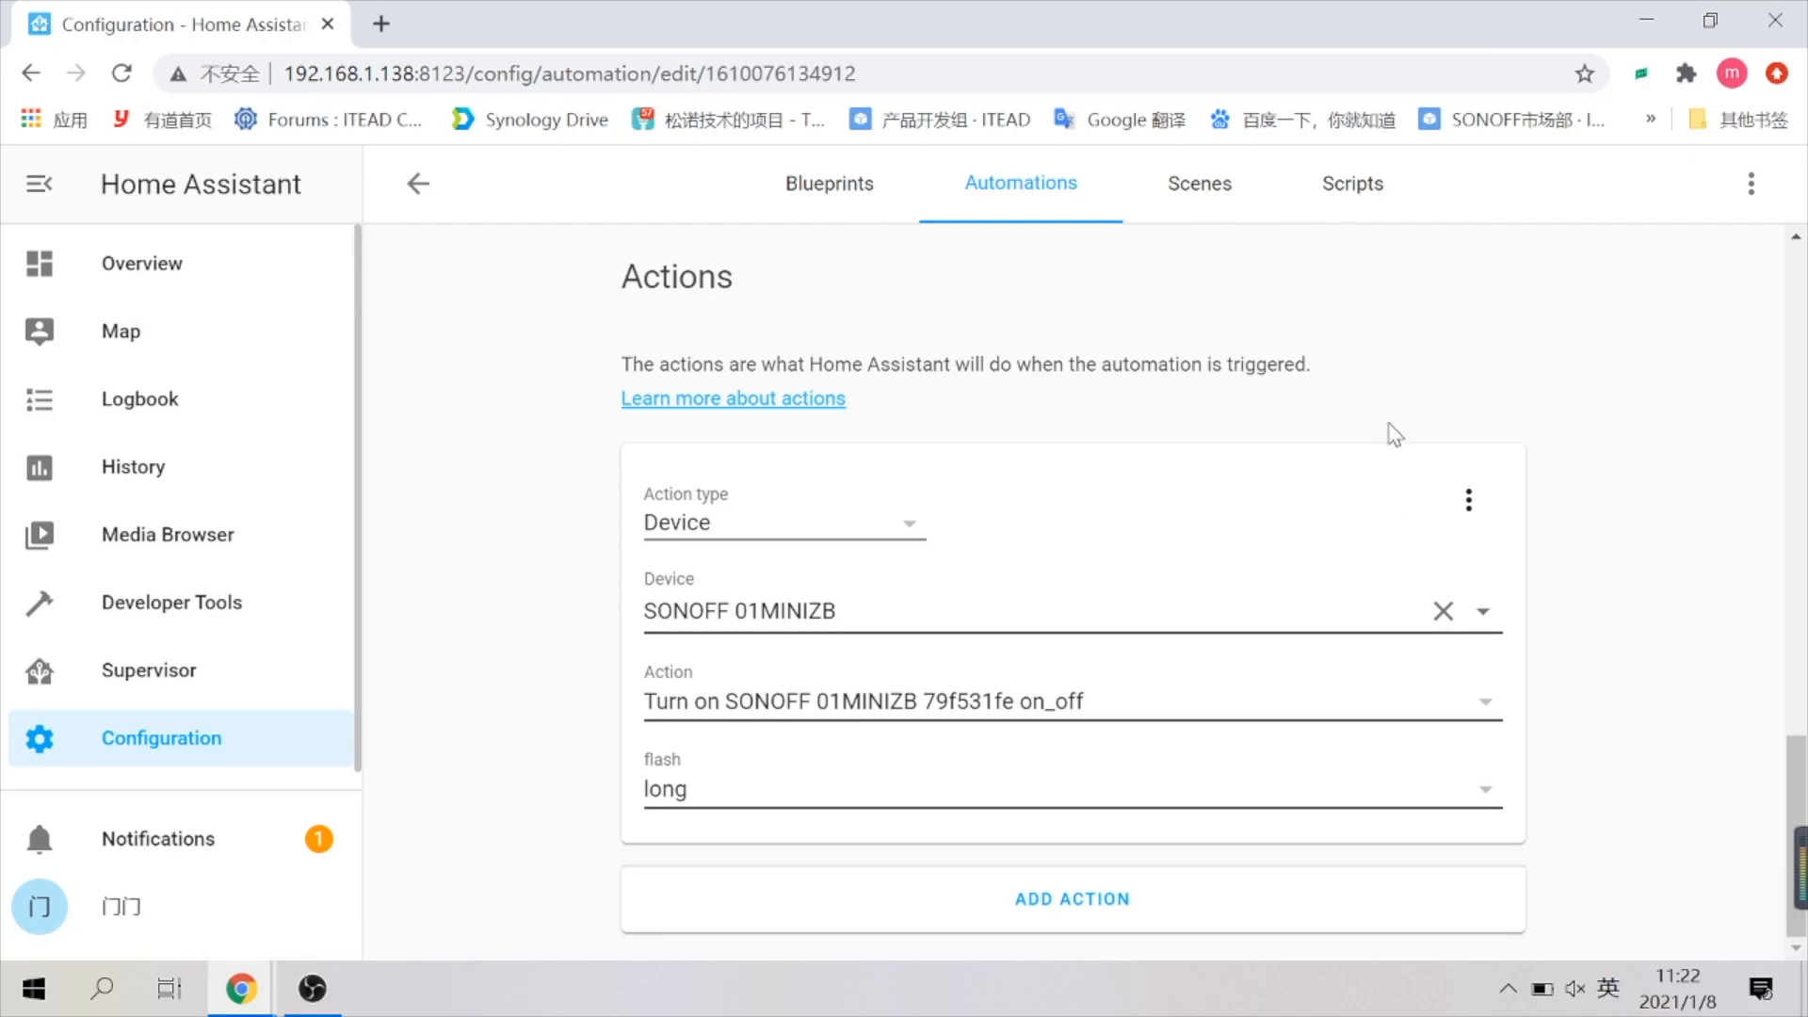